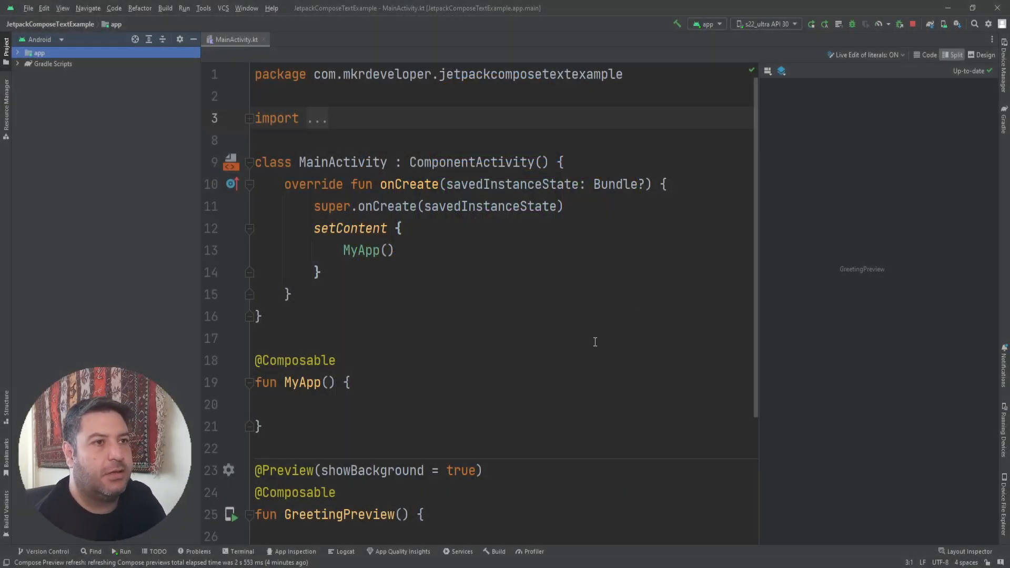
Add a Text(text = "subscribe please") call inside MyApp.
scroll("down", 3)
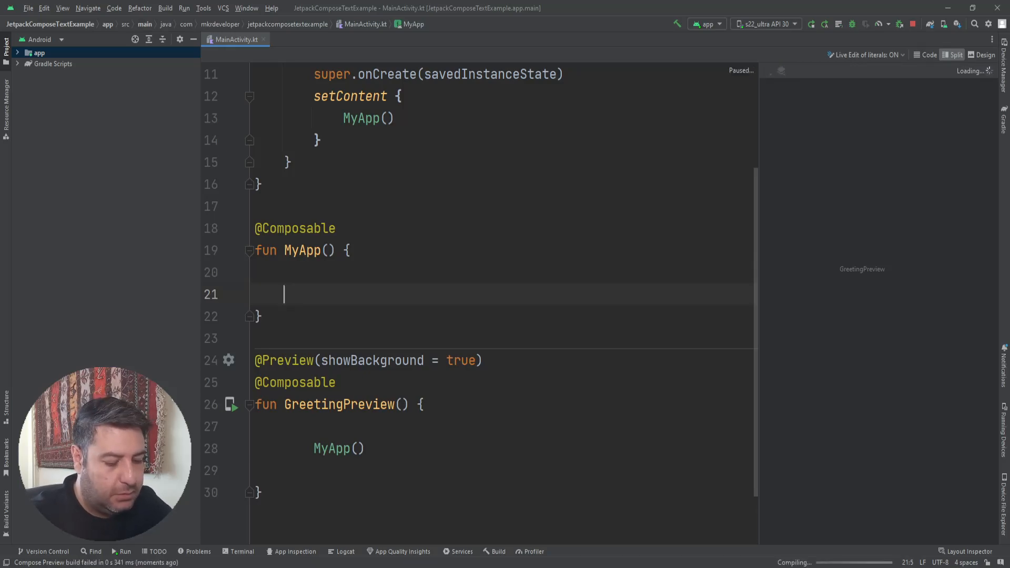
type("Text(text =")
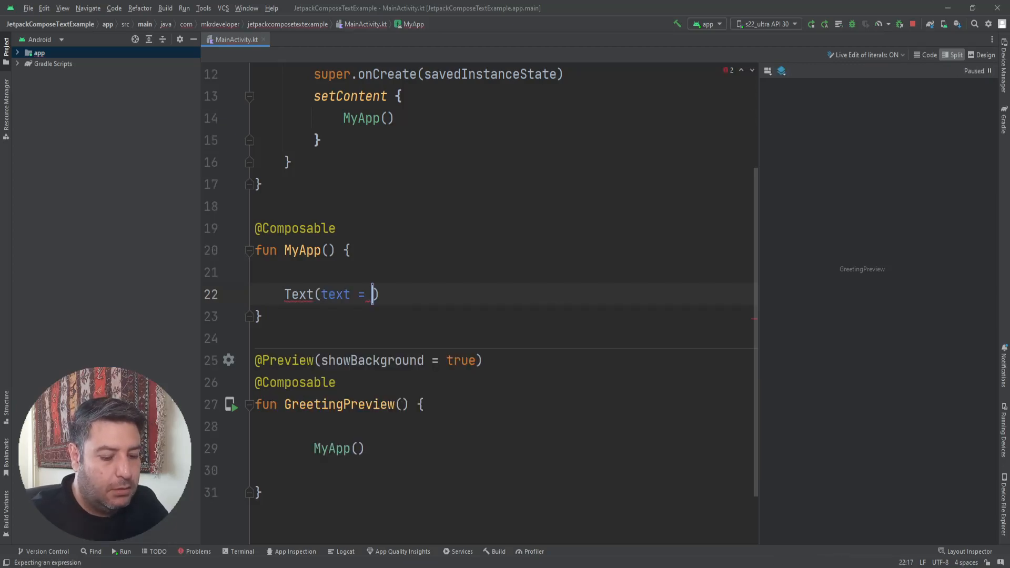
mouse_move(440, 310)
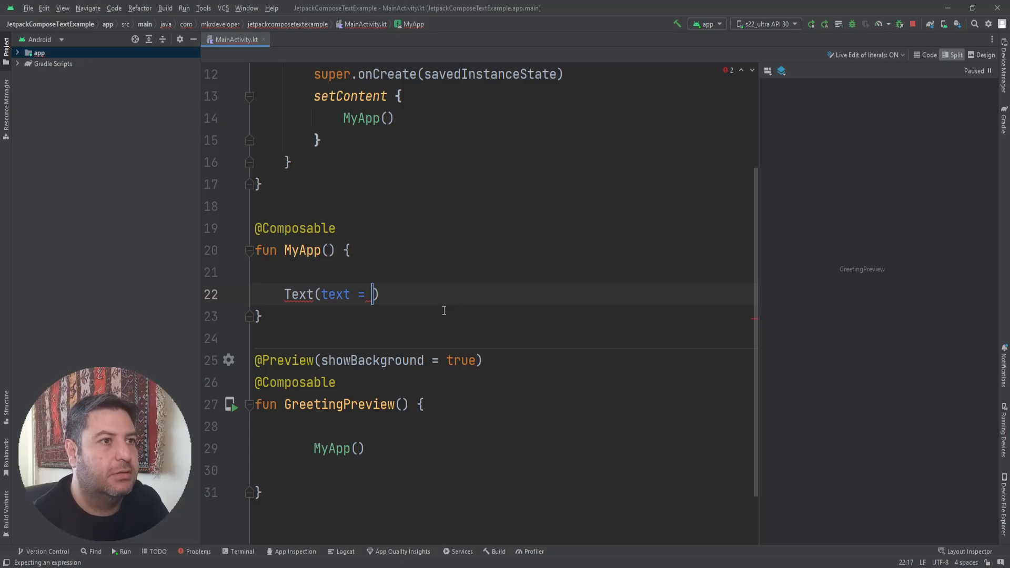
type("\"")
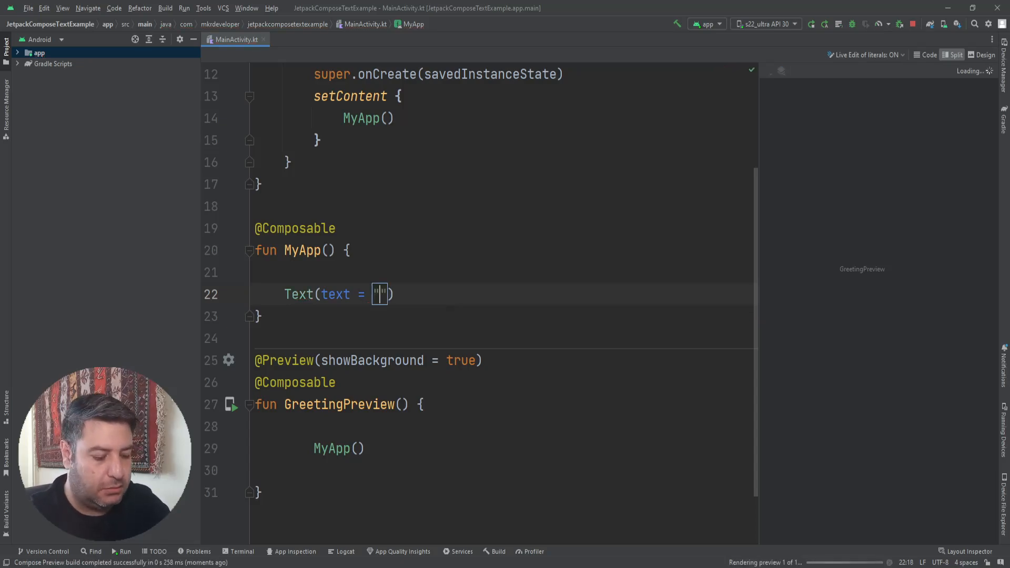
type("subscribe")
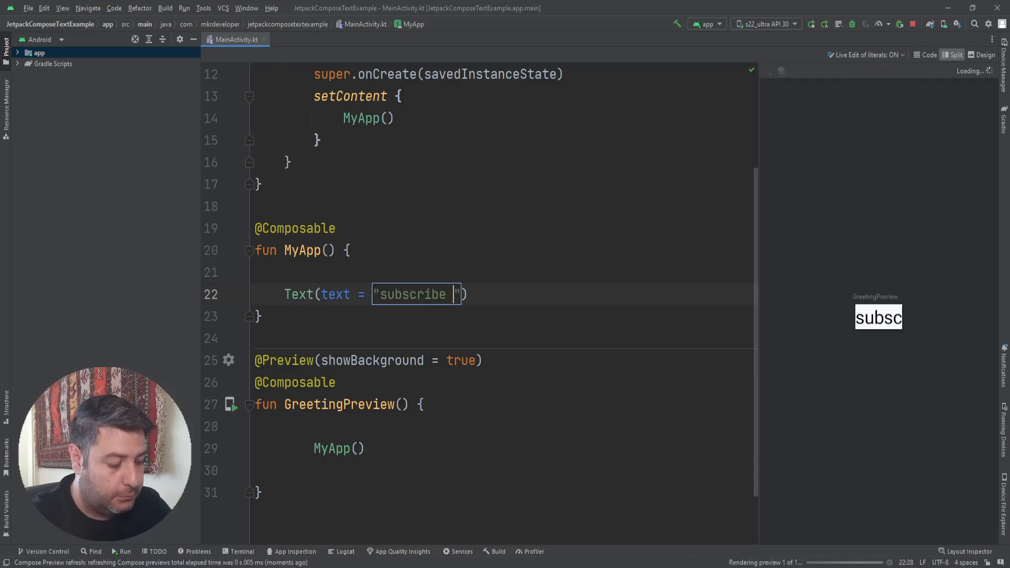
type("please")
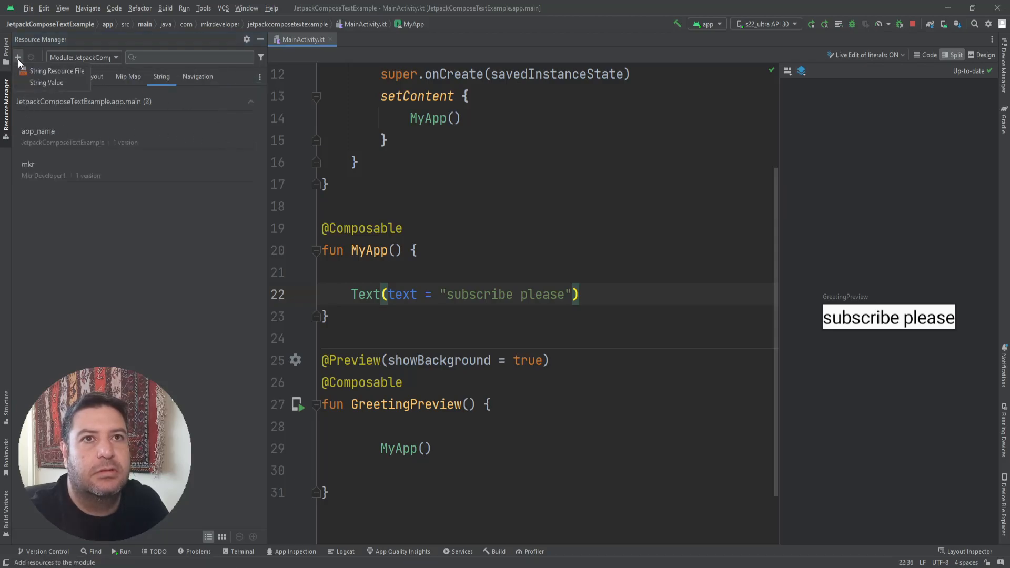
Create string resource 'sub' with value 'sub please !!', then close the resources panel.
left_click(47, 83)
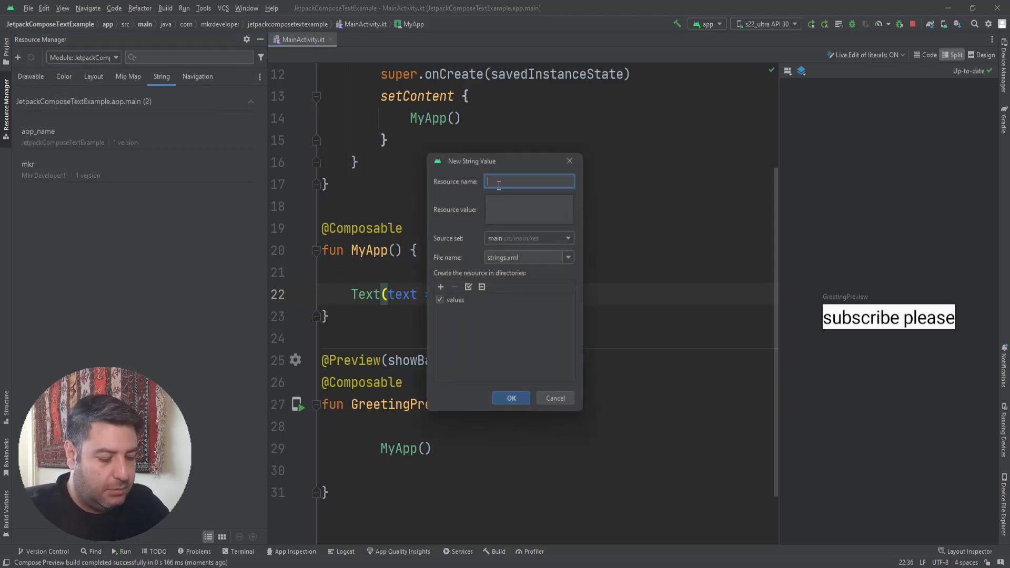
type("sub")
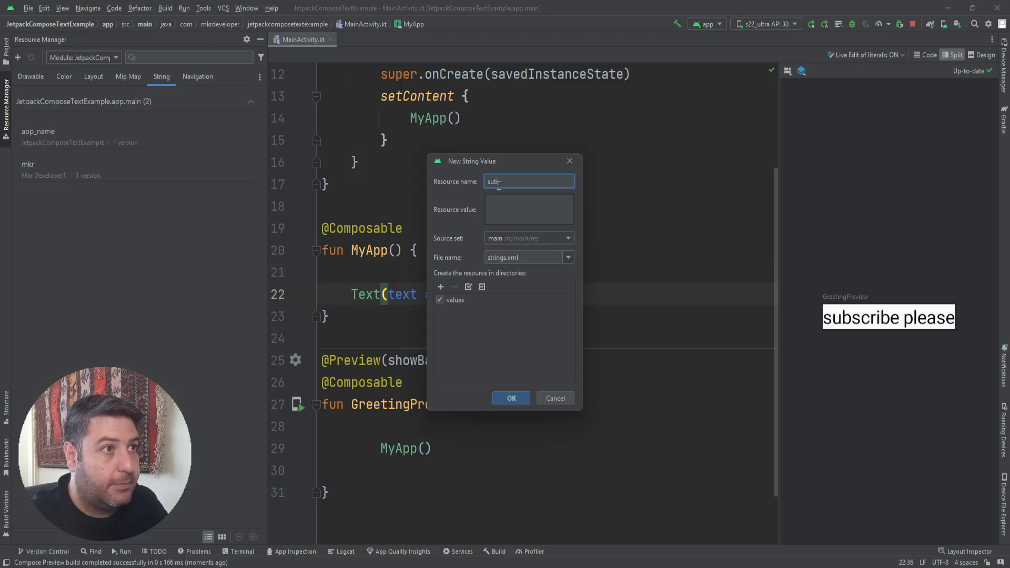
left_click(528, 209)
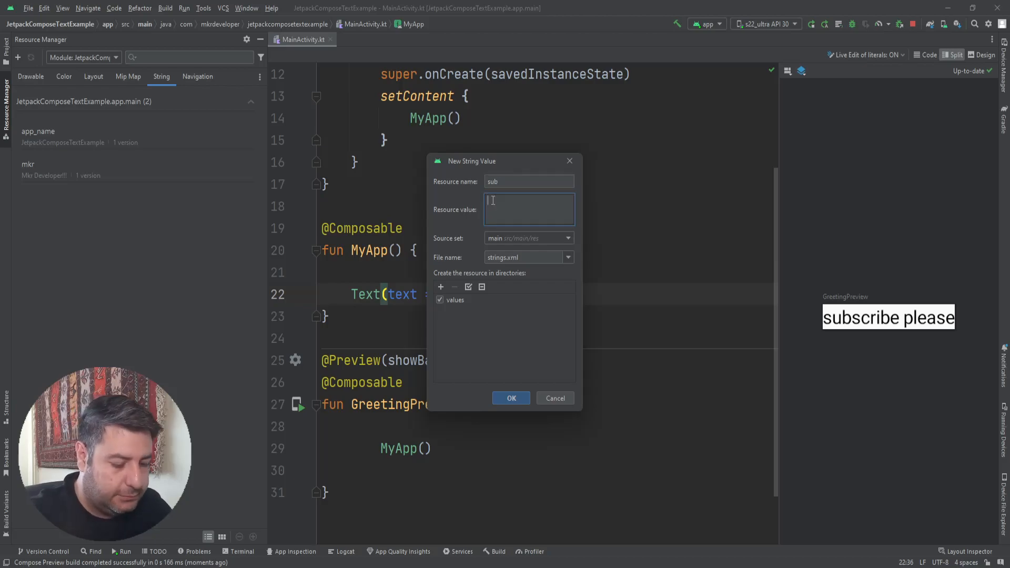
type("sub please")
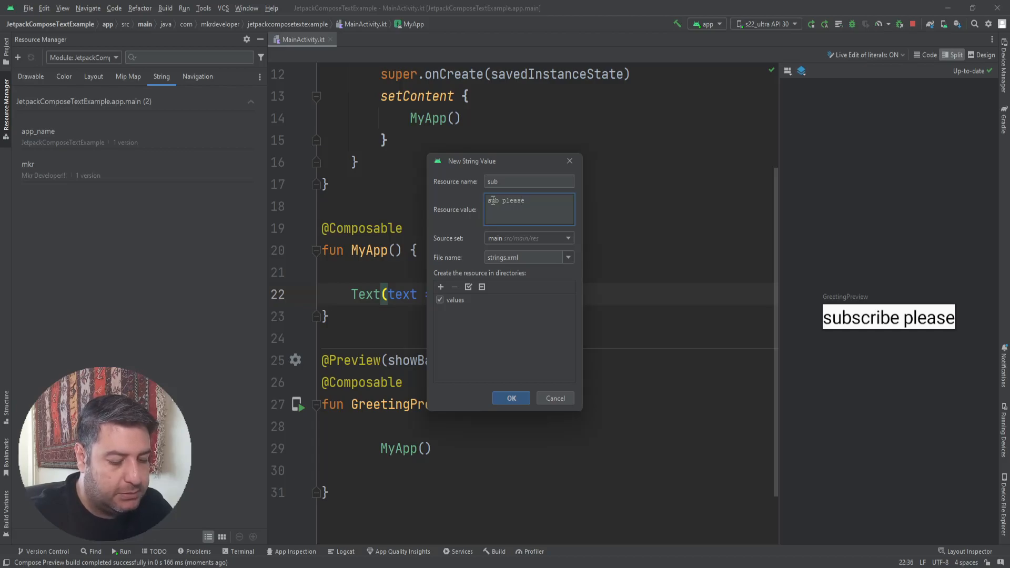
type("!!")
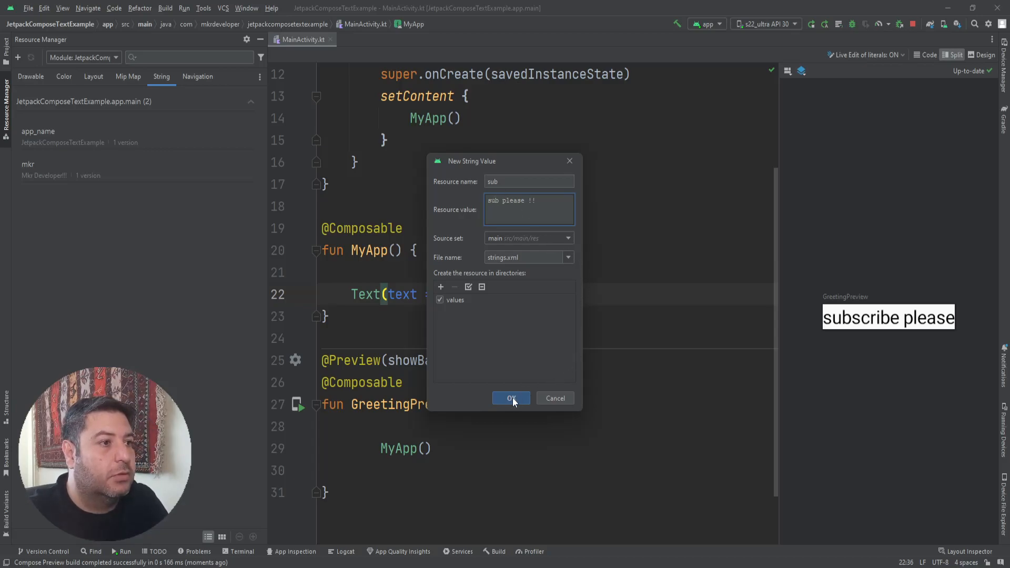
left_click(511, 398)
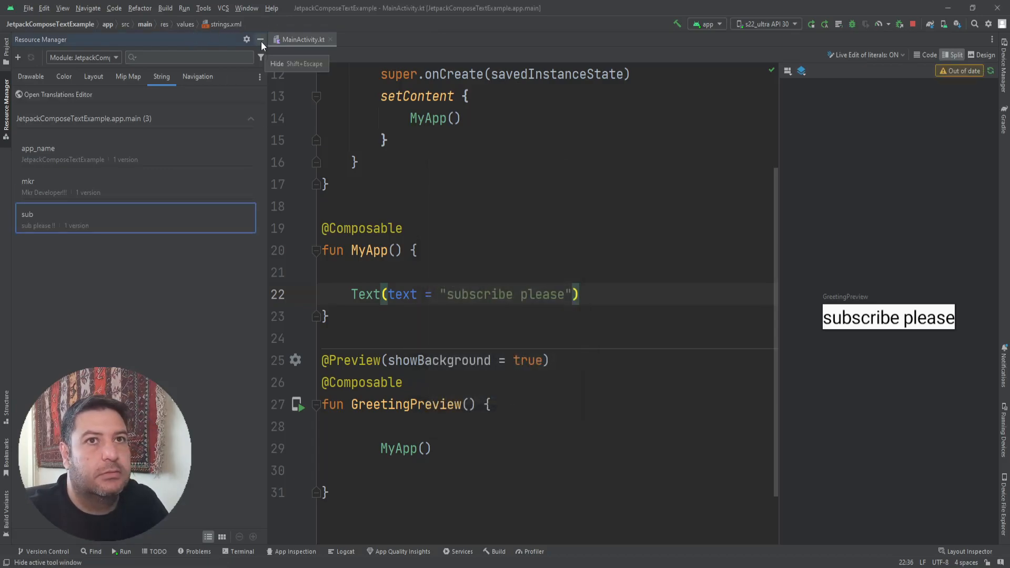
left_click(261, 40)
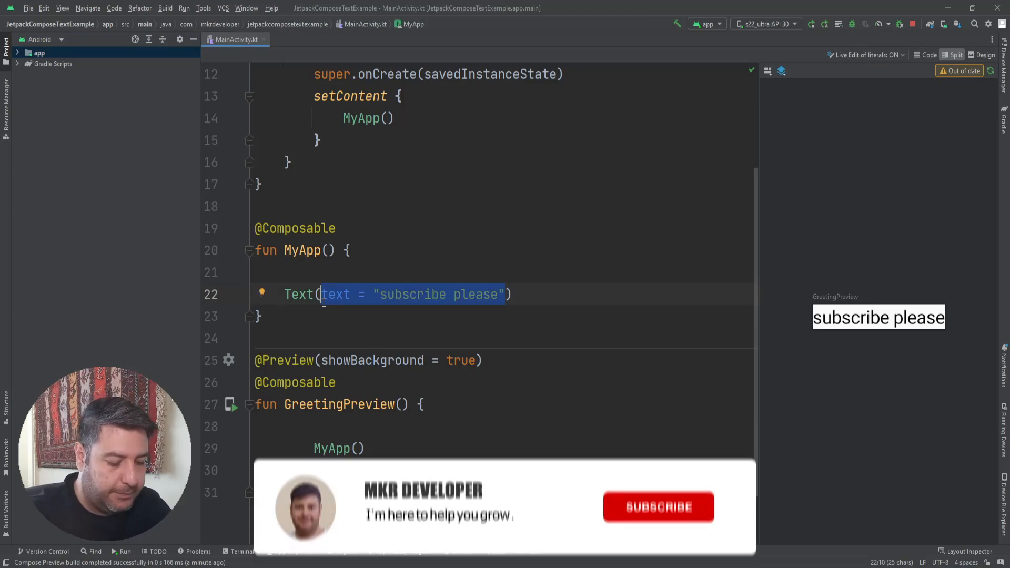
Change the Text argument to stringResource(id = R.string.sub) using autocomplete.
type("stringResource(id = ))")
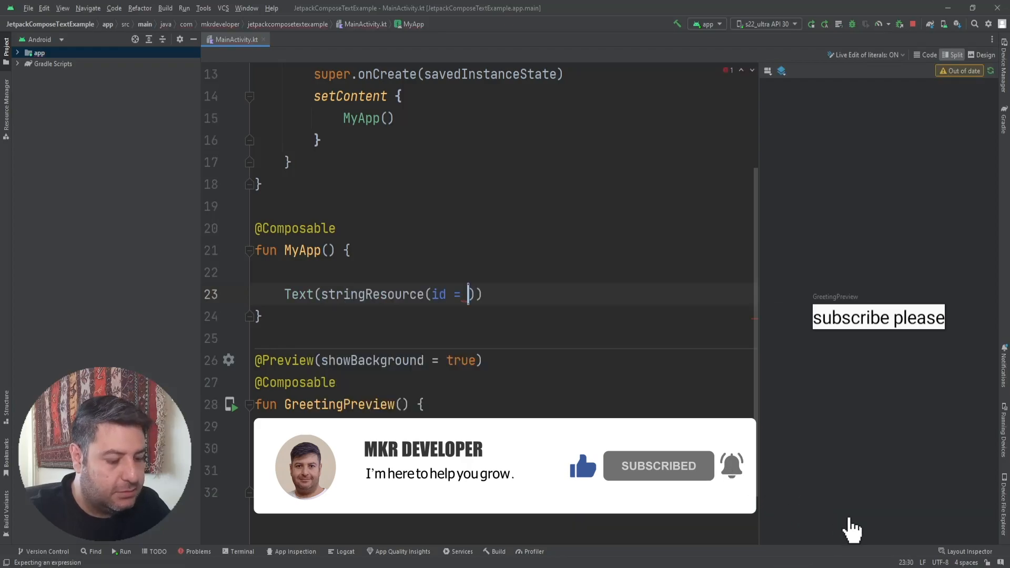
type("R.s")
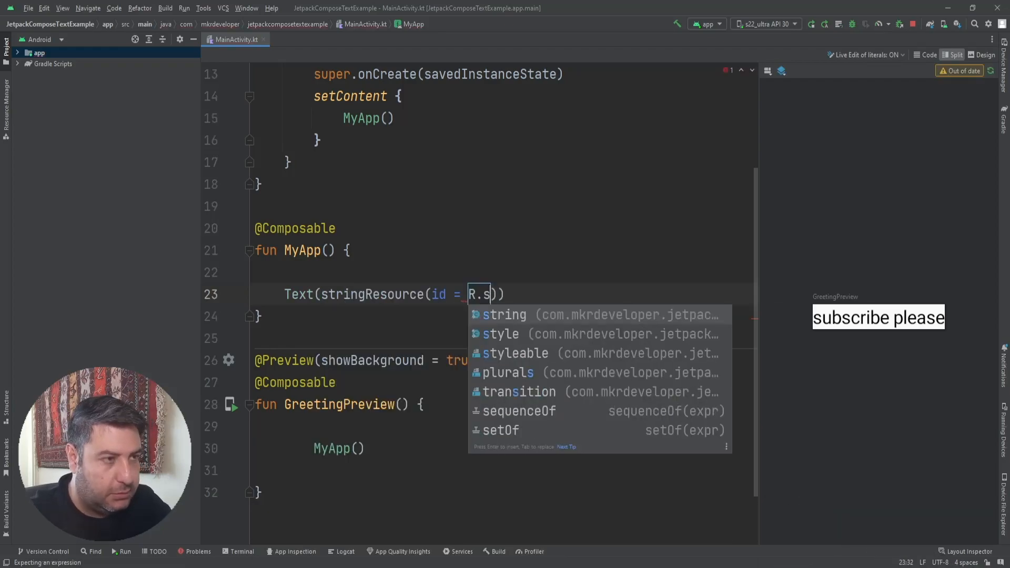
key("Escape")
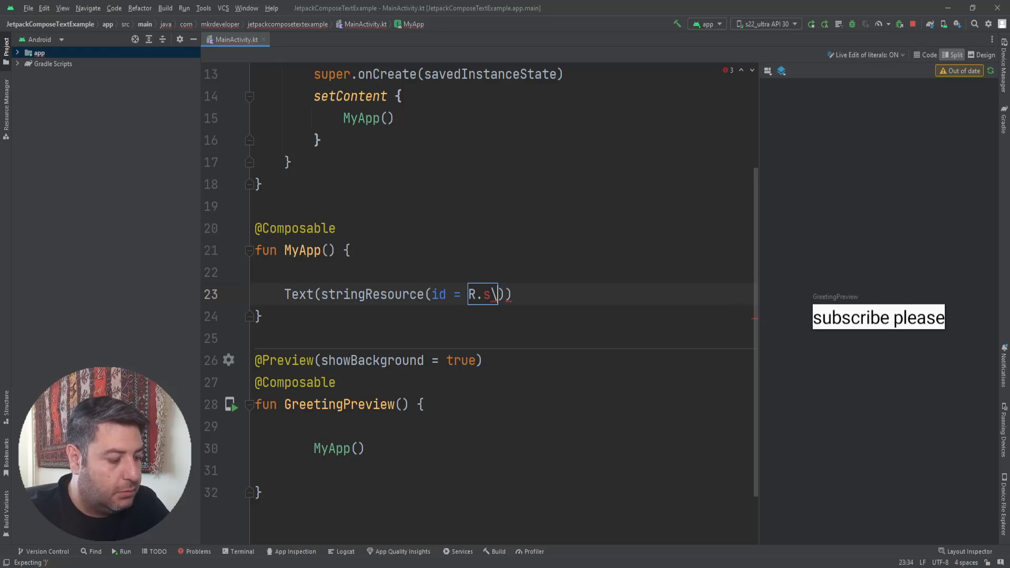
type("tring.sub")
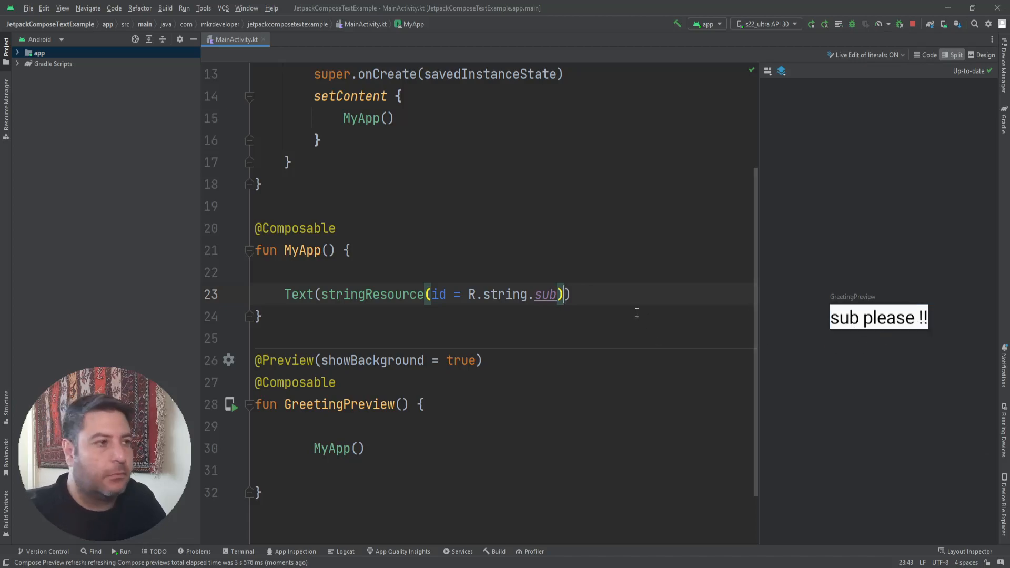
key("Enter")
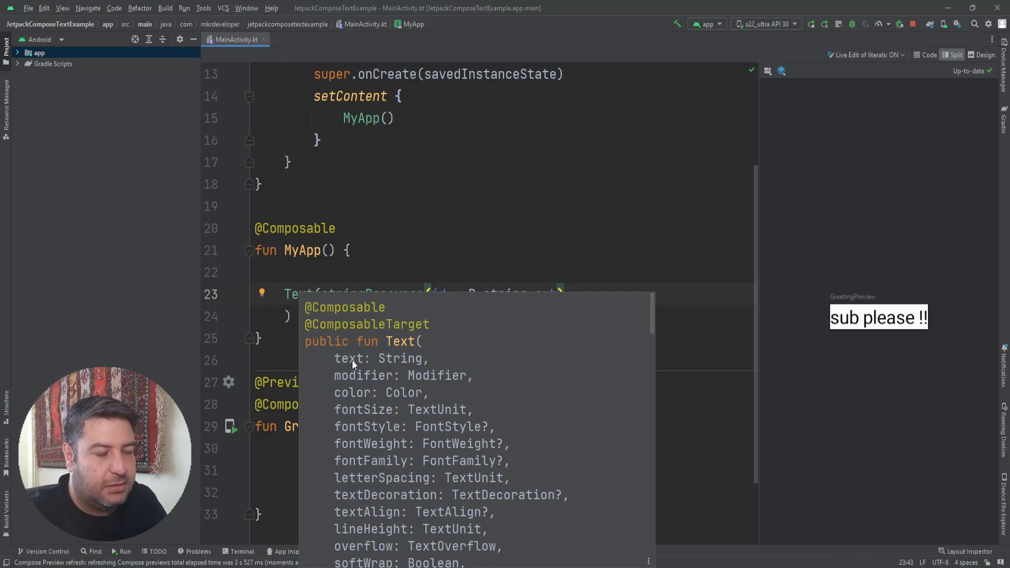
Add a comma after the string resource and begin a color argument.
scroll("down", 3)
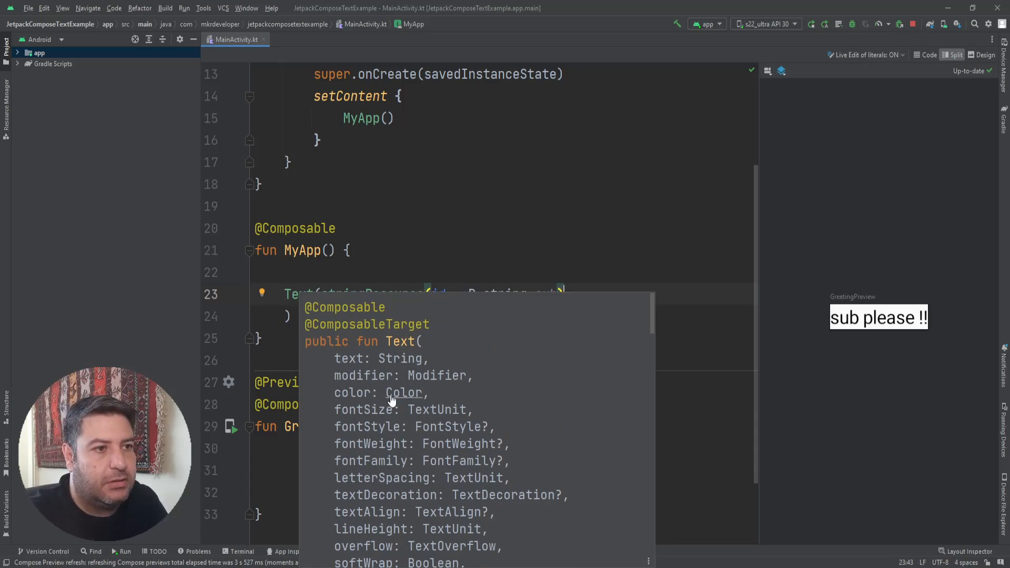
mouse_move(373, 486)
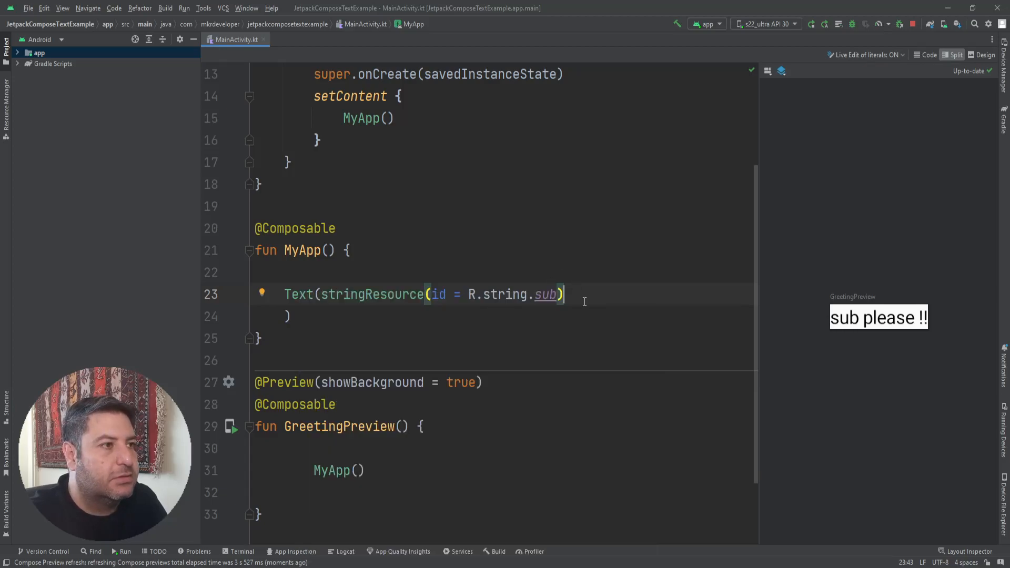
type(",")
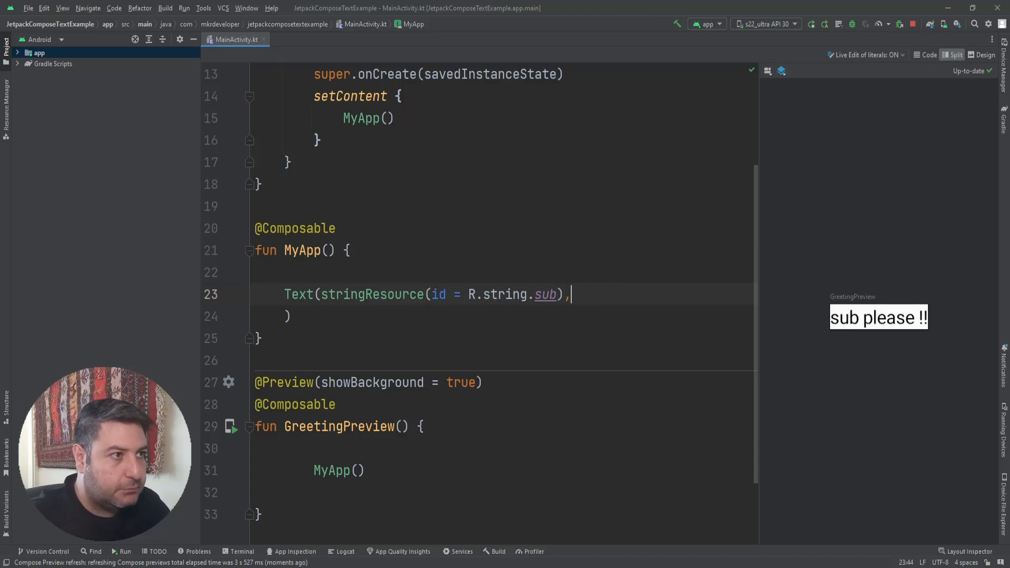
type("color =")
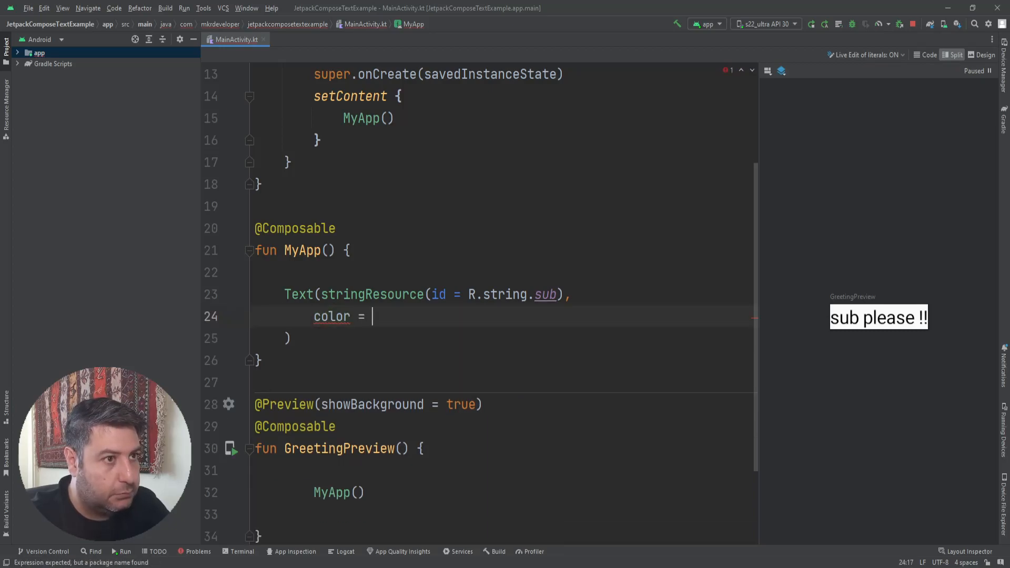
Set the Text color to Color.Blue followed by a comma.
type("Col")
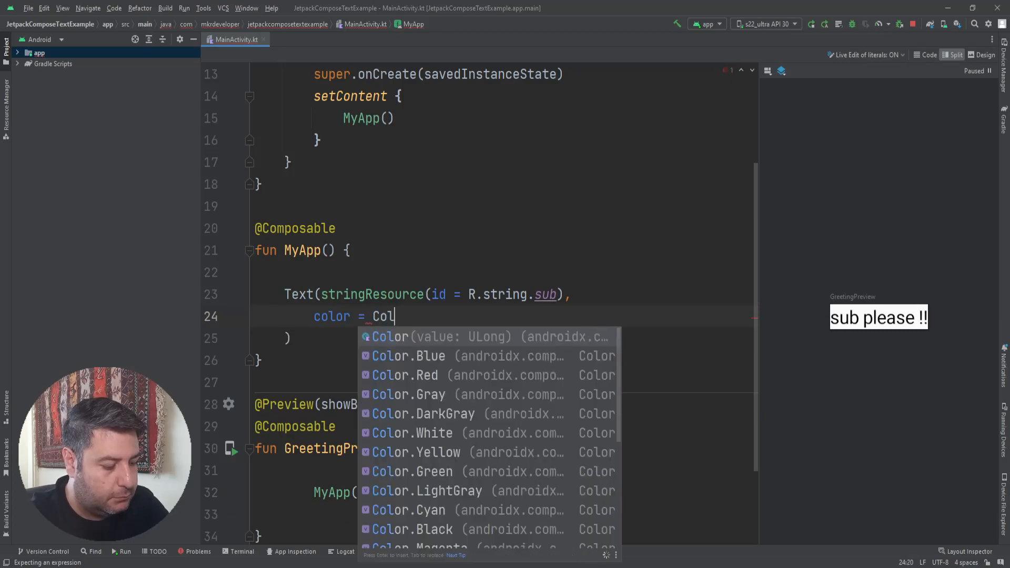
type("or.B")
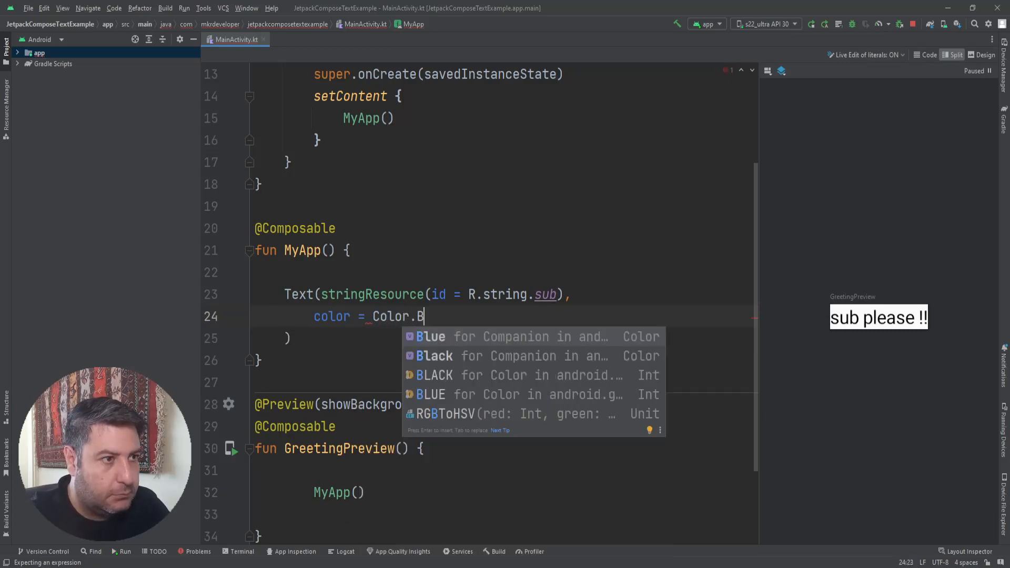
key("Enter")
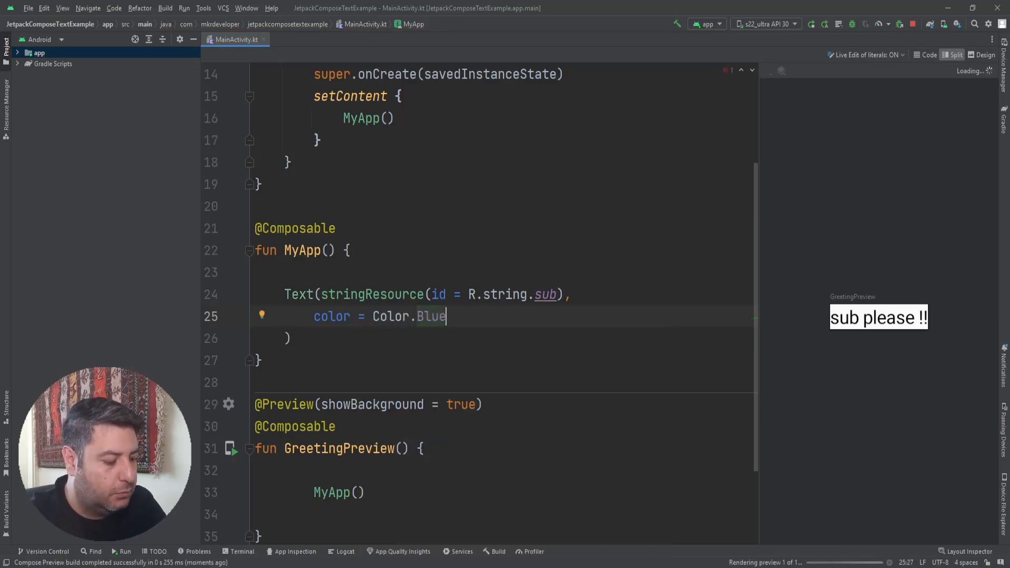
type(",")
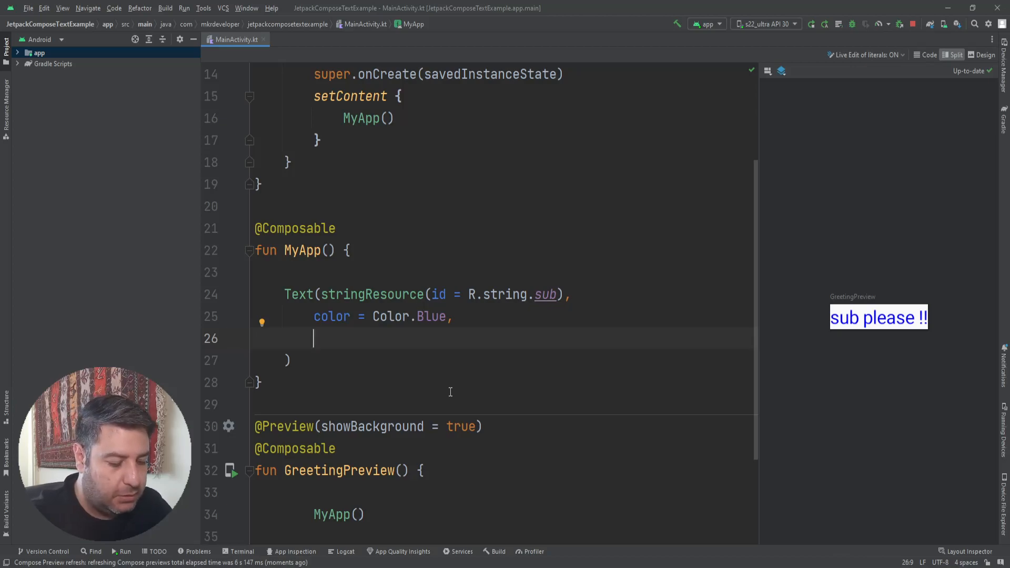
Add fontSize = 25.sp to the Text call.
type("font")
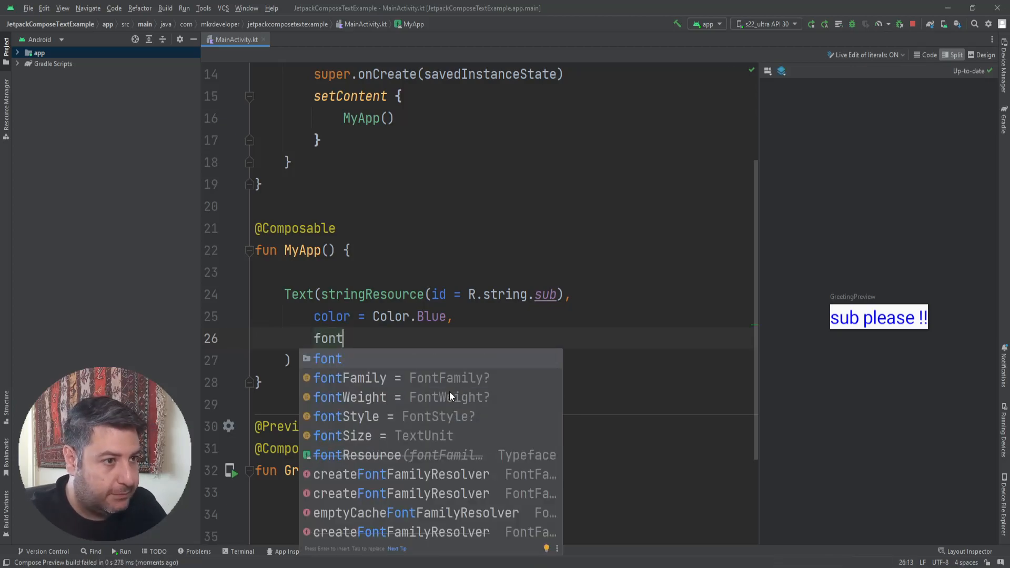
left_click(341, 435)
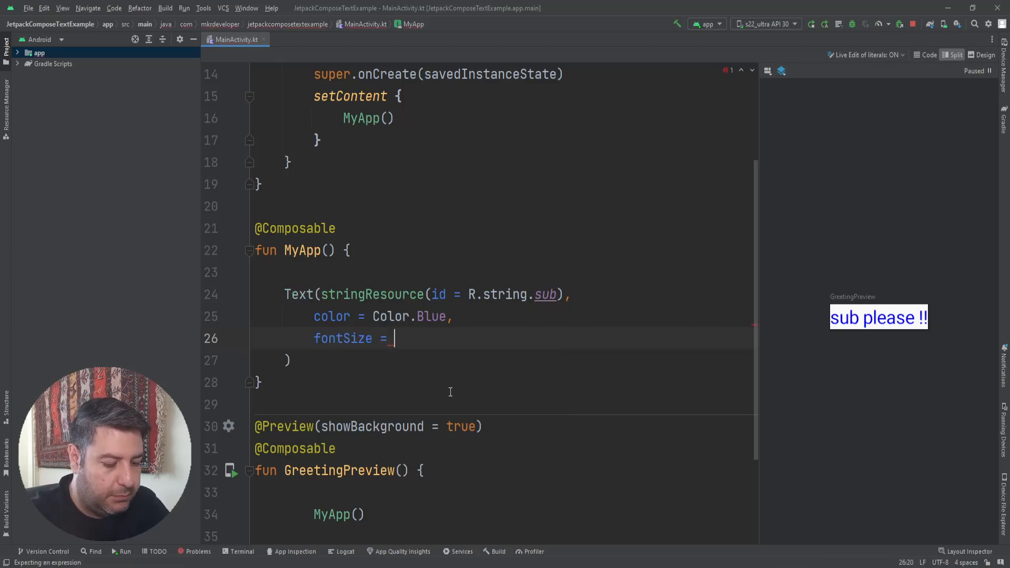
type("2")
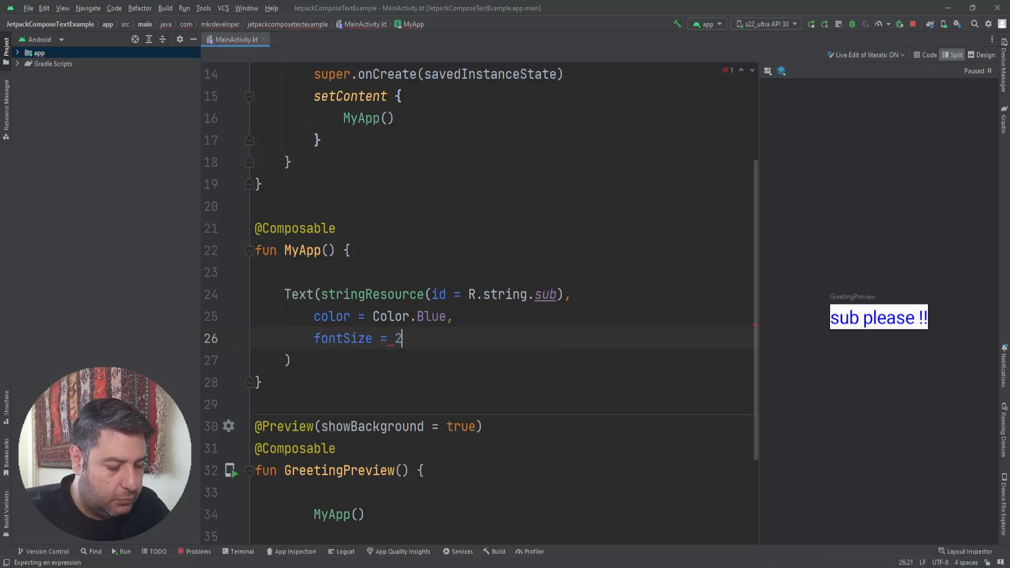
type("5.sp,")
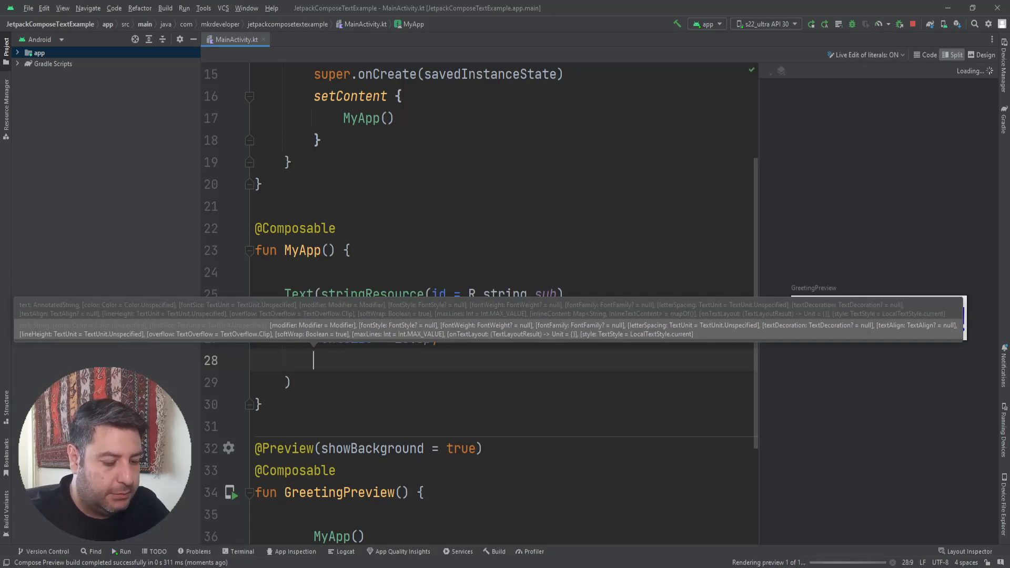
Add fontStyle = FontStyle.Italic with a trailing comma and a new line.
type("font")
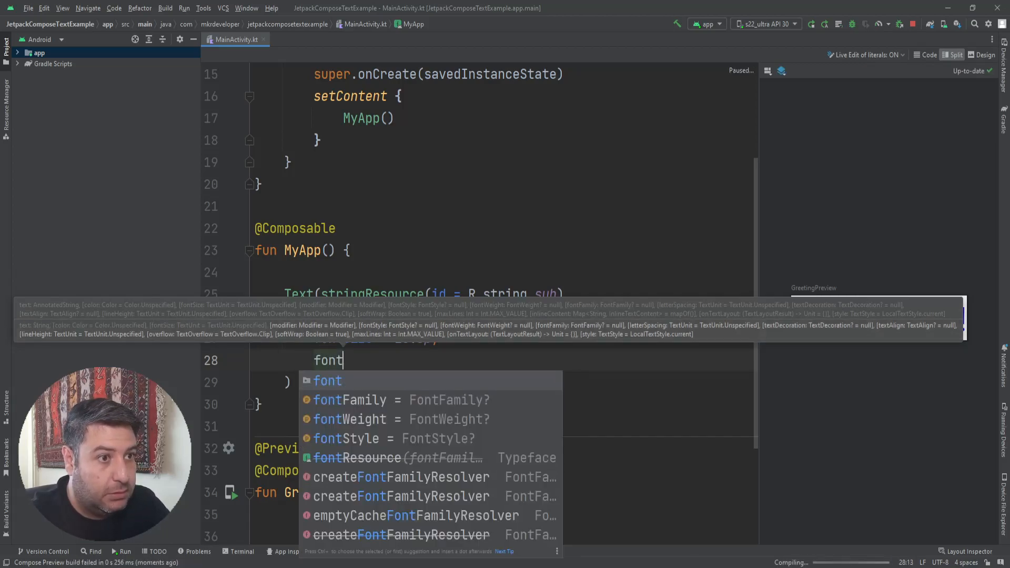
left_click(346, 438)
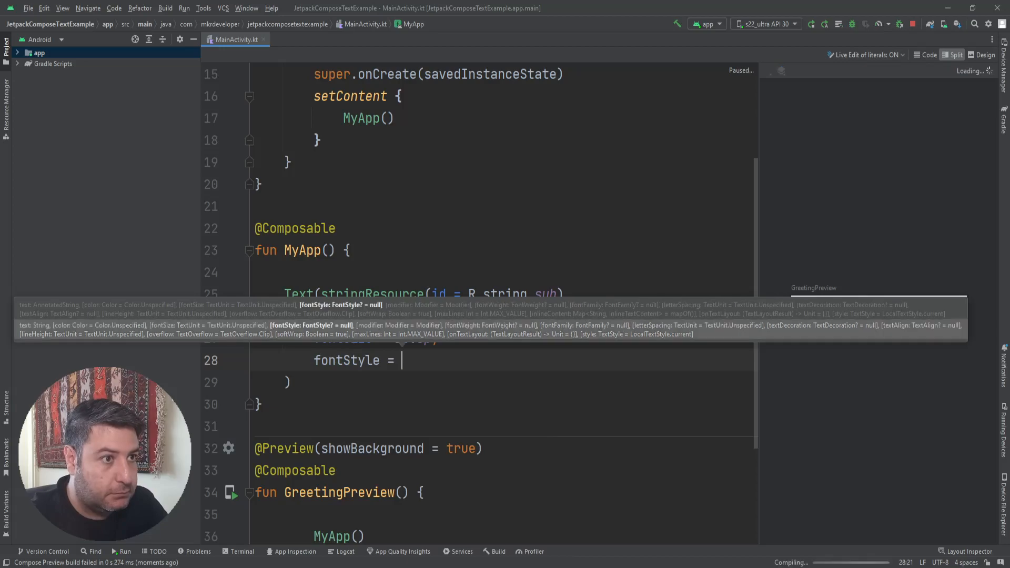
type("F")
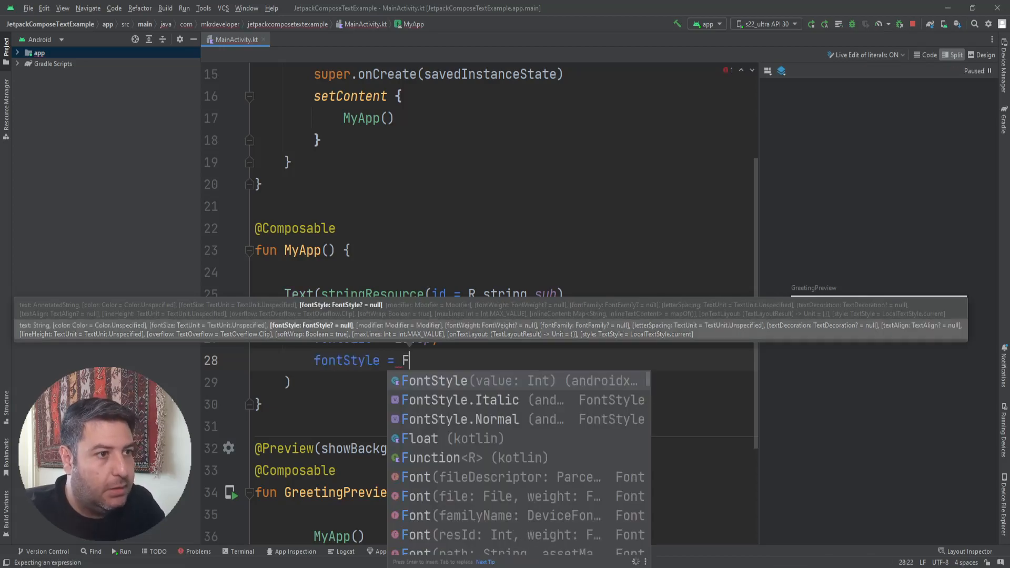
mouse_move(490, 418)
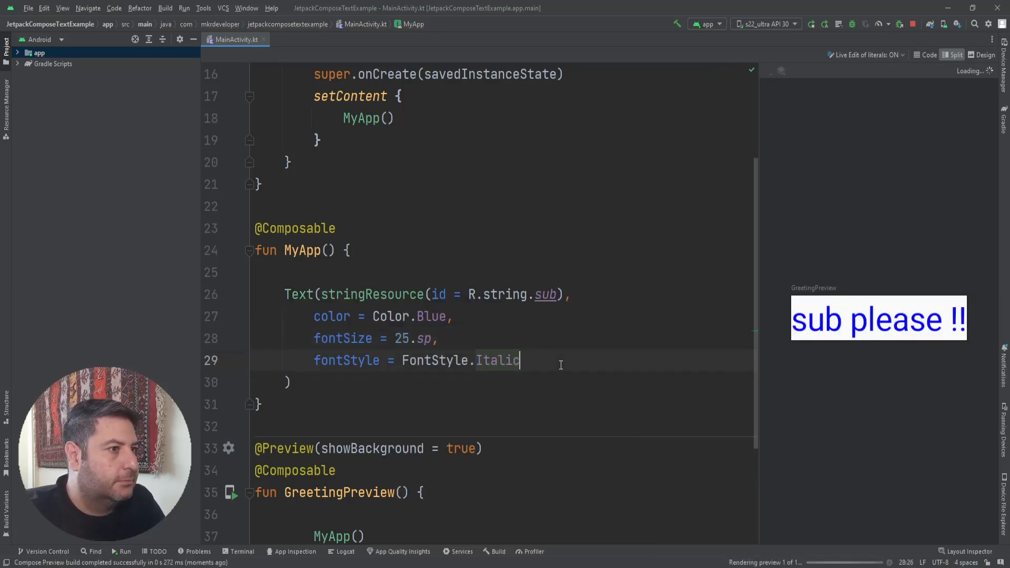
type(",")
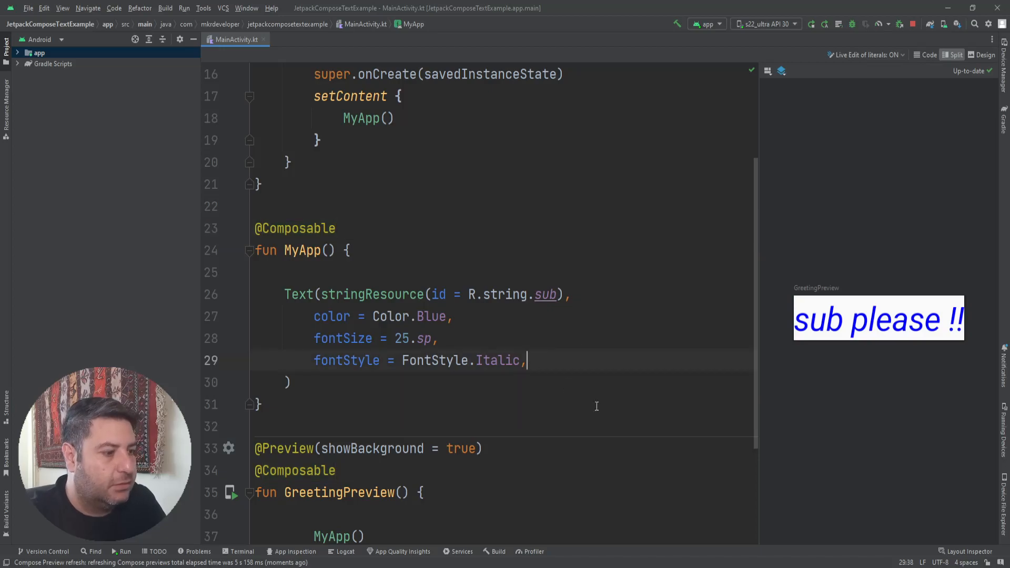
key("enter")
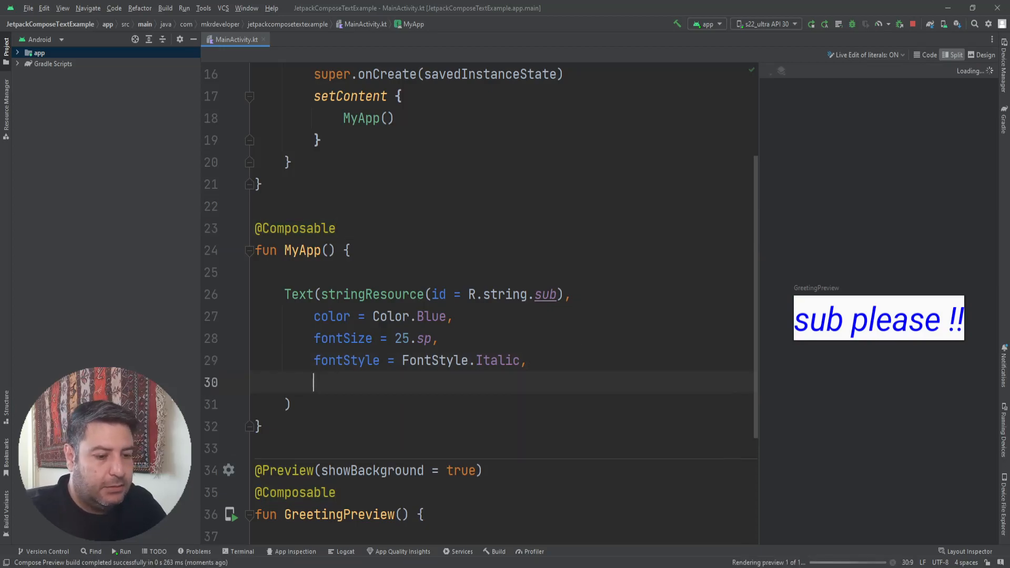
Add a fontWeight argument set to FontWeight.ExtraLight.
type("font")
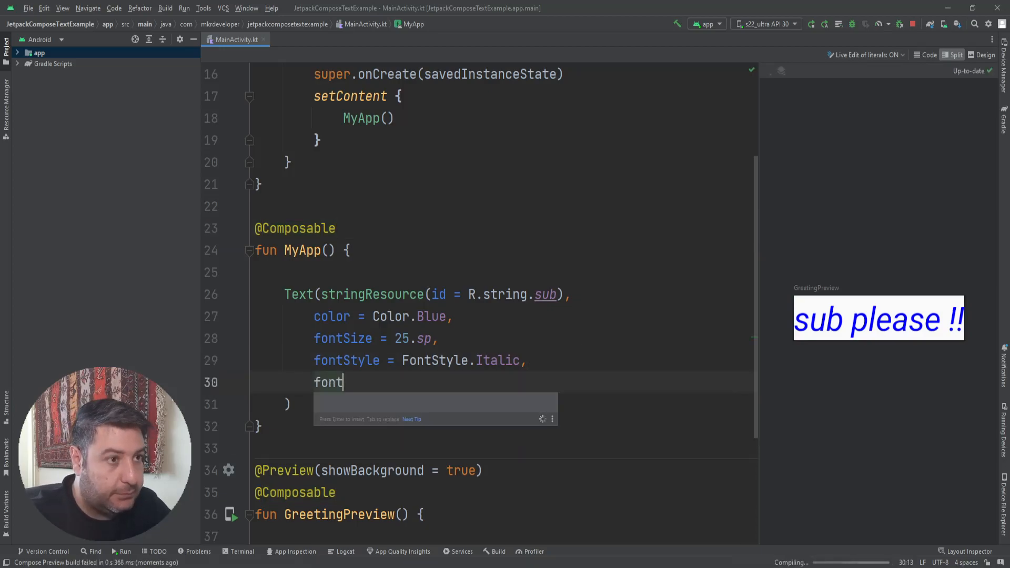
type("Weight =")
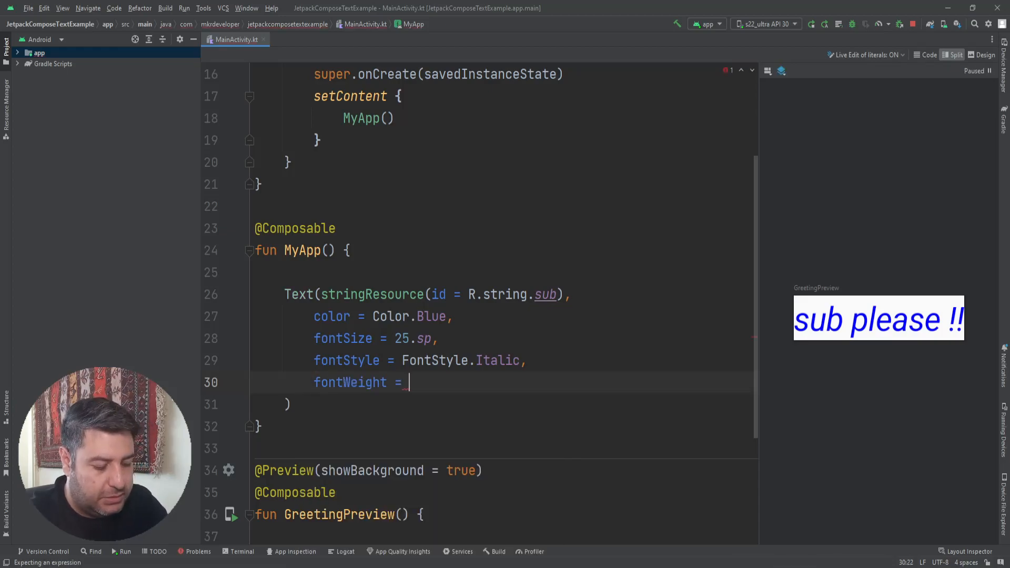
type("F")
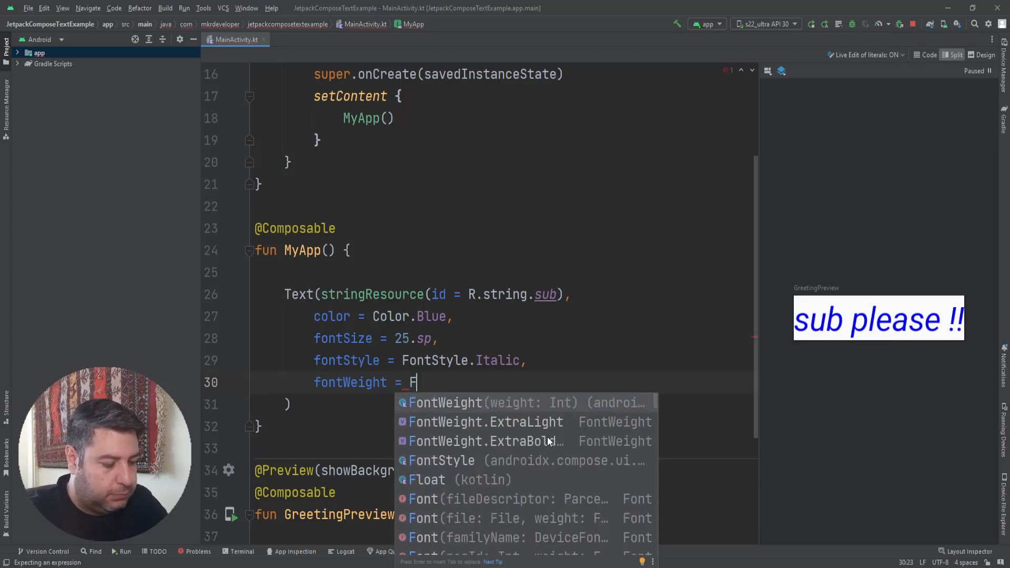
type("ontE")
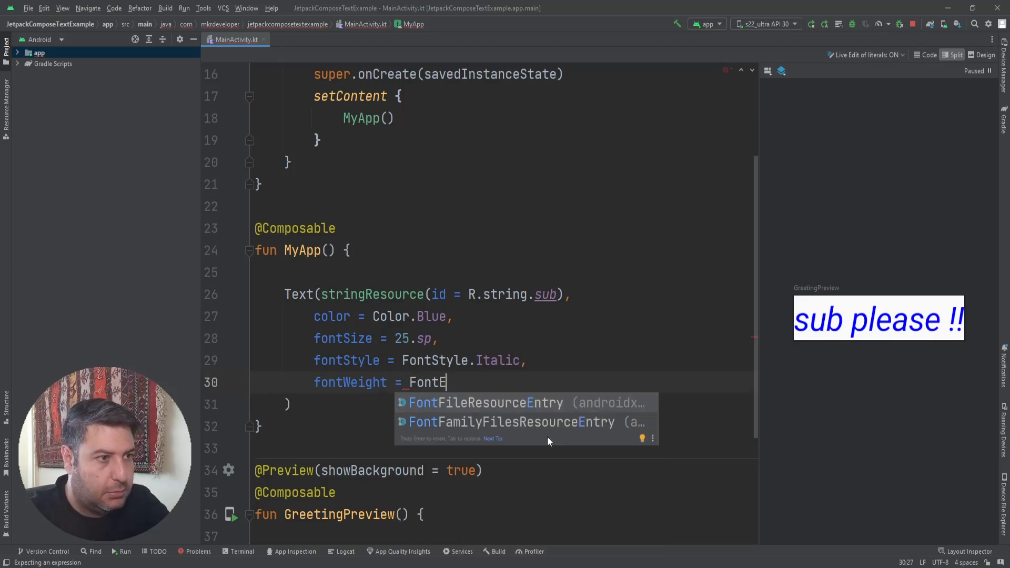
type("W")
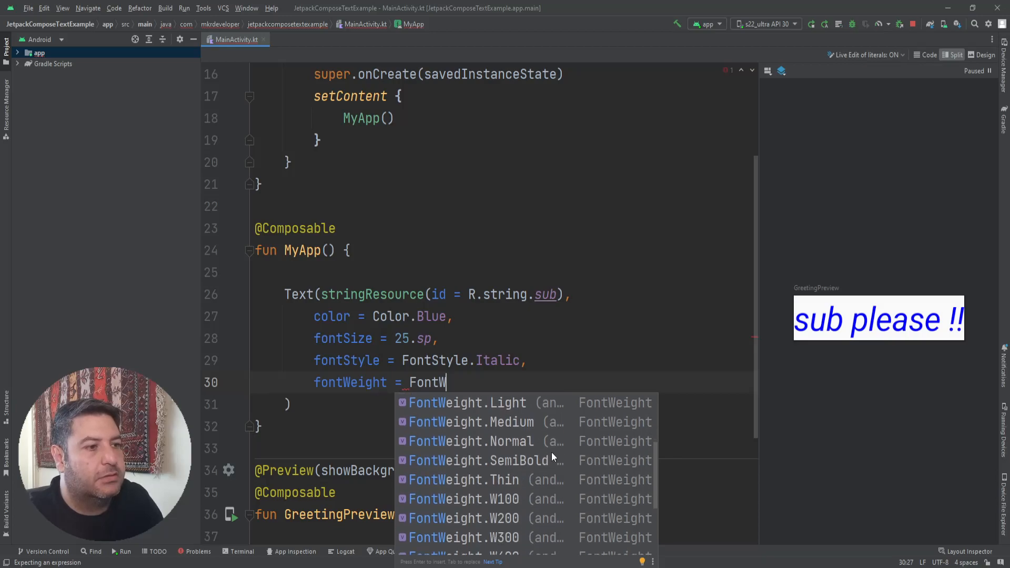
scroll("down", 3)
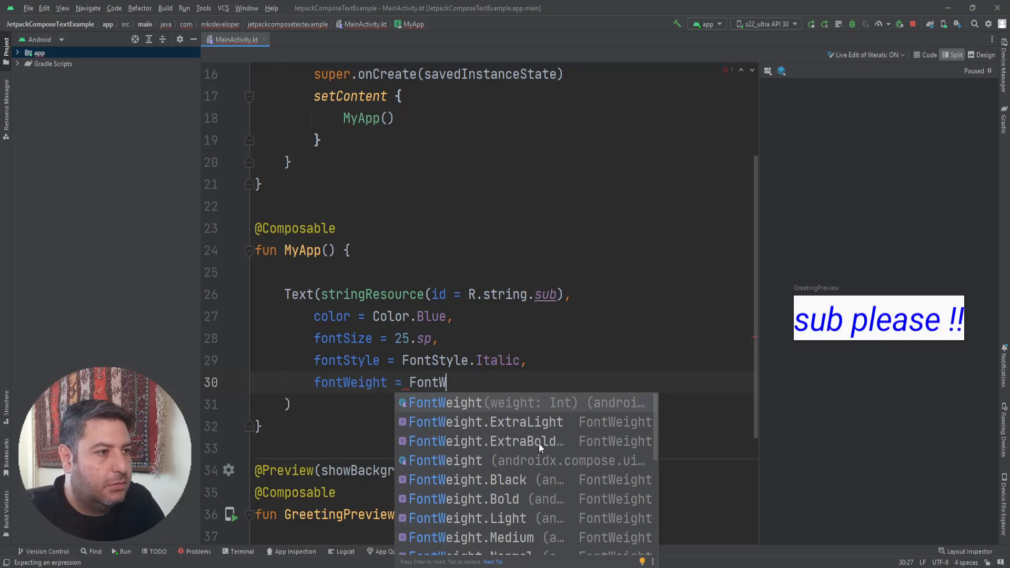
left_click(485, 422)
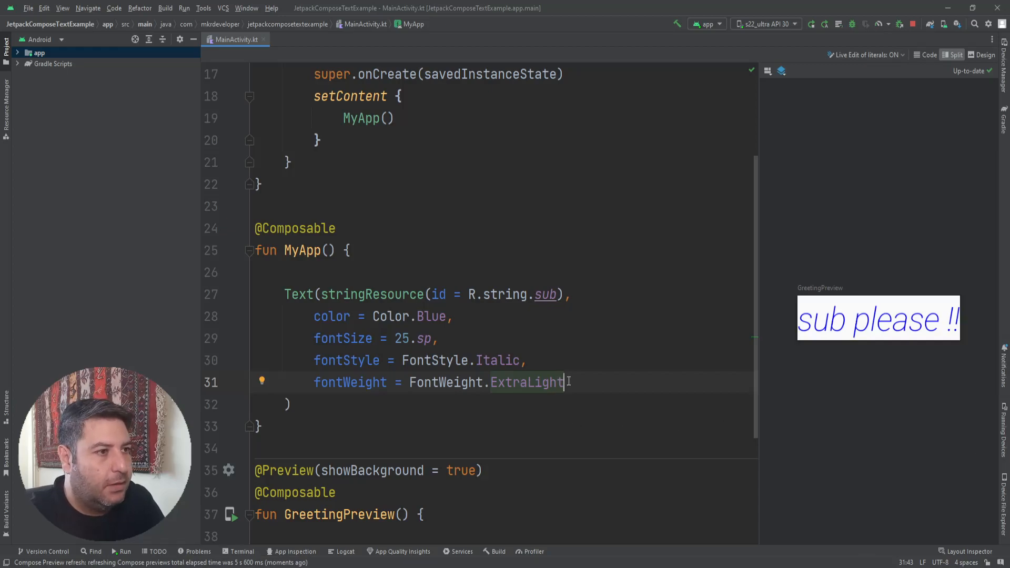
Replace ExtraLight with Bold and add a trailing comma.
key("BackSpace")
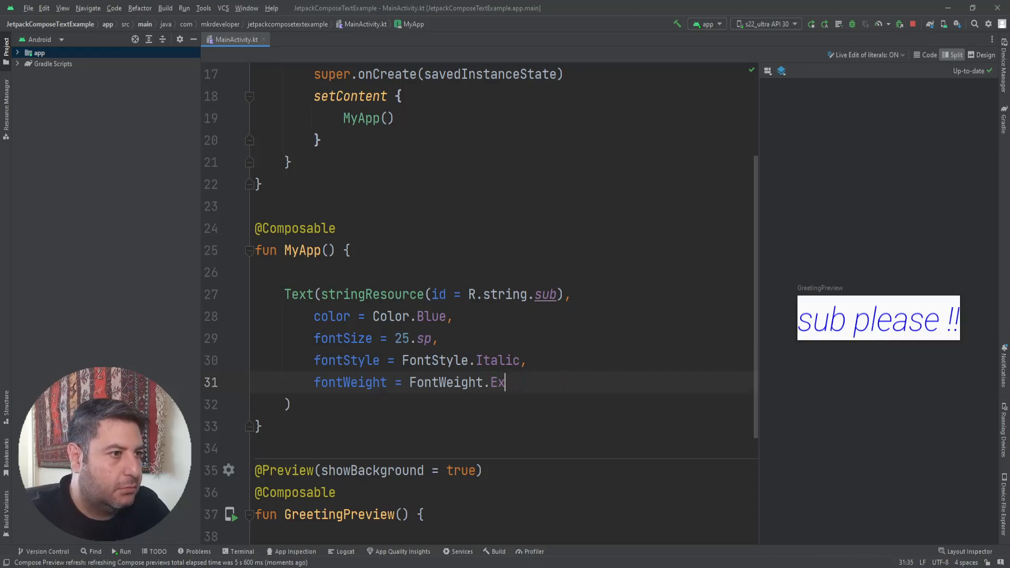
key("Backspace")
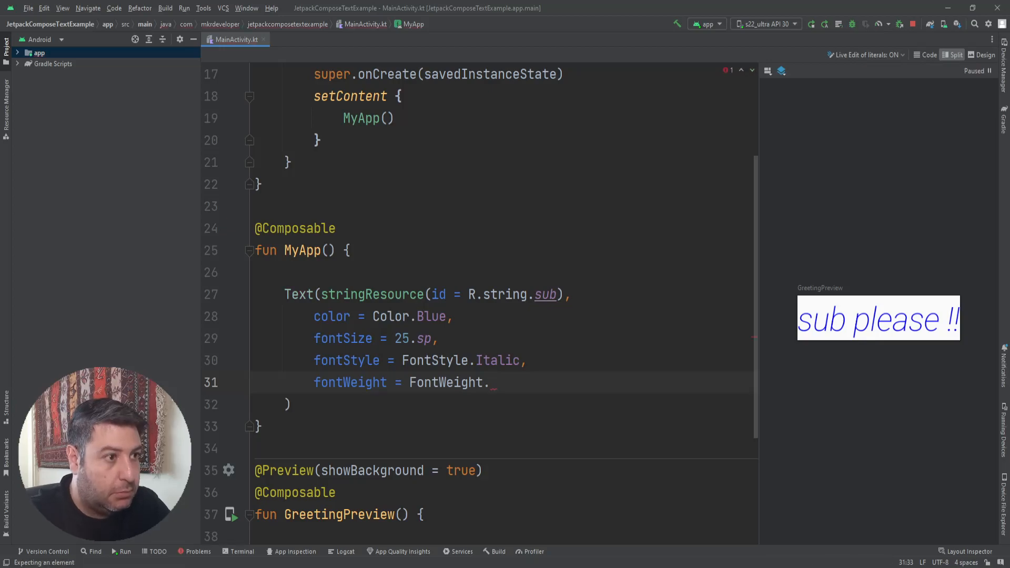
type("Bold")
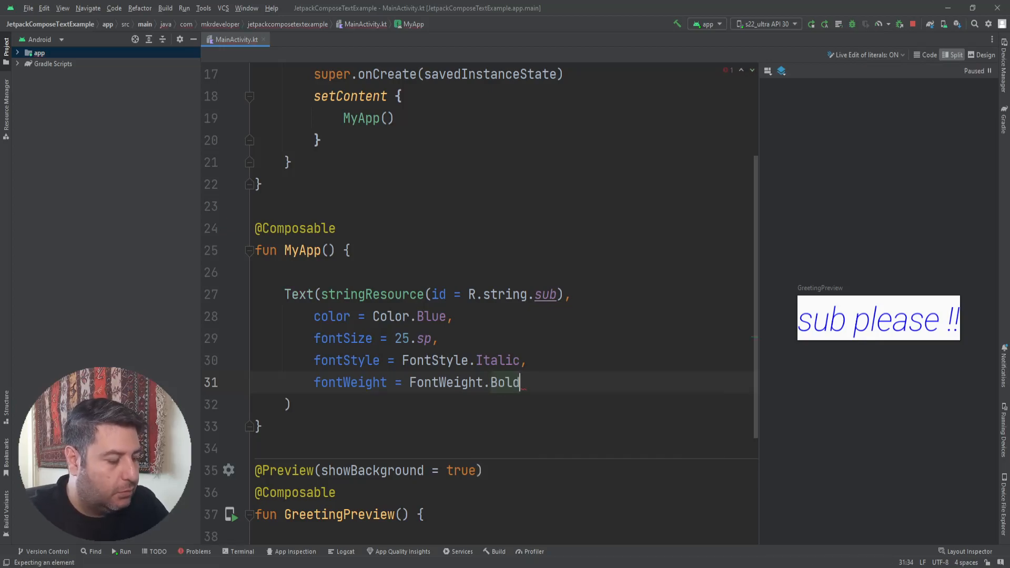
type(",")
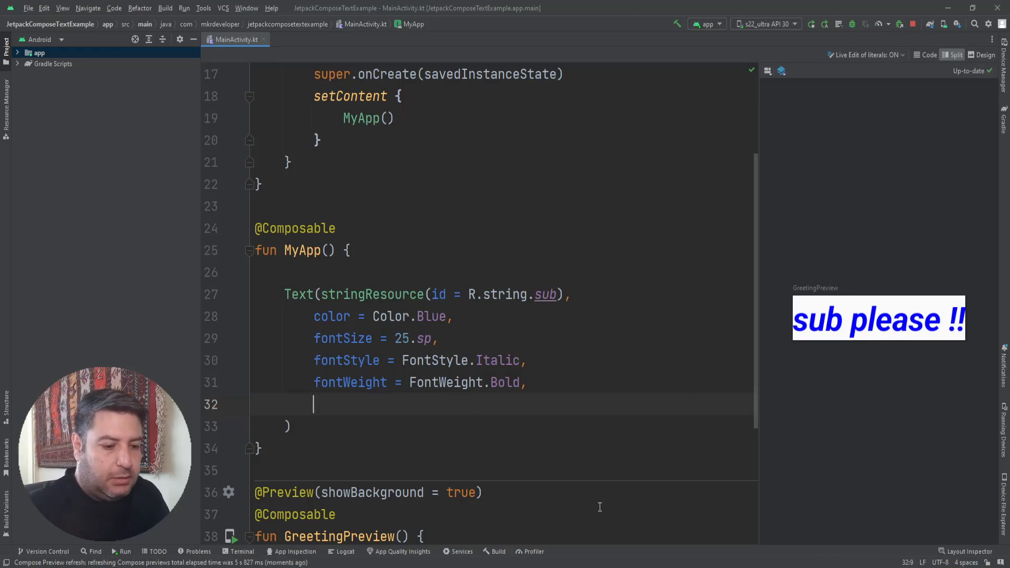
Add fontFamily = FontFamily.Monospace to the Text call.
type("fontFamily =")
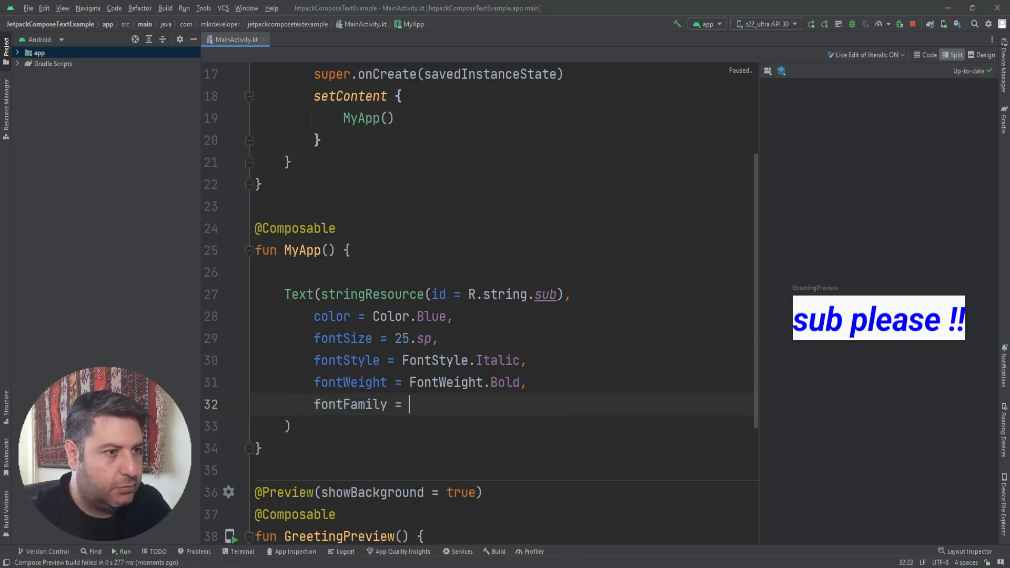
type("F")
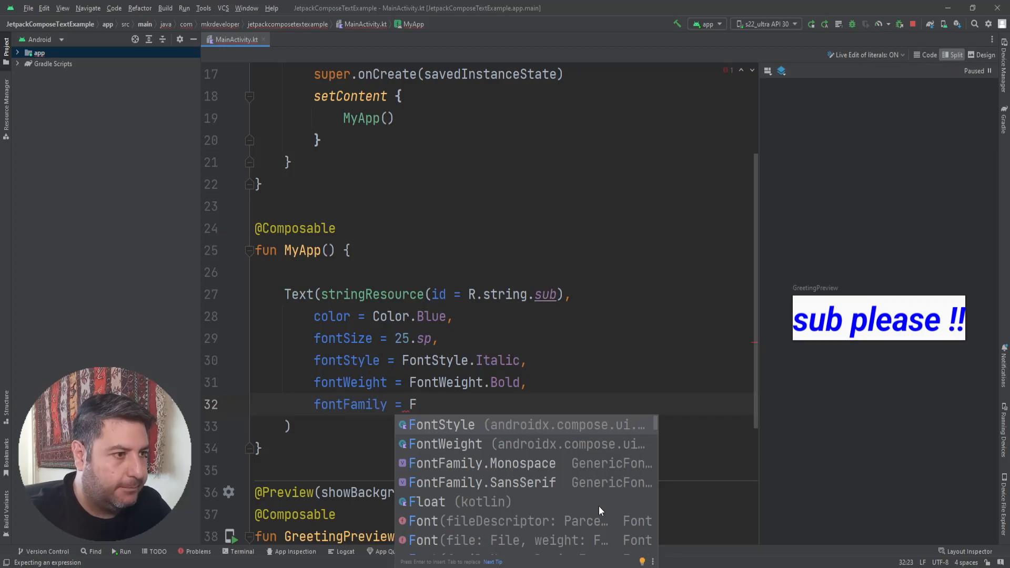
type("ontFamily.Monospace")
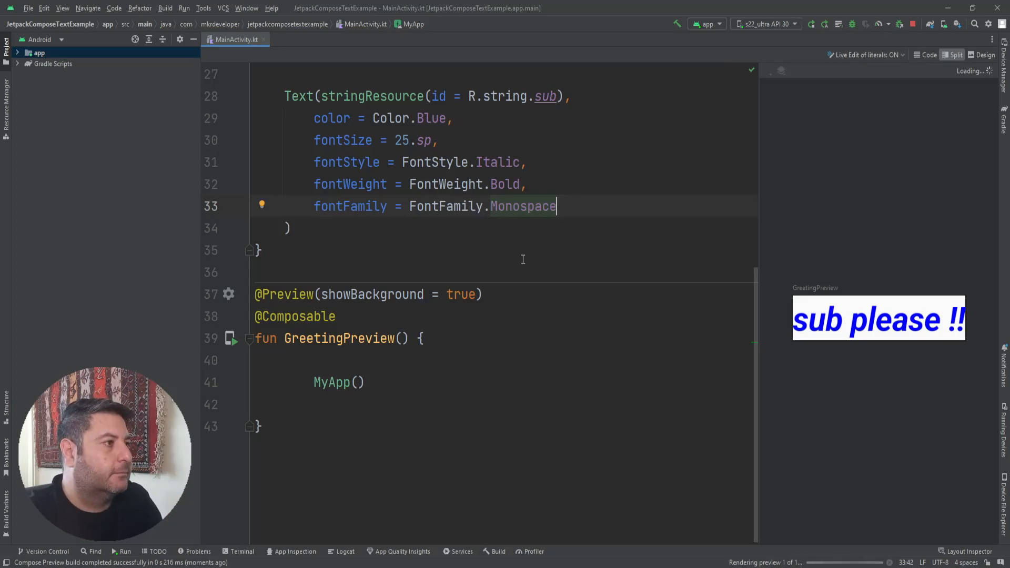
left_click(982, 525)
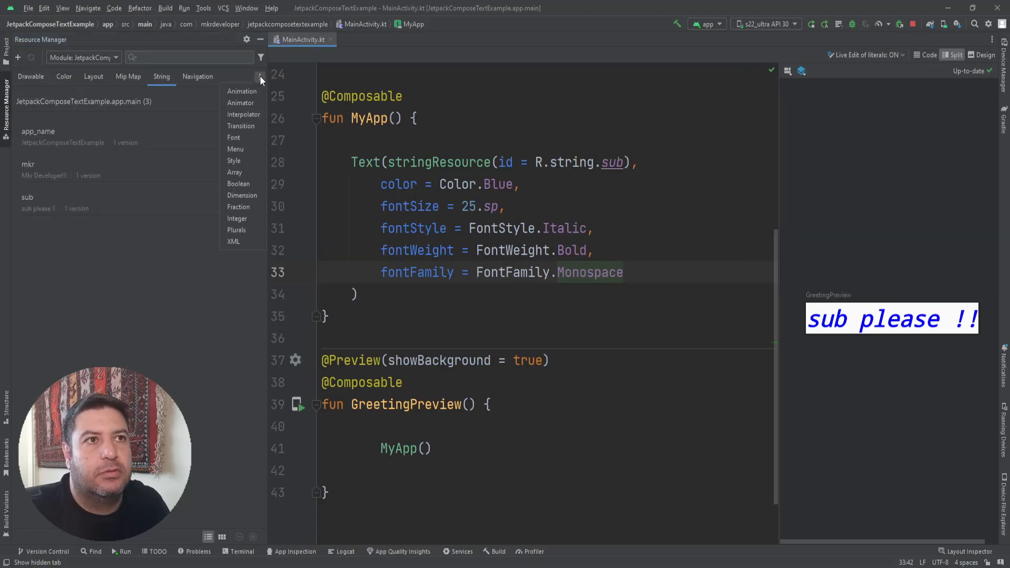
Add the Courgette Google font to the project from the Font tab's More Fonts.
left_click(233, 138)
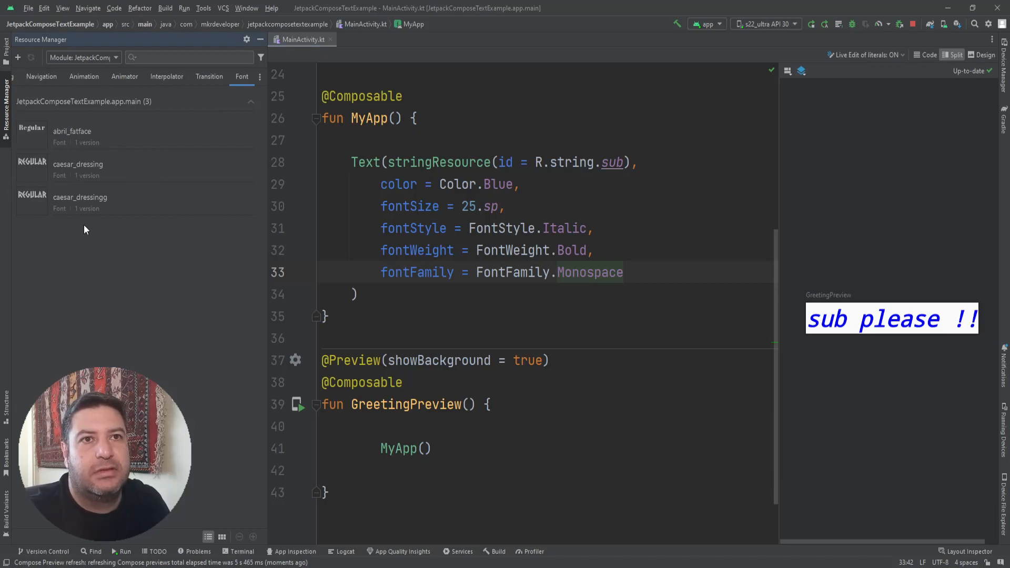
mouse_move(91, 221)
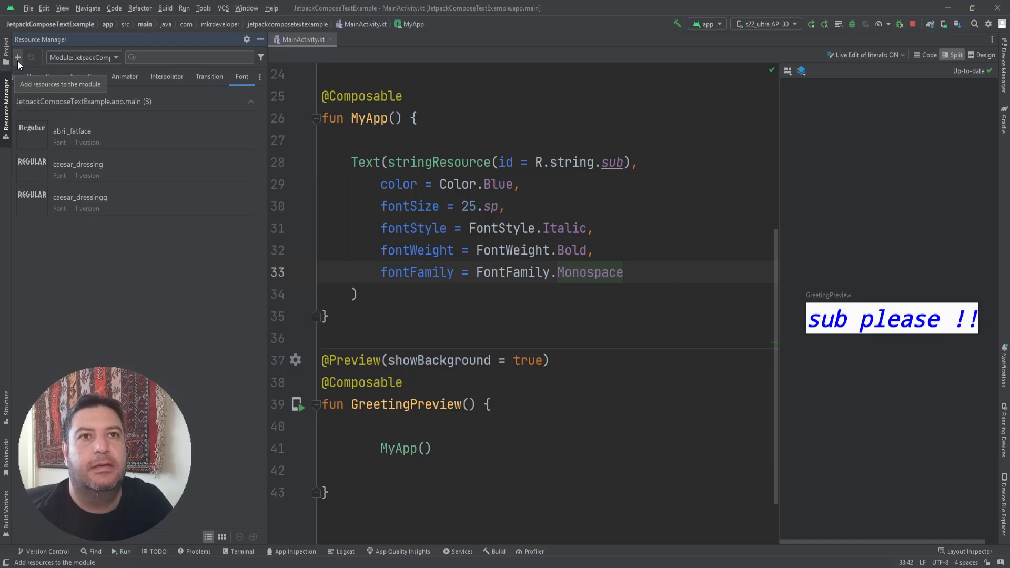
left_click(18, 58)
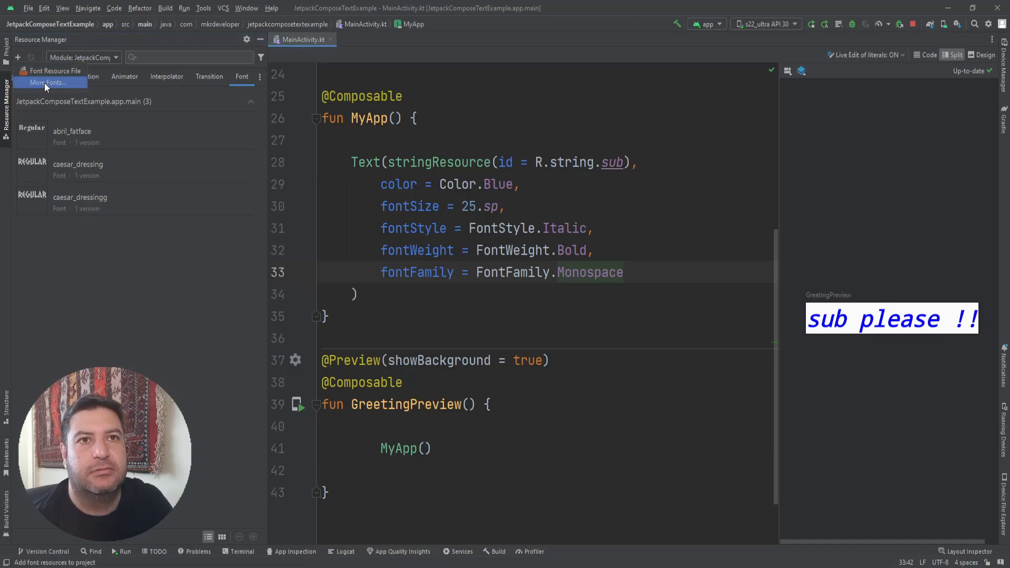
left_click(46, 83)
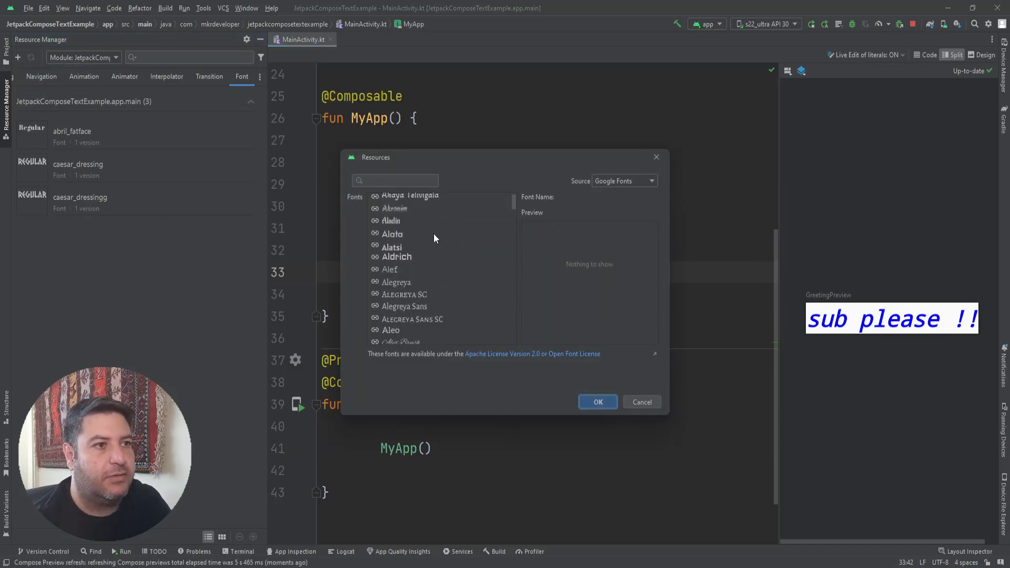
scroll("down", 3)
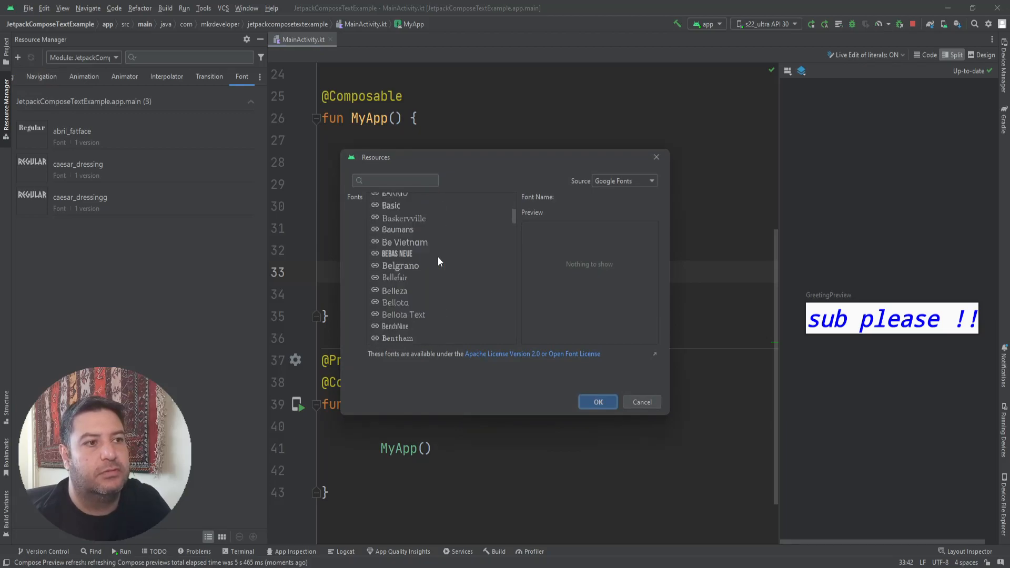
scroll("down", 3)
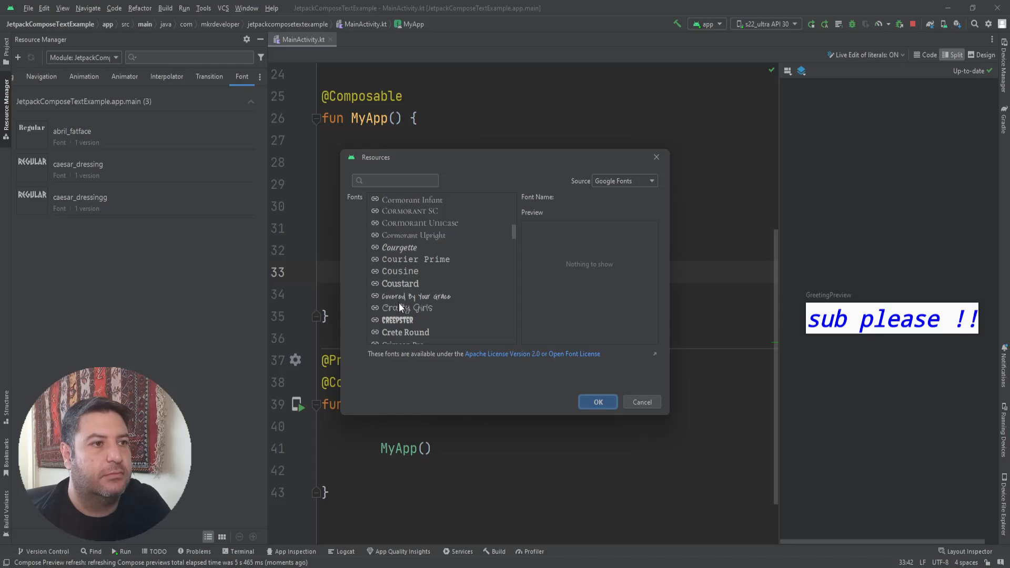
mouse_move(399, 253)
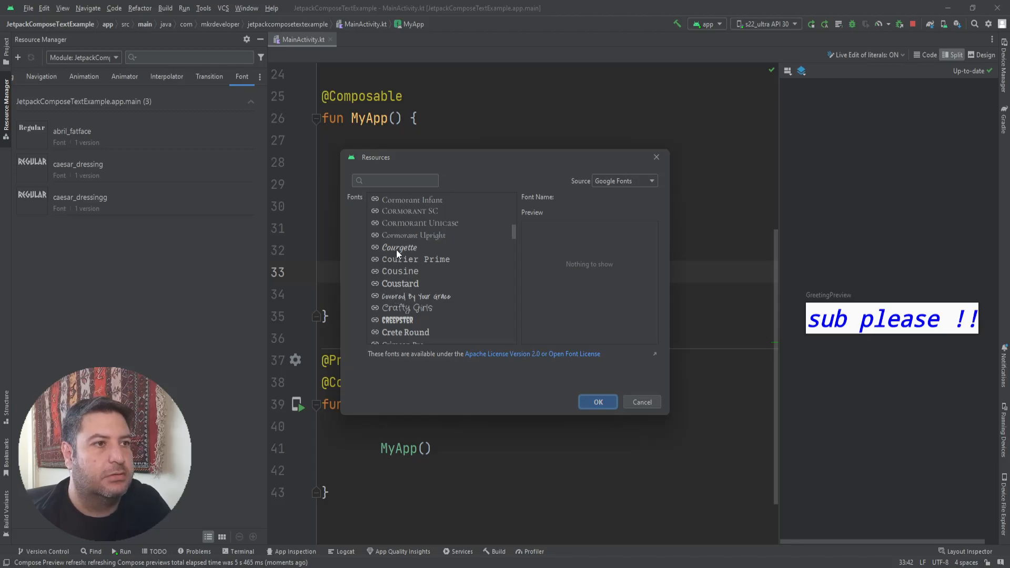
left_click(400, 247)
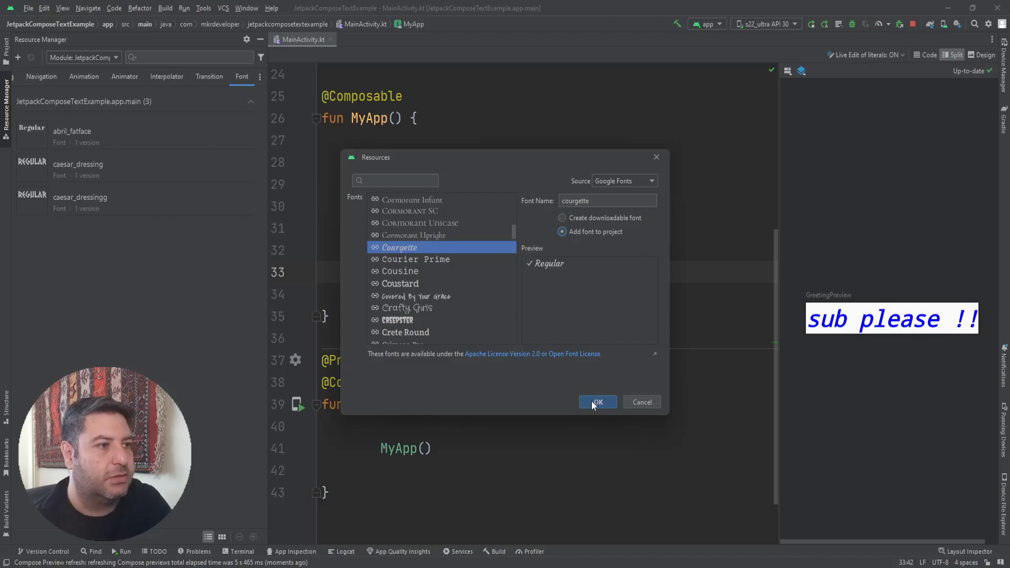
left_click(597, 402)
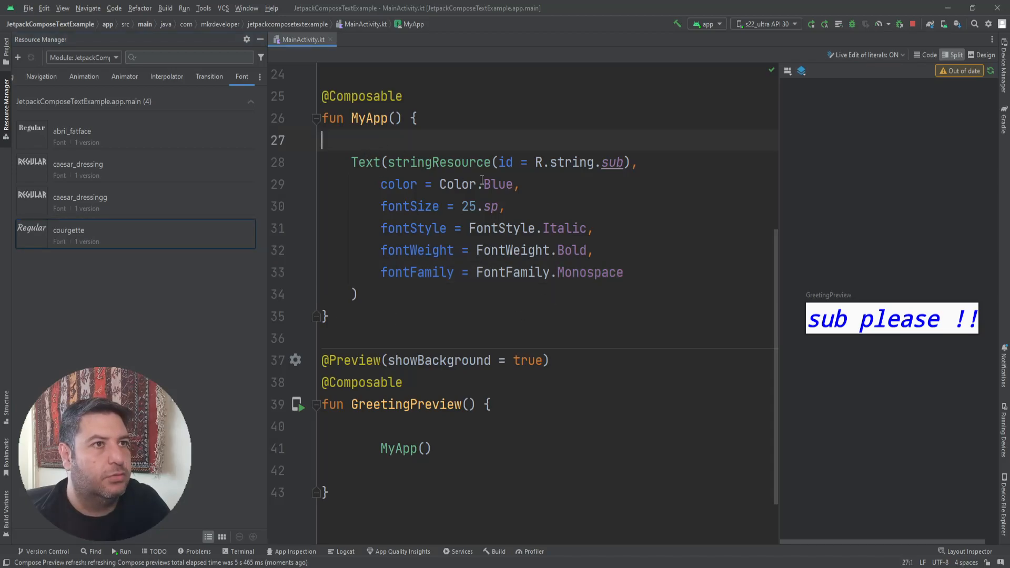
Define val myFont = FontFamily(Font(R.font.courgette)) and use myFont as the Text's fontFamily.
type("val f")
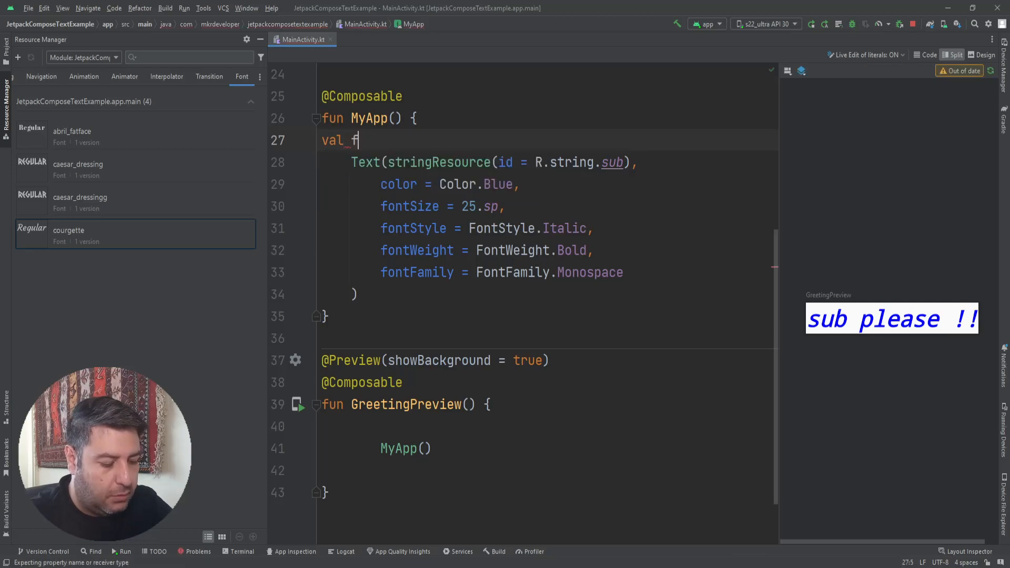
type("ont =")
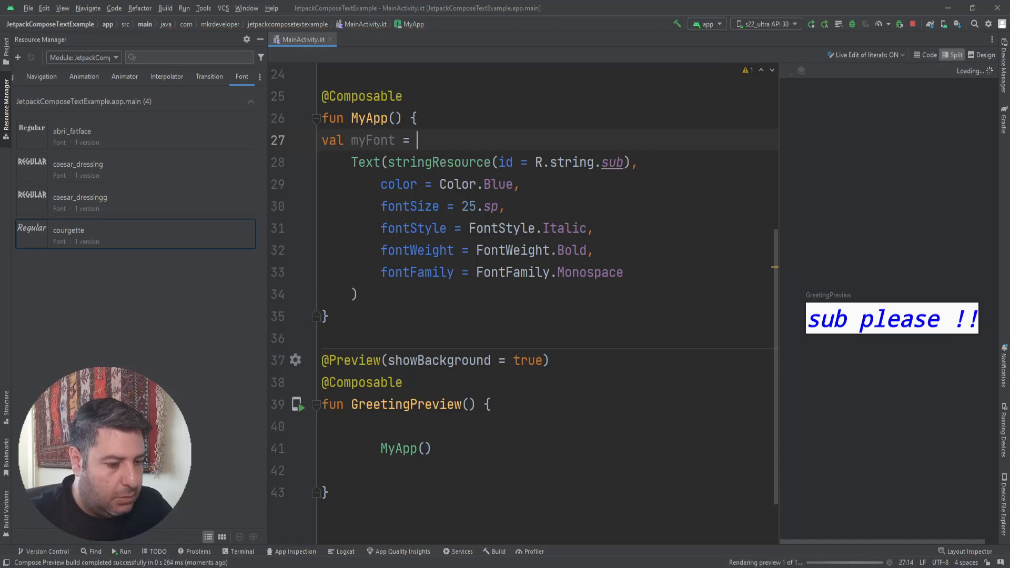
type("F")
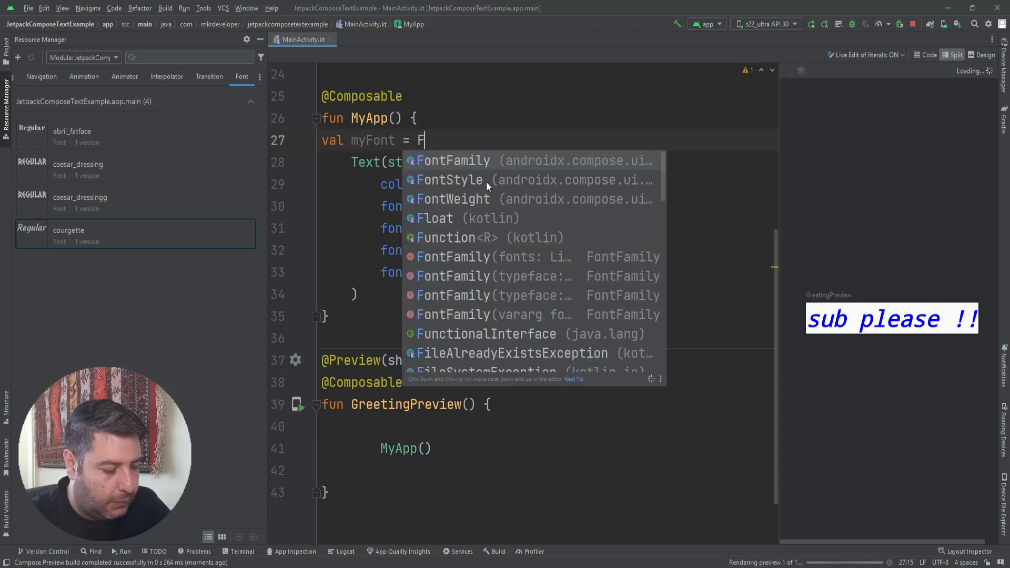
type("ontFamily(")
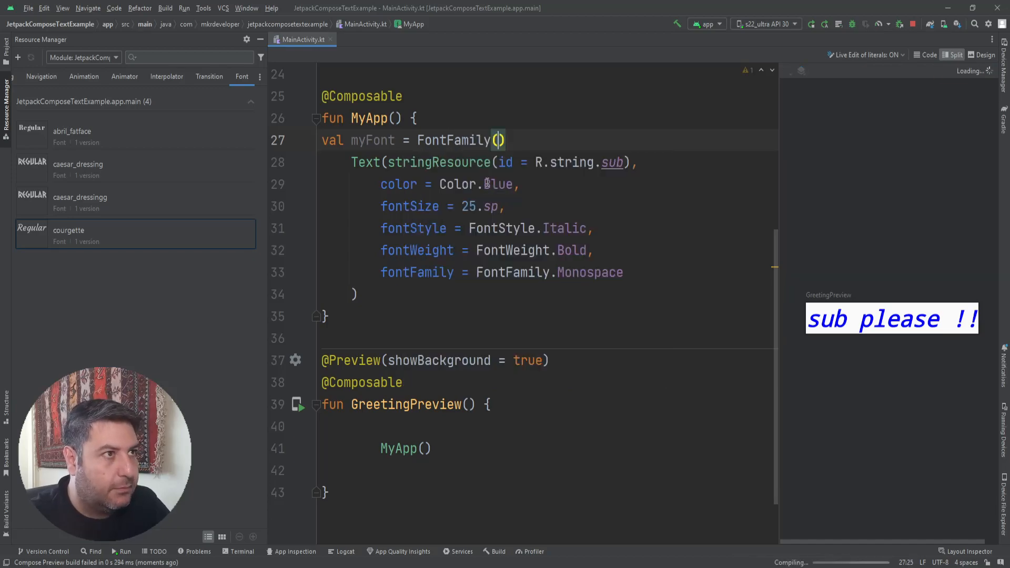
type("Font(")
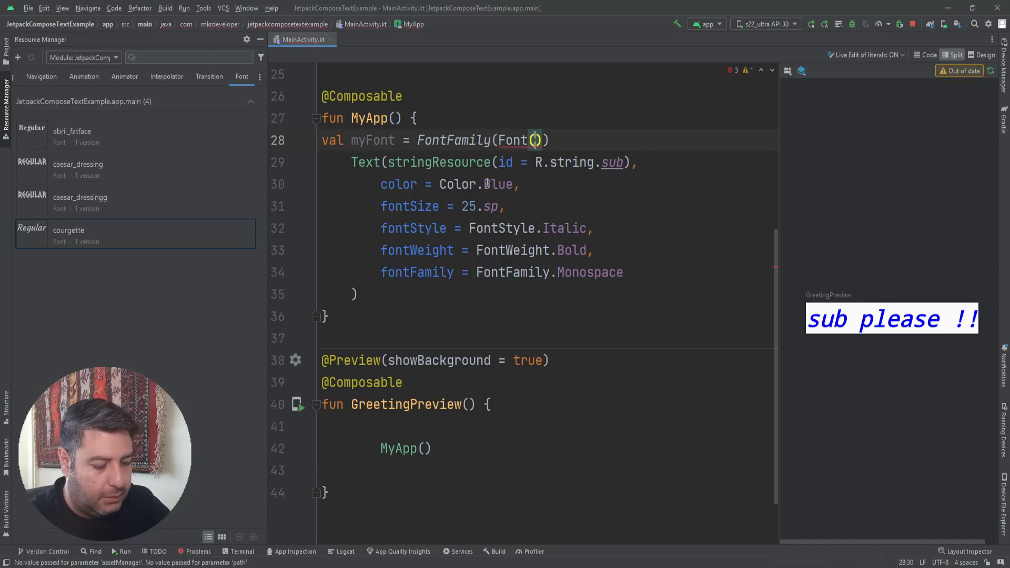
type("R.font.")
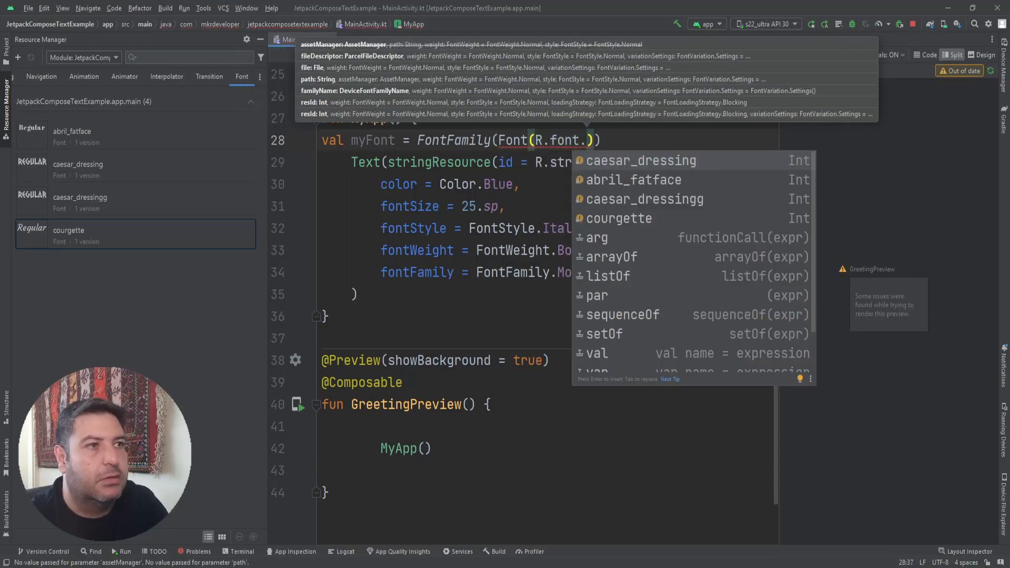
mouse_move(642, 219)
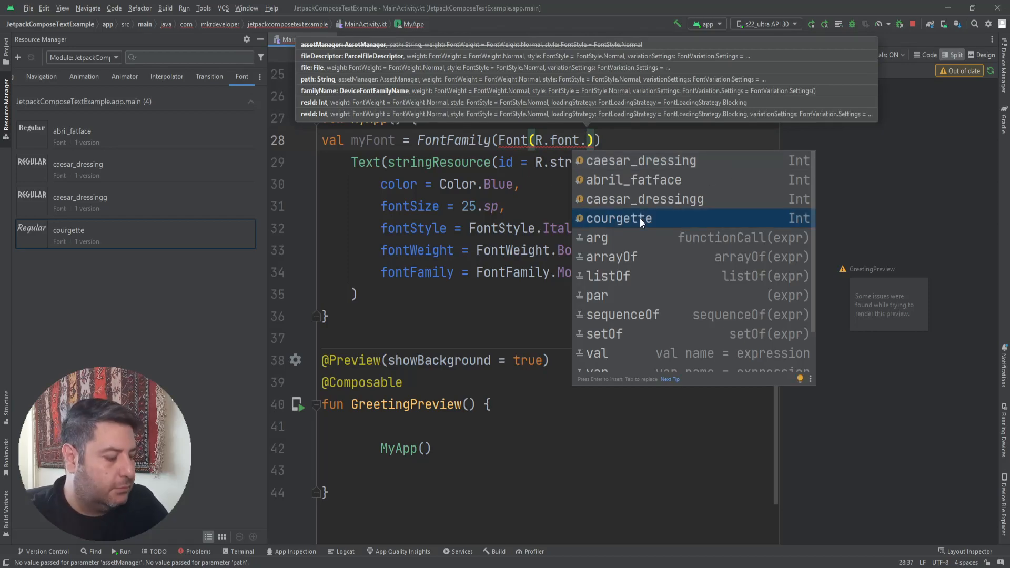
left_click(619, 218)
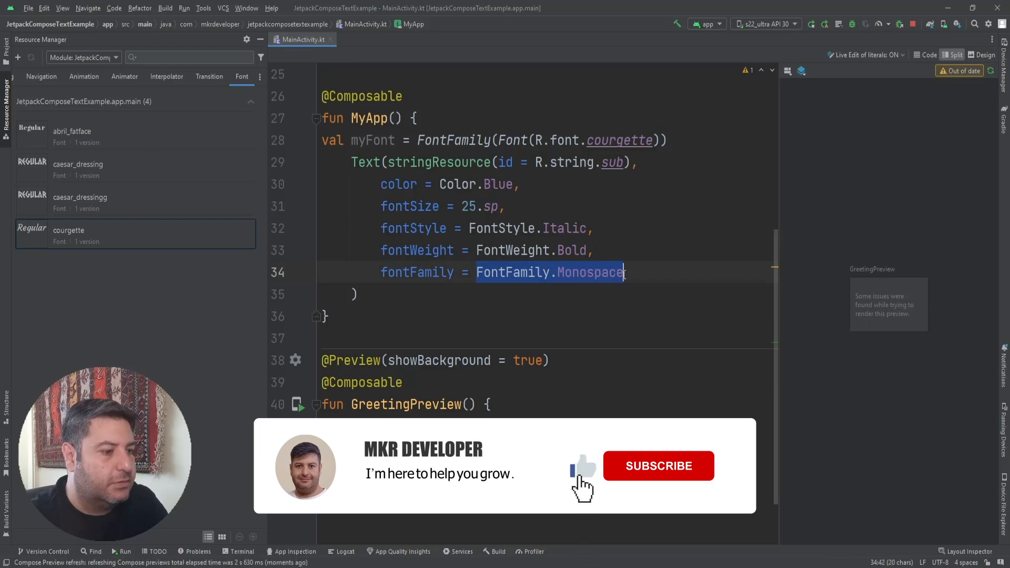
type("myFont")
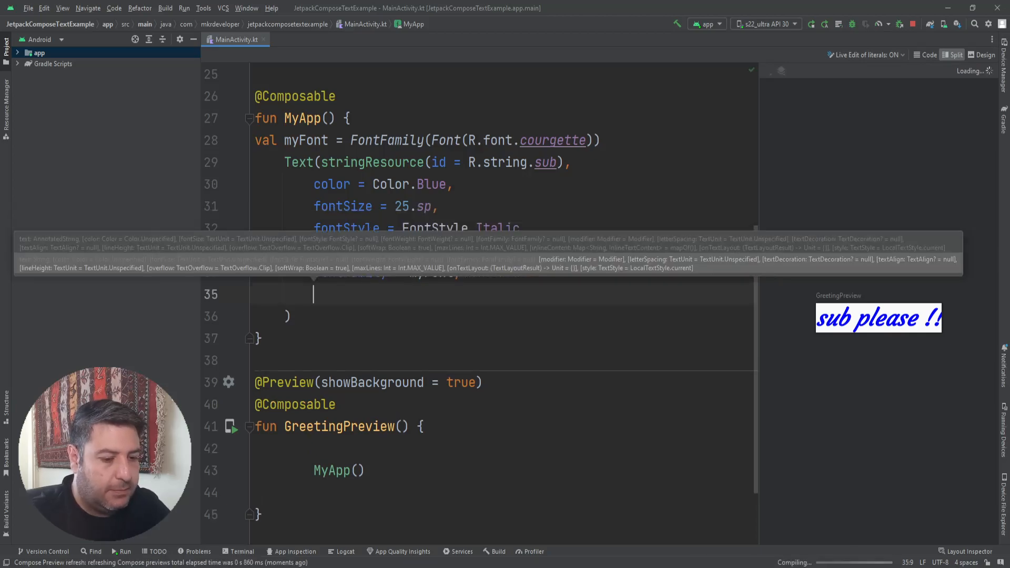
Add letterSpacing = 15.sp after fontFamily in the Text call.
type("le")
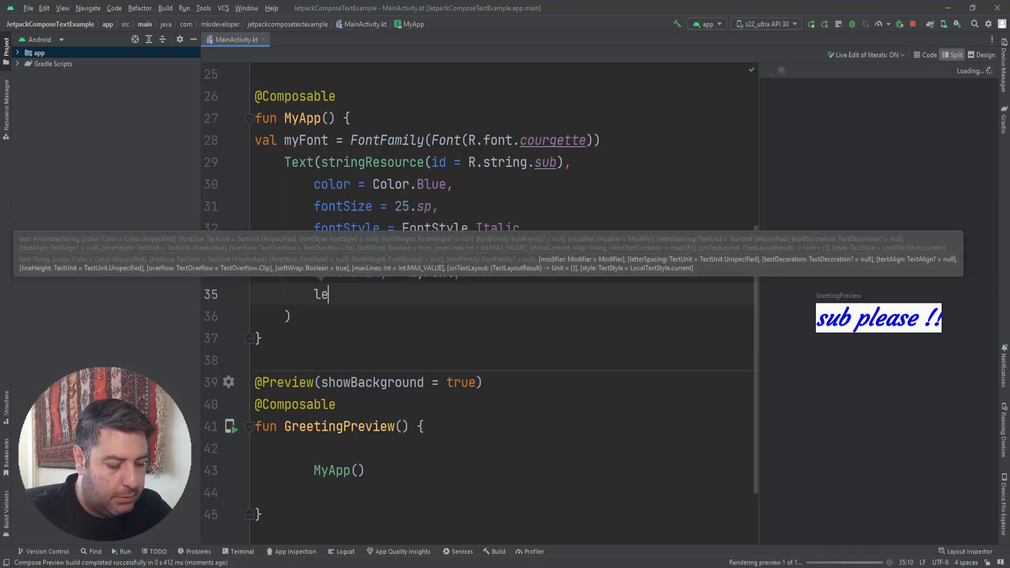
type("tterSpacing =")
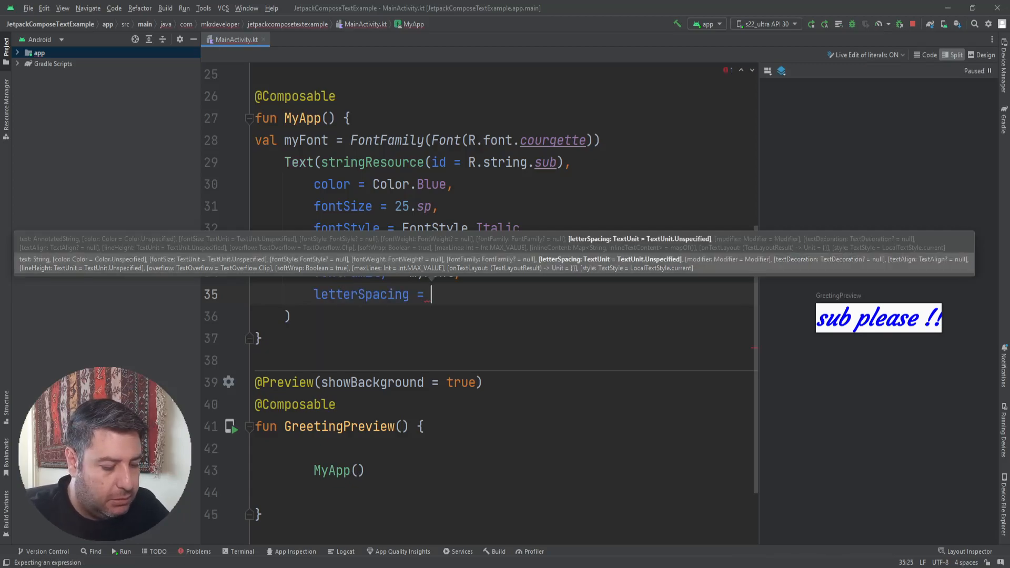
type("1")
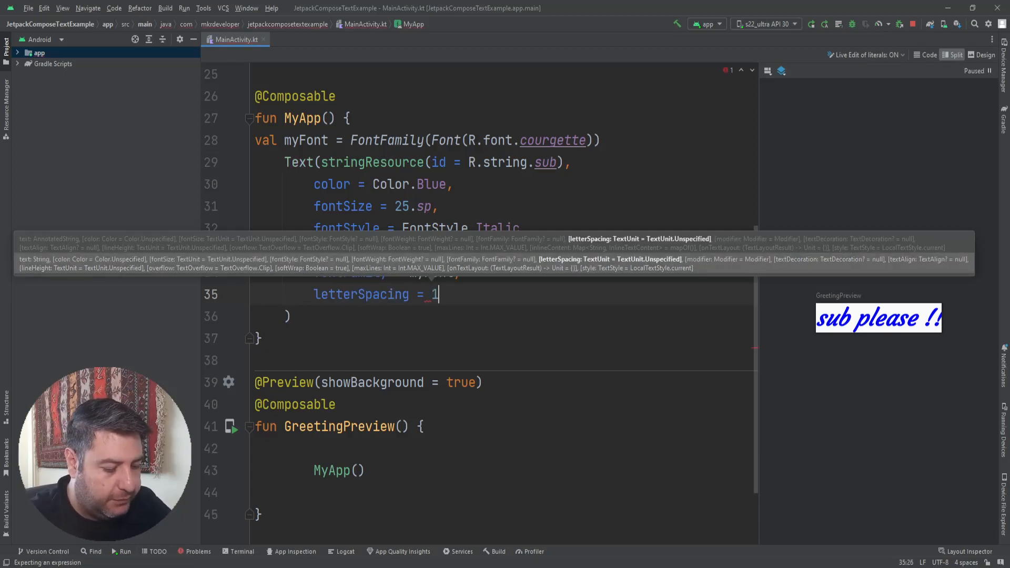
type("5.sp")
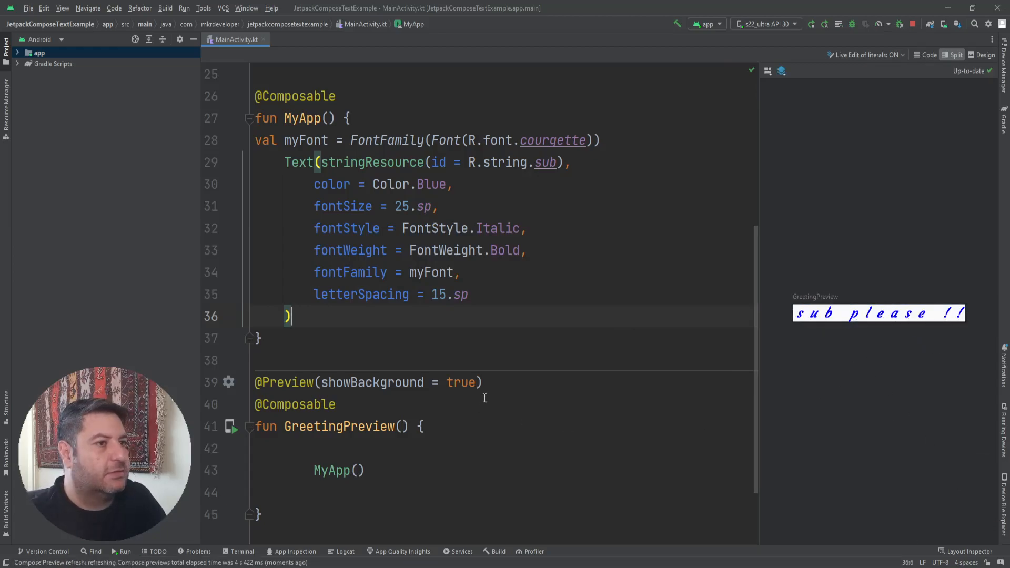
type(",")
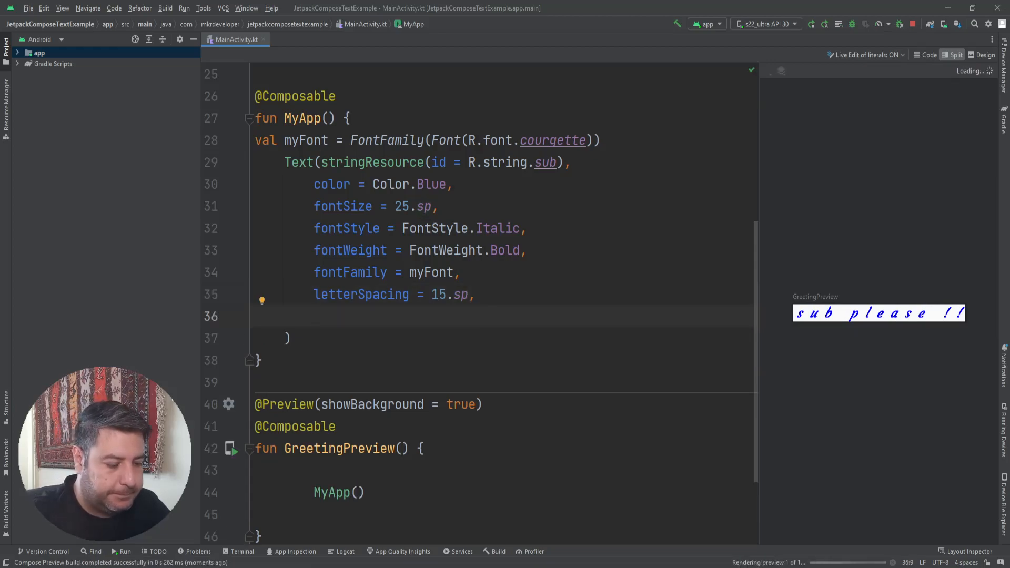
Add textDecoration = TextDecoration.LineThrough to strike through 'sub please !!'.
type("textDecoration =")
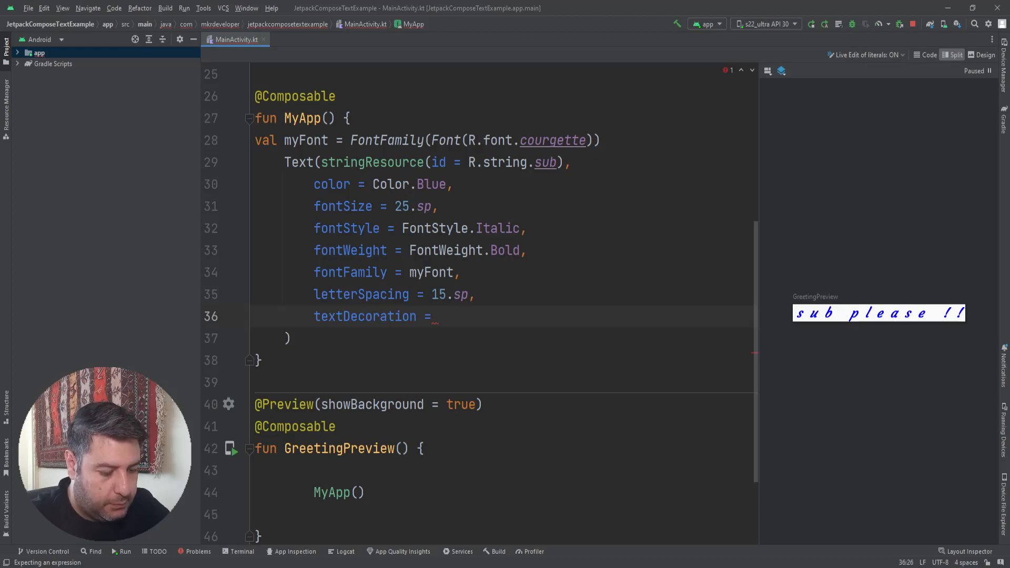
type("TextDecoration.LineThrough,")
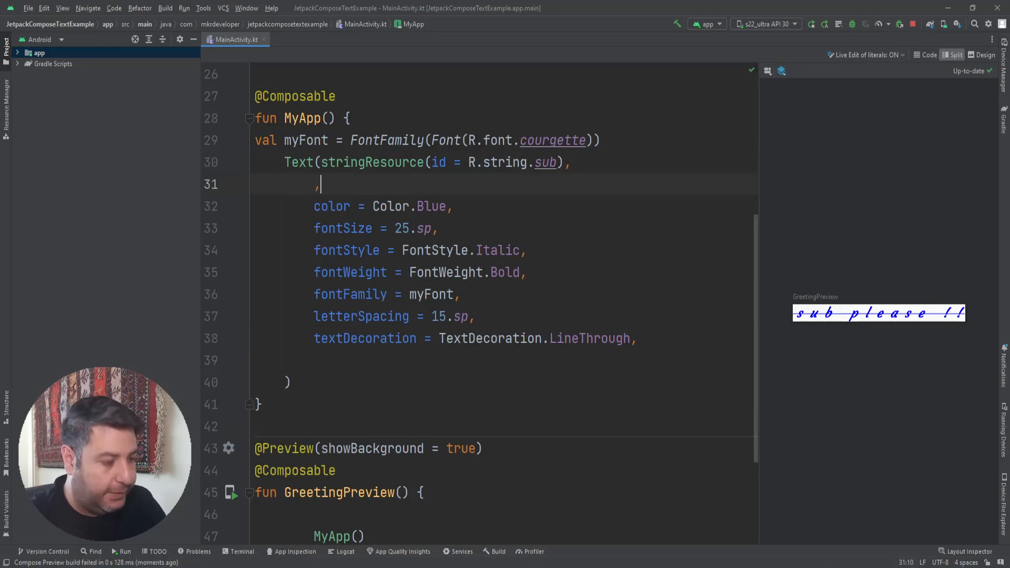
Make modifier = Modifier.background(Color.Gray) the Text's first named argument.
type("mod")
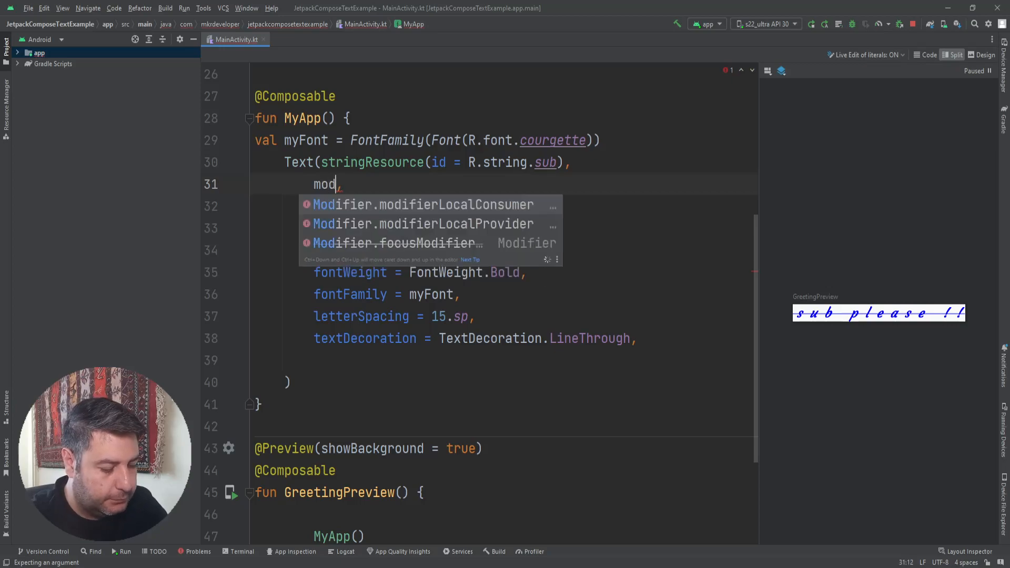
type("ifier =")
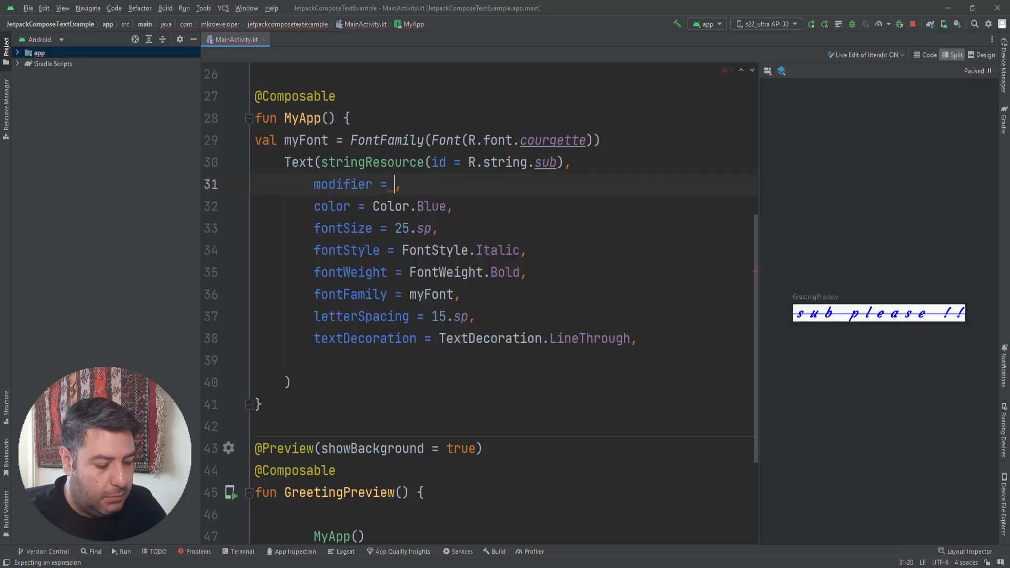
type("Mod")
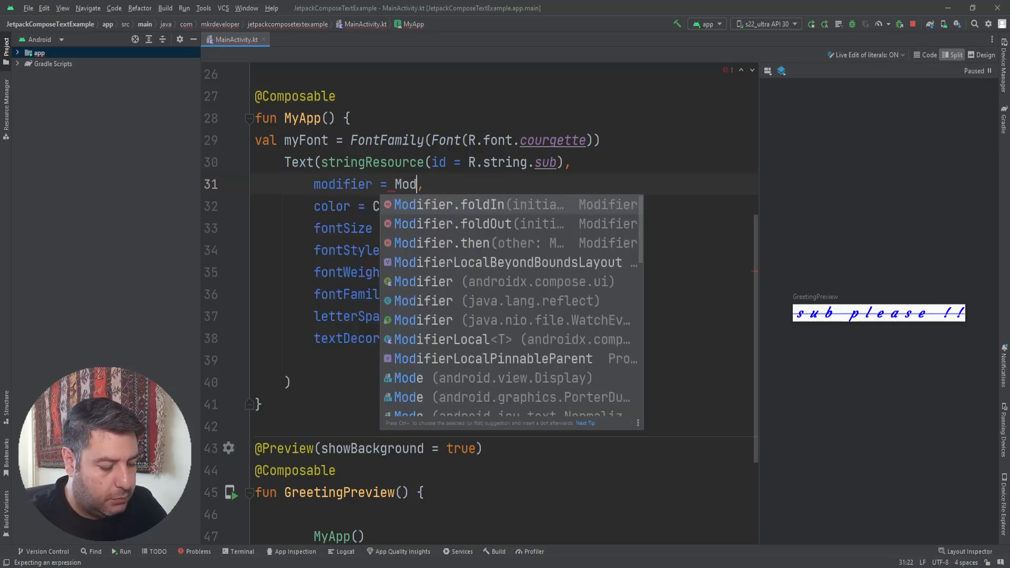
type("ifier")
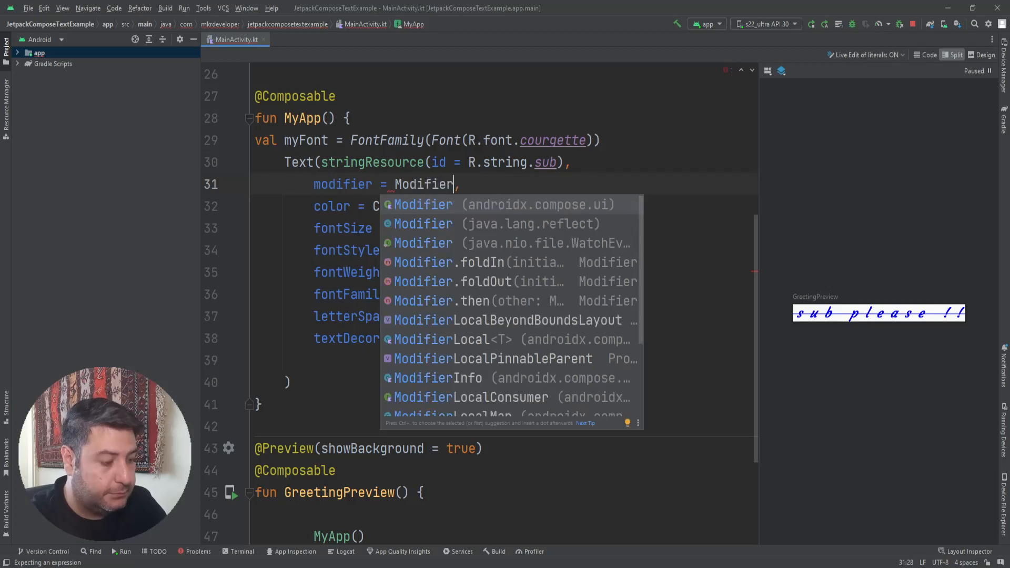
type(".")
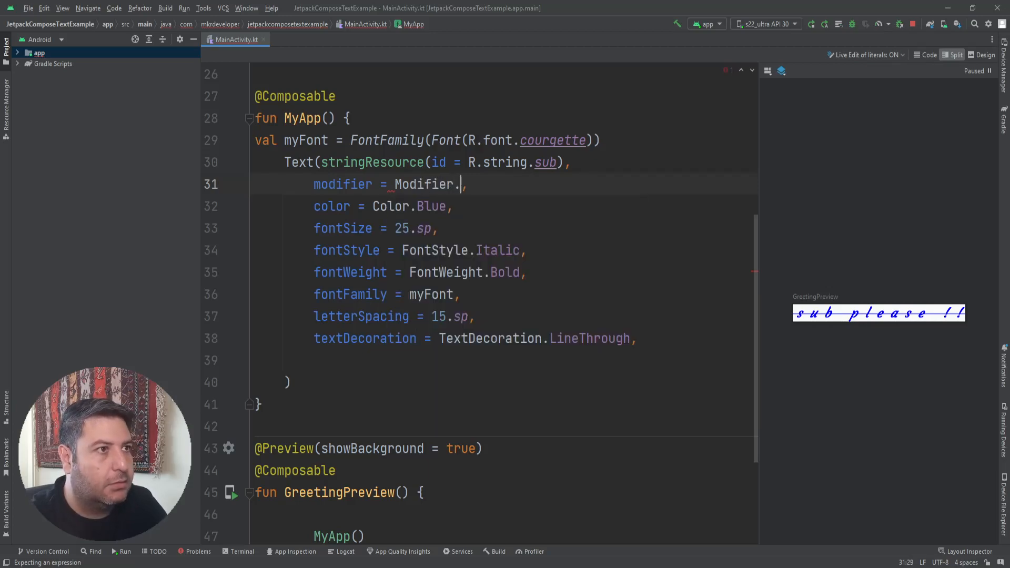
type(".")
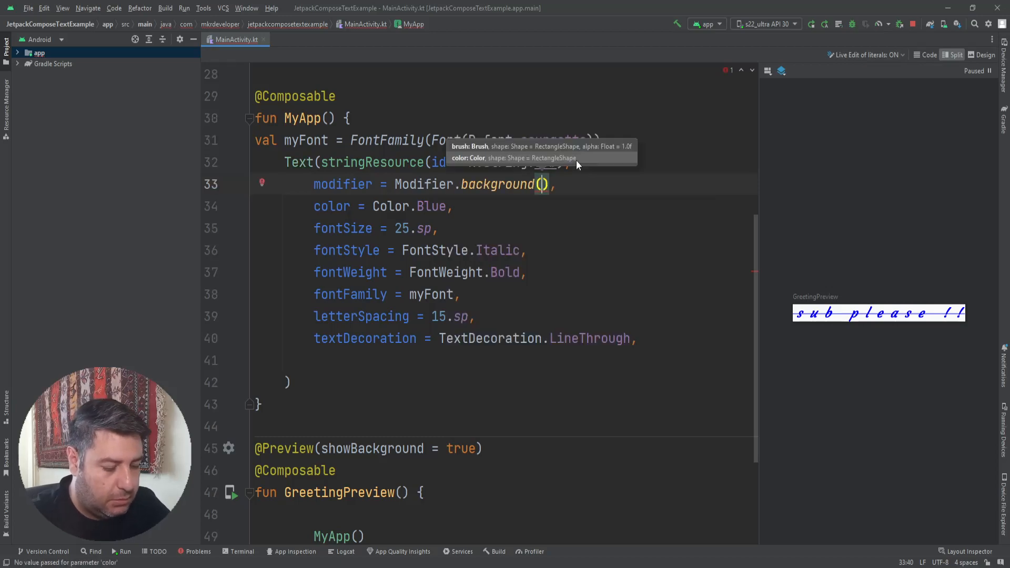
type("Color")
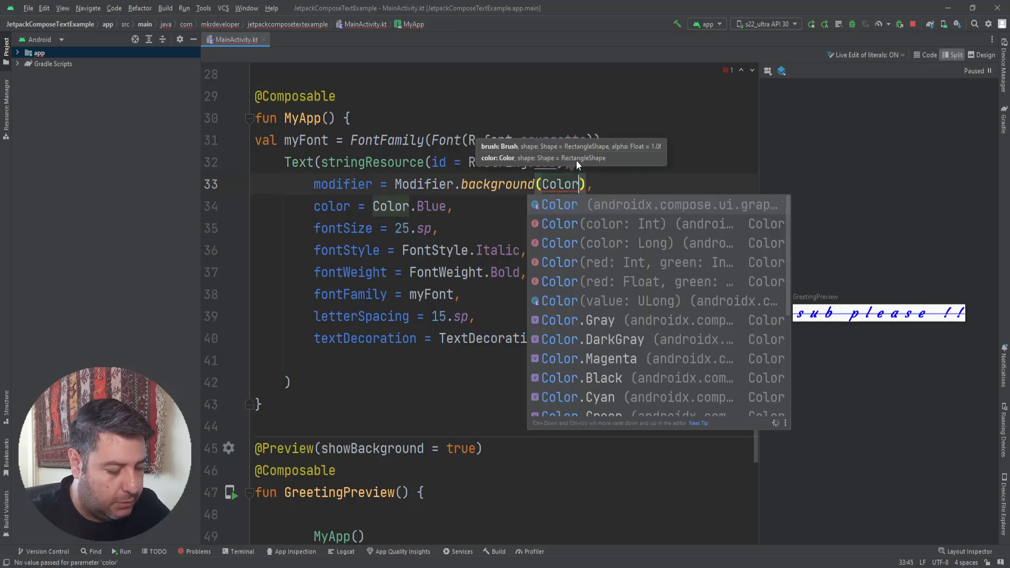
type(".G")
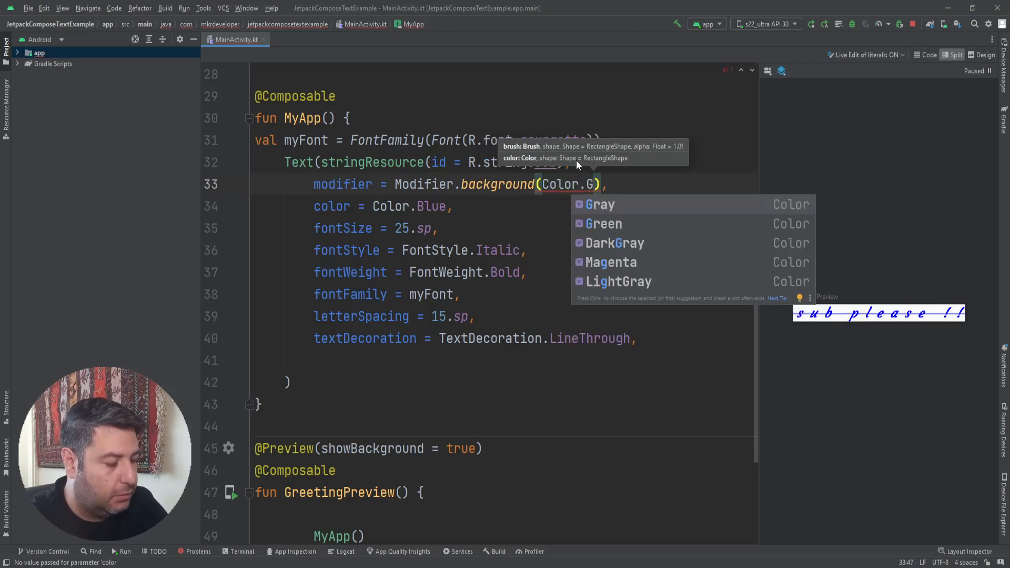
left_click(599, 204)
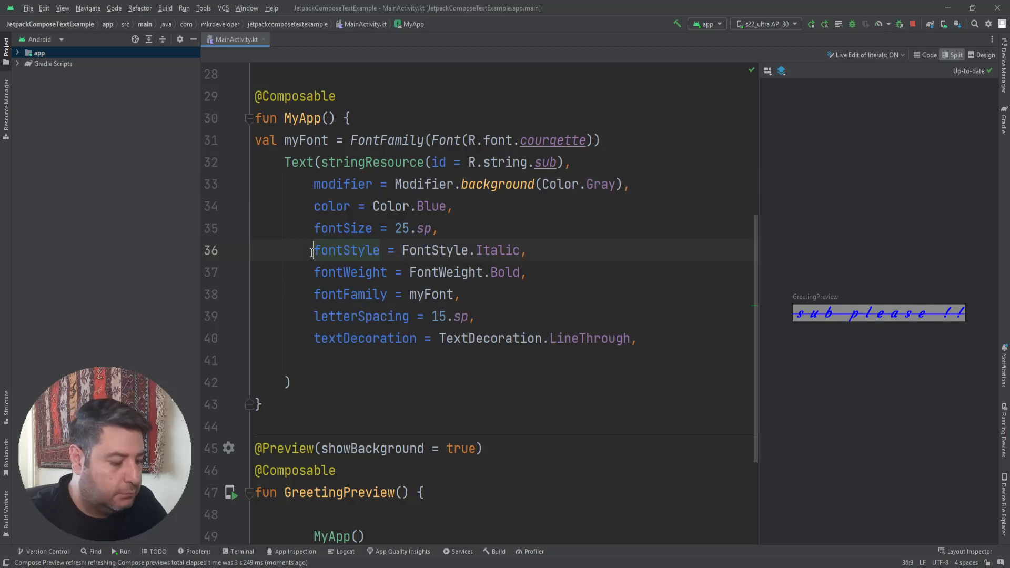
Comment out fontStyle and textDecoration, and chain .width(400.dp) onto the gray background.
type("//")
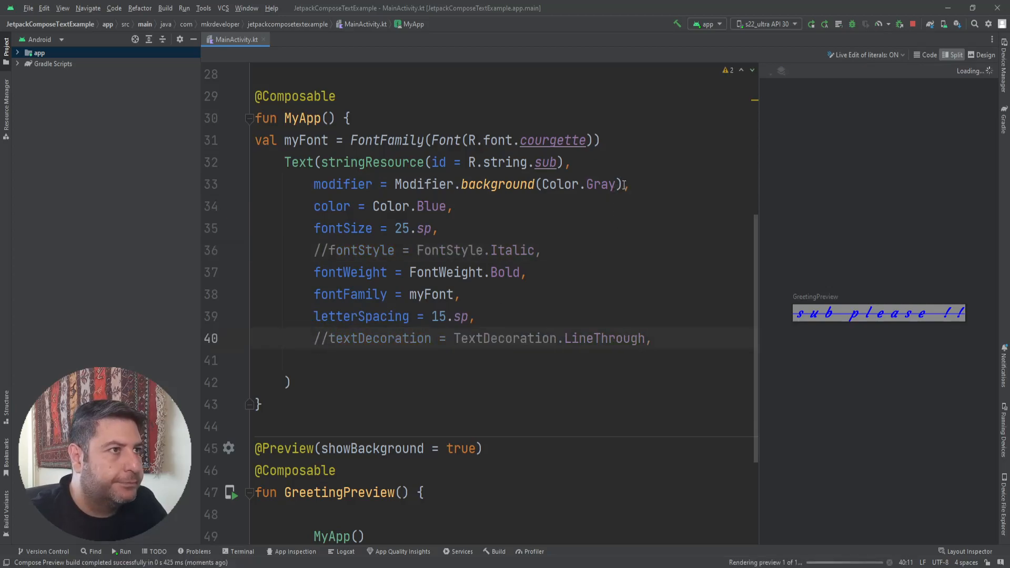
type(".")
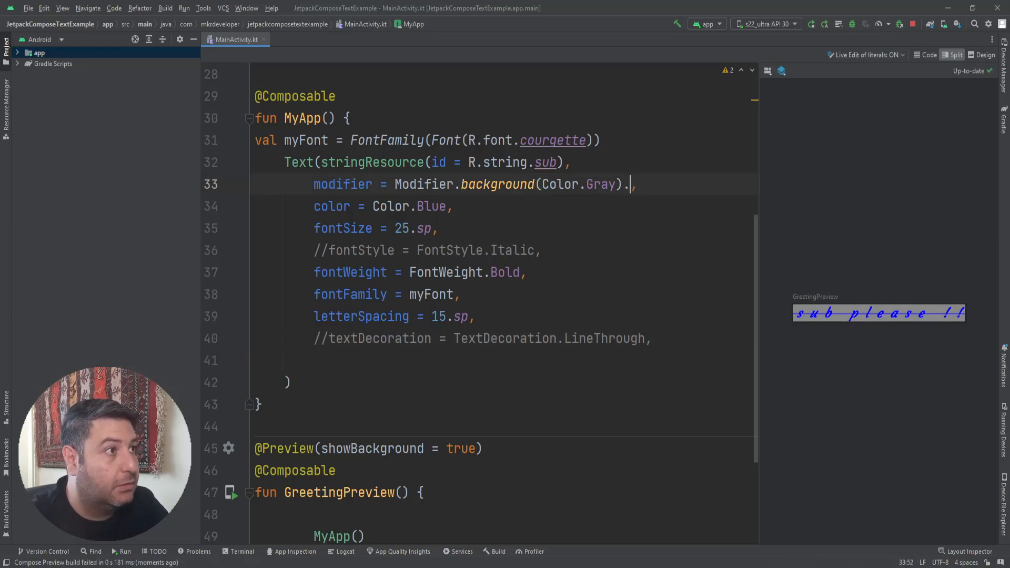
type(".")
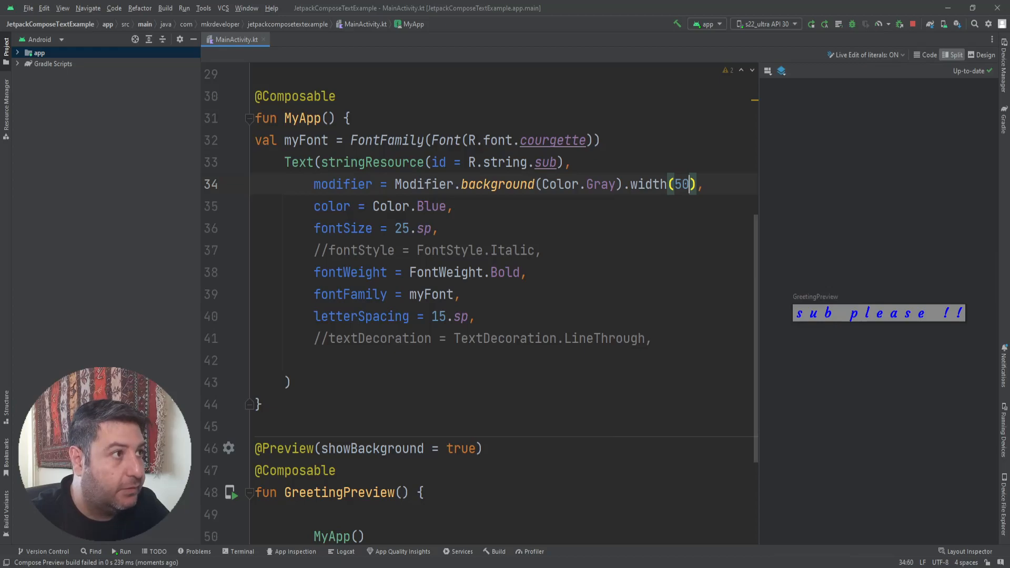
key("Backspace")
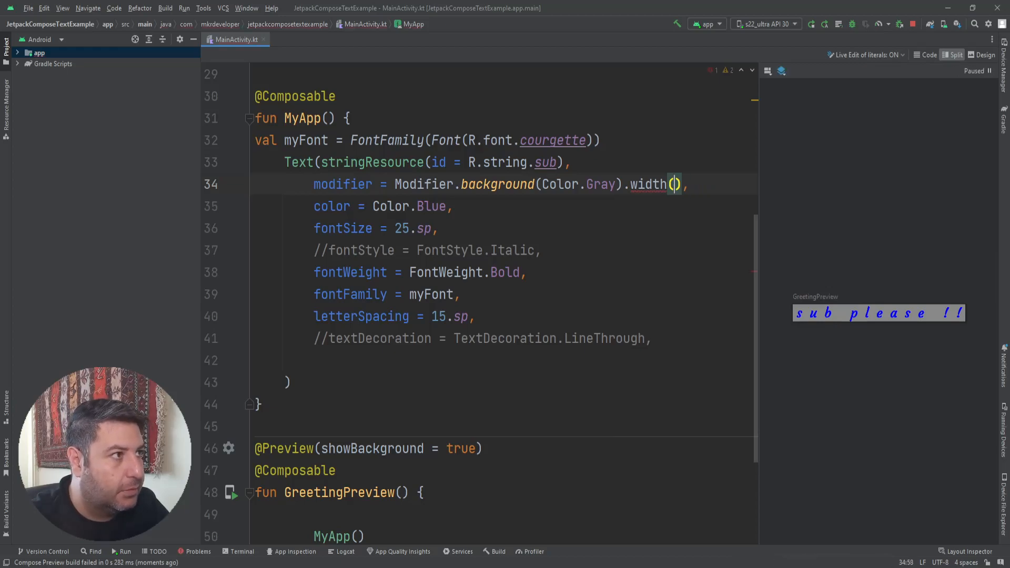
type("400")
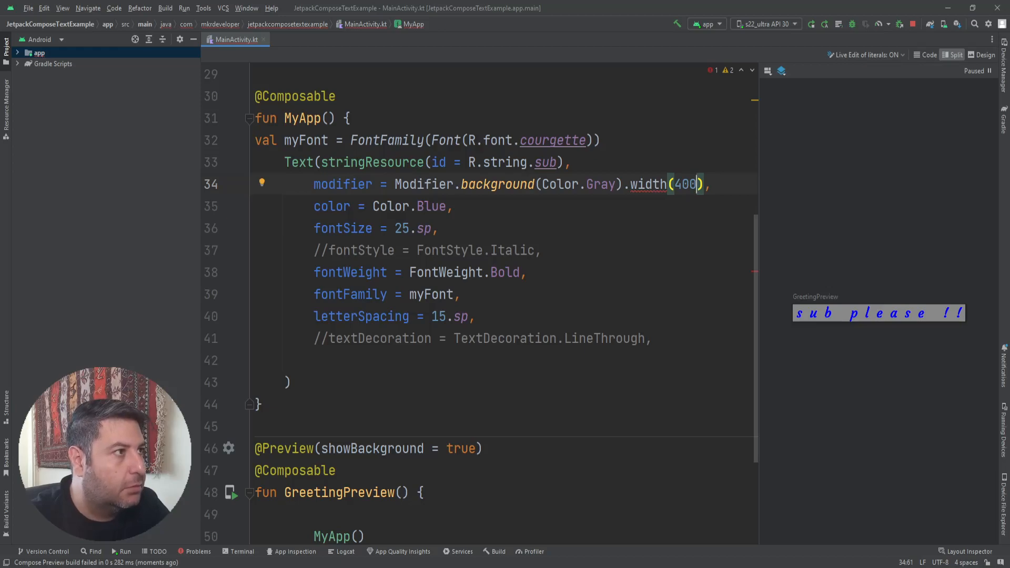
type(".dp")
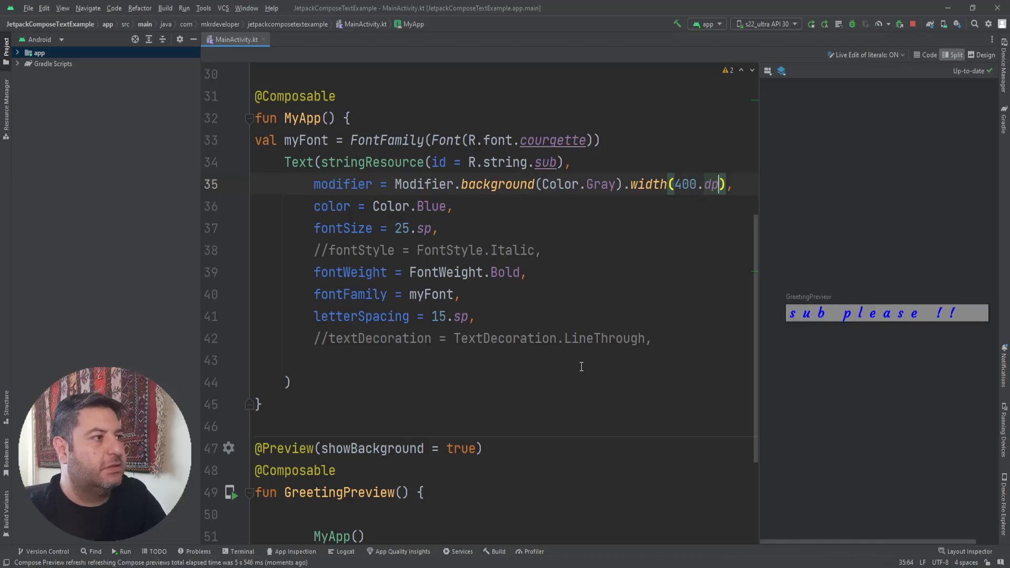
mouse_move(810, 24)
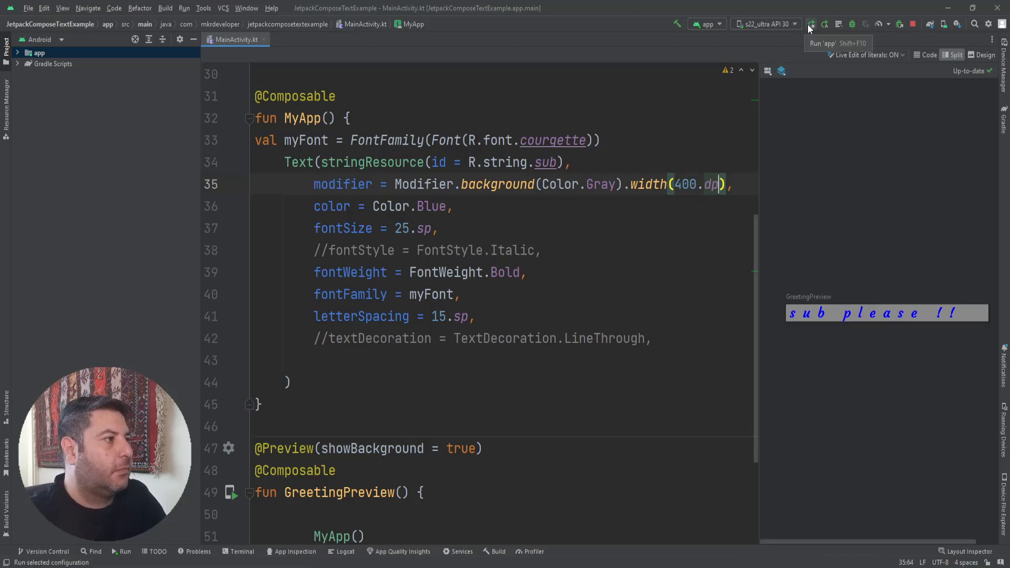
Run the app on the emulator, then comment out the letterSpacing line.
left_click(810, 23)
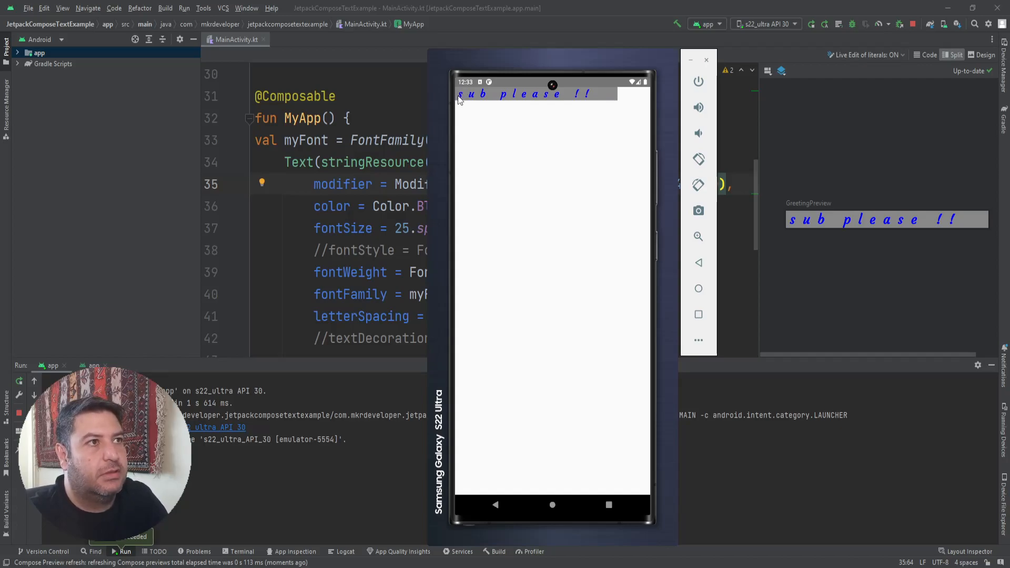
mouse_move(545, 98)
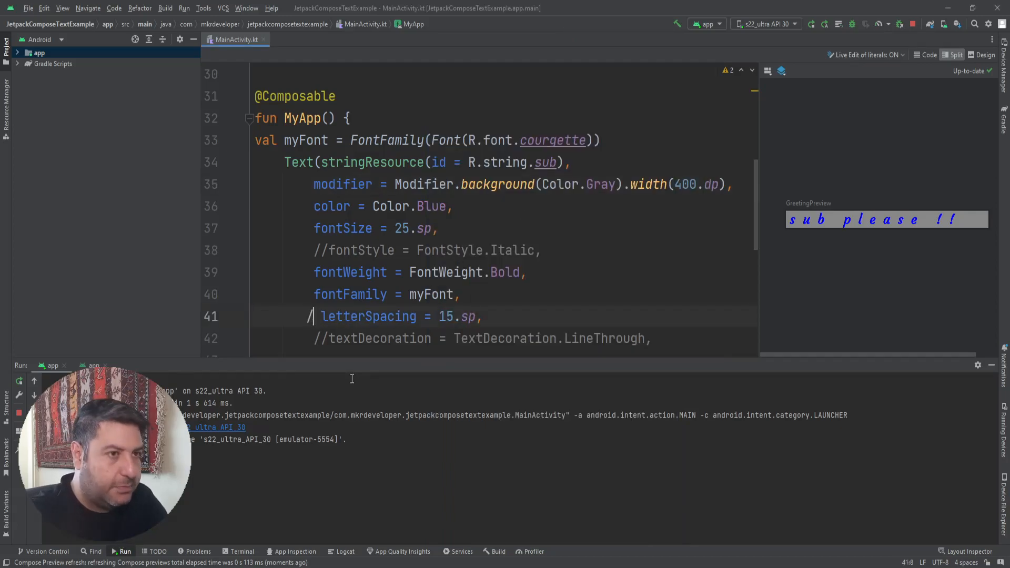
type("/")
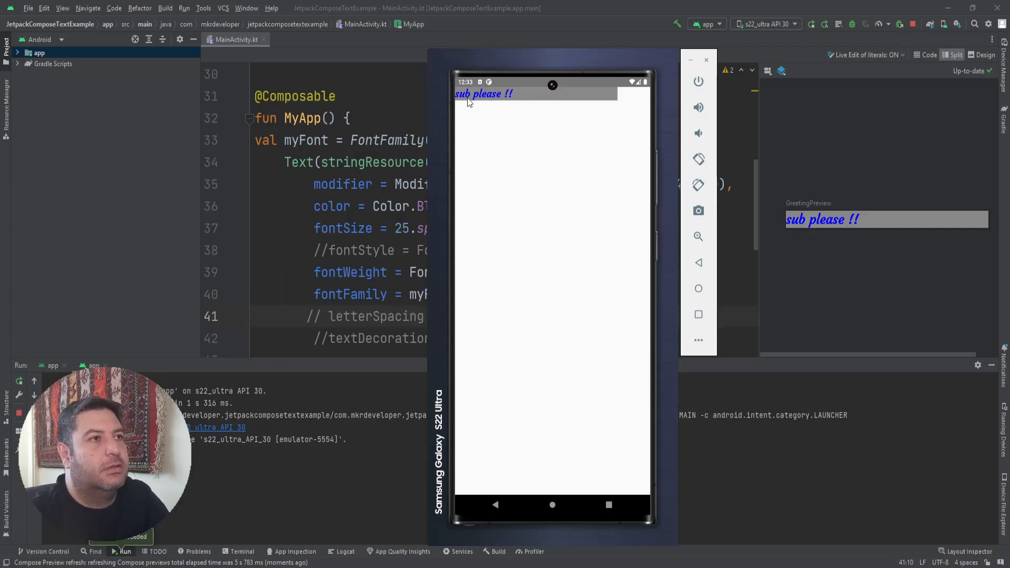
mouse_move(462, 99)
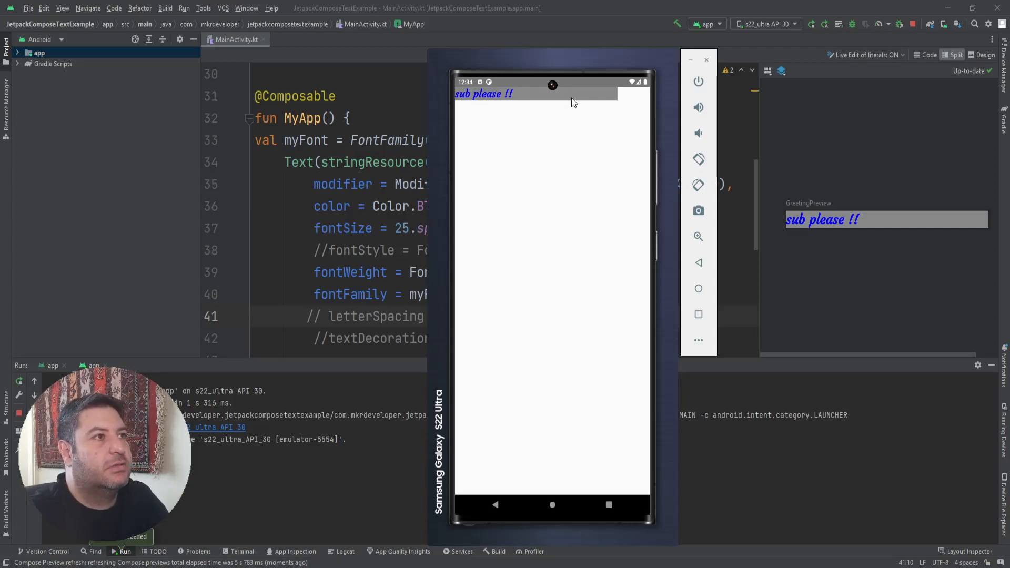
left_click(706, 59)
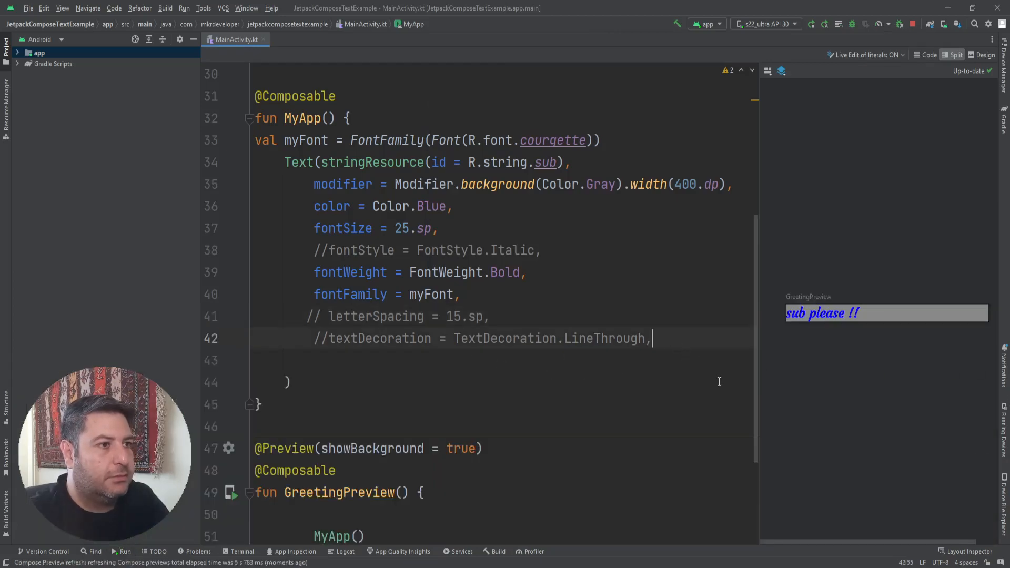
Begin a textAlign argument on the Text, partly typing its TextAlign value.
type("te")
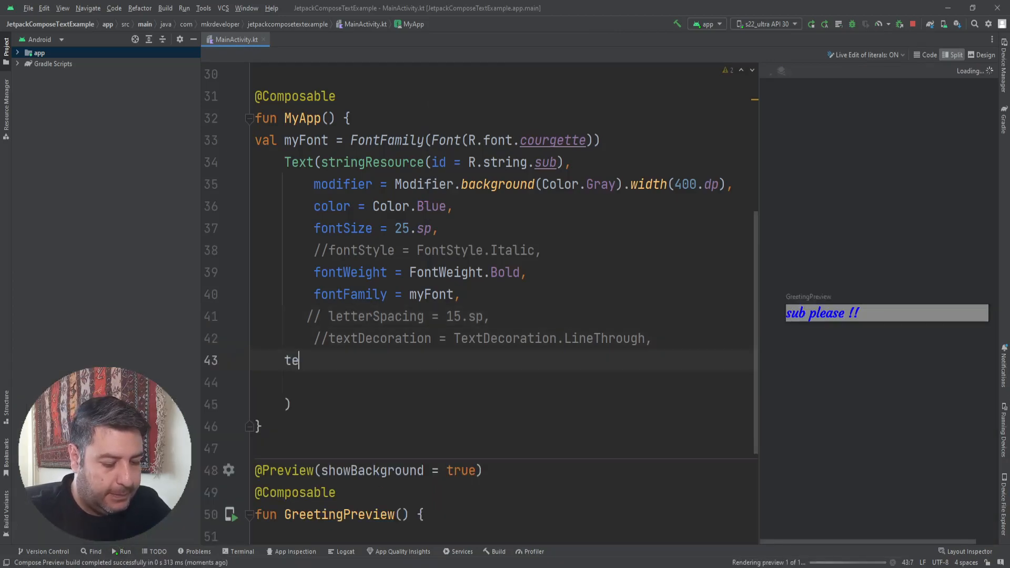
type("txtA")
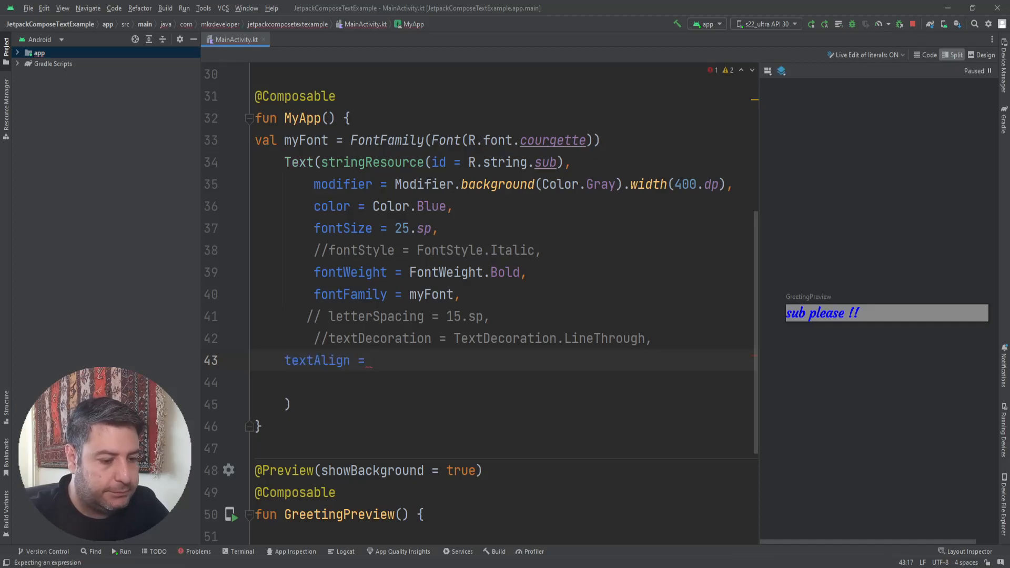
type("T")
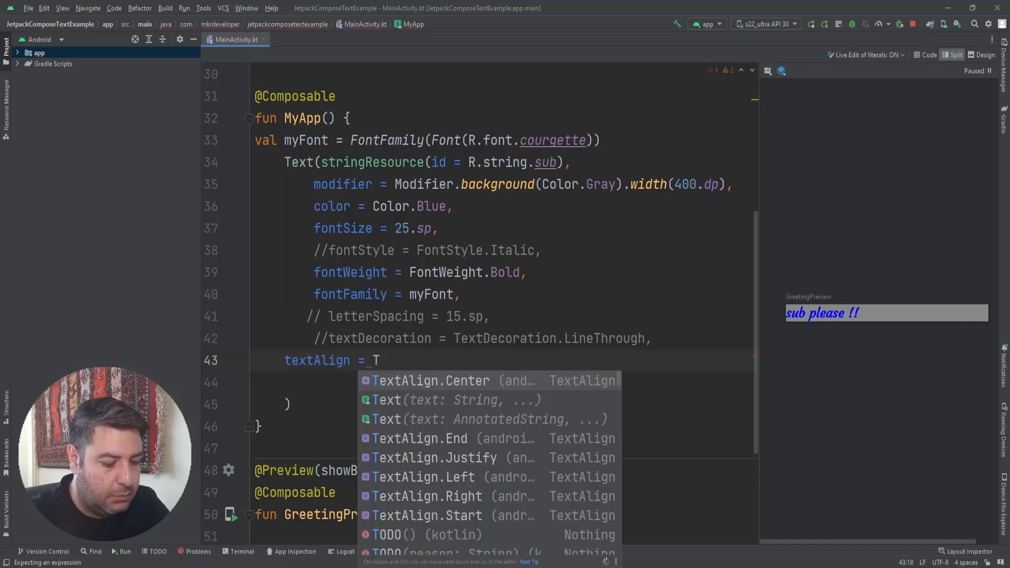
type("extA")
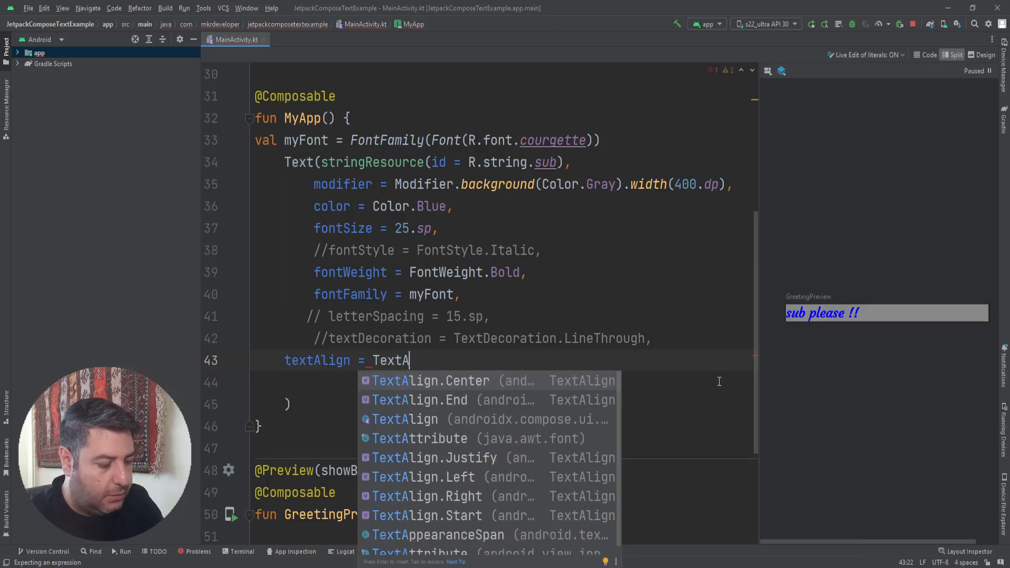
type("l")
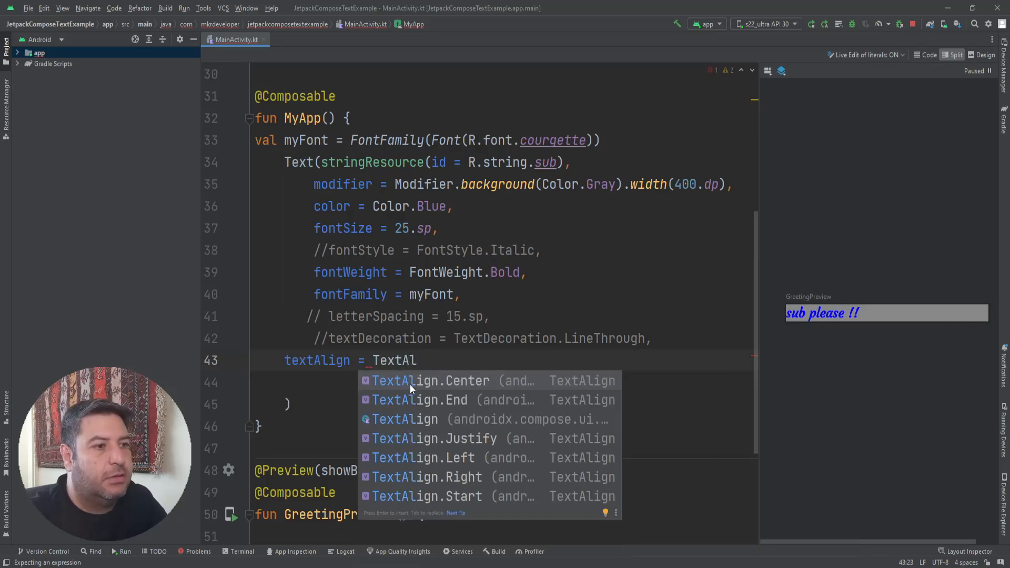
mouse_move(443, 485)
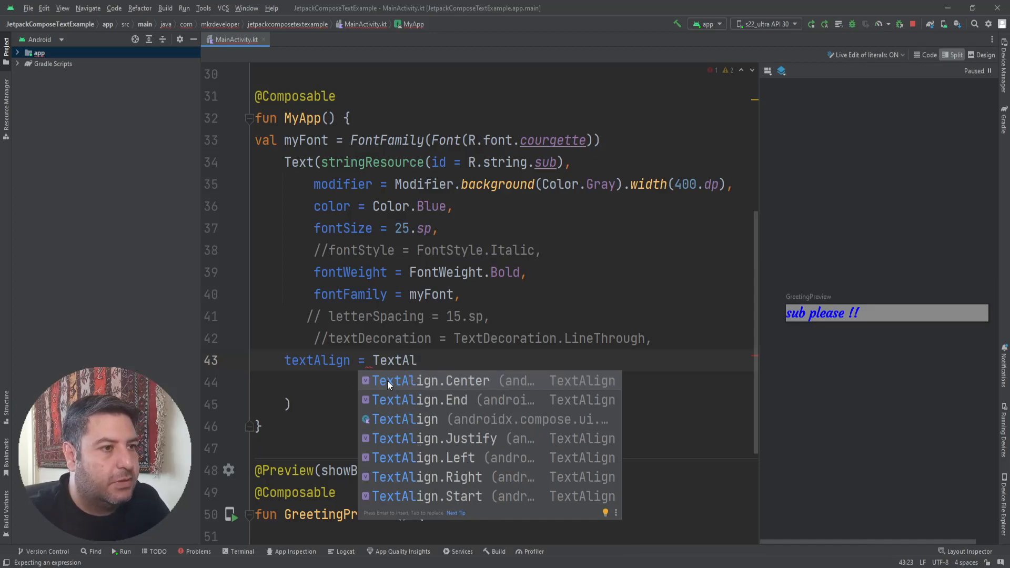
mouse_move(456, 407)
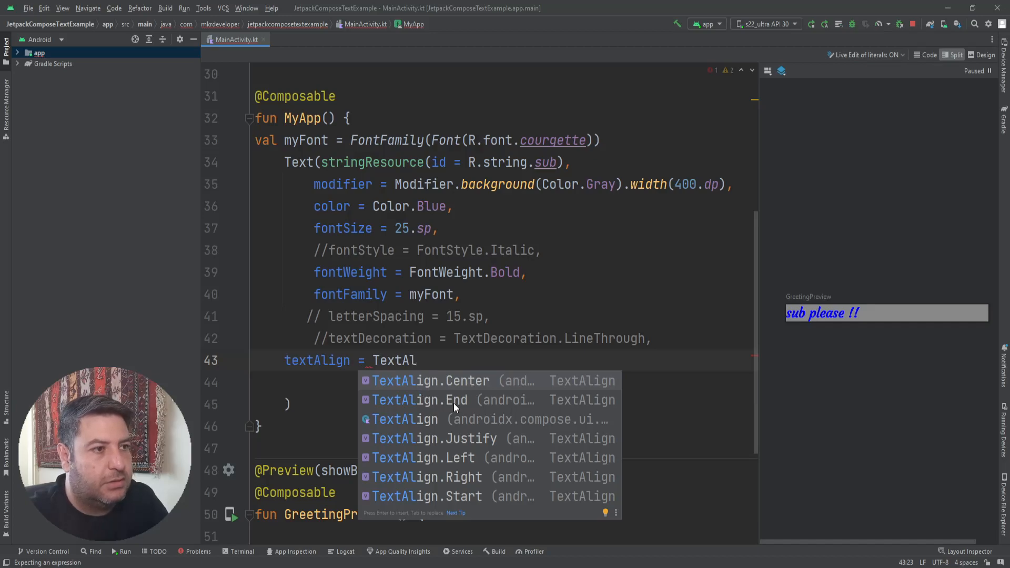
mouse_move(446, 469)
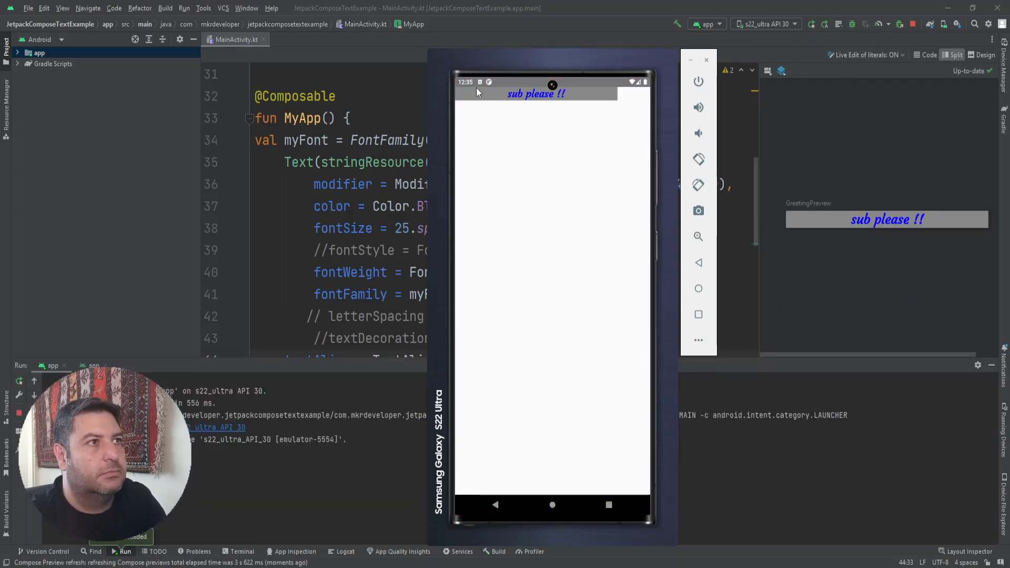
mouse_move(518, 255)
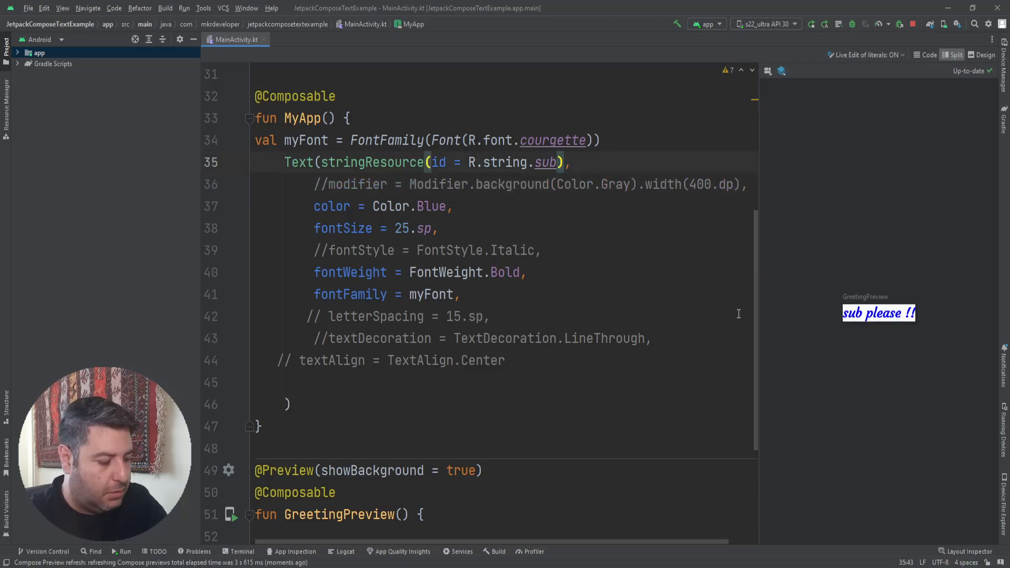
Repeat the string resource 30 times and add lineHeight = 40.sp to the Text.
type(".")
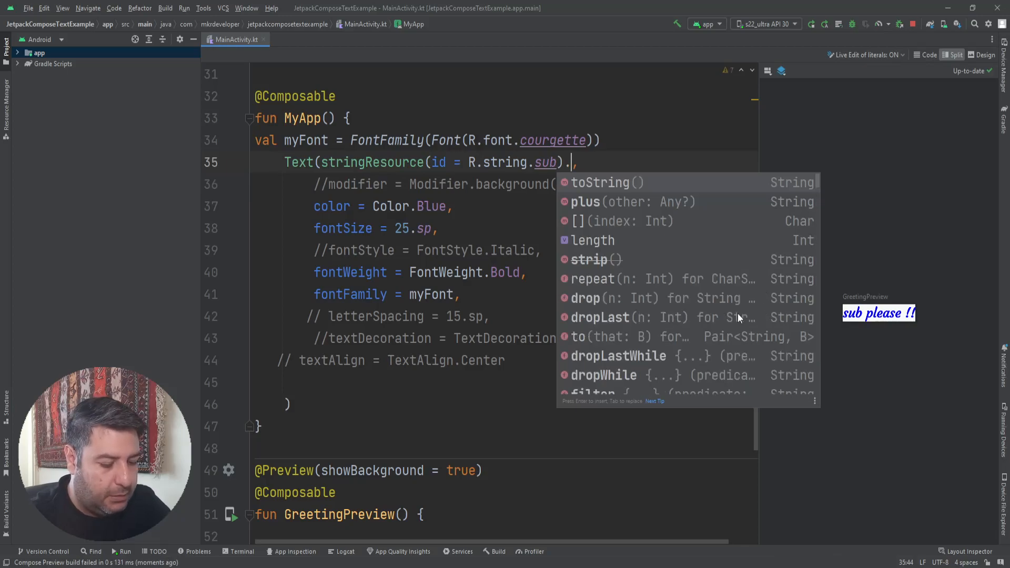
type("repeat(30")
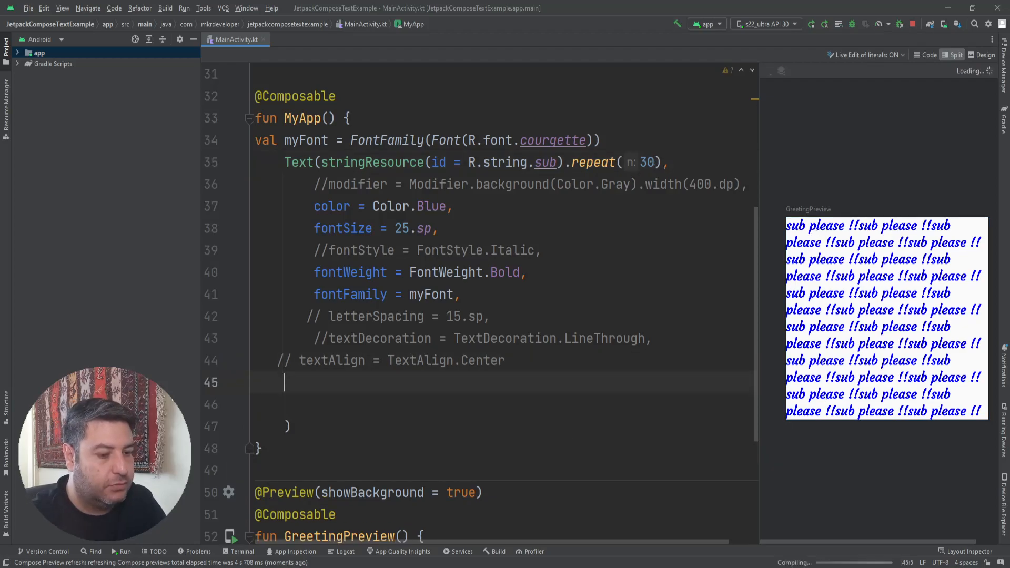
type("lin")
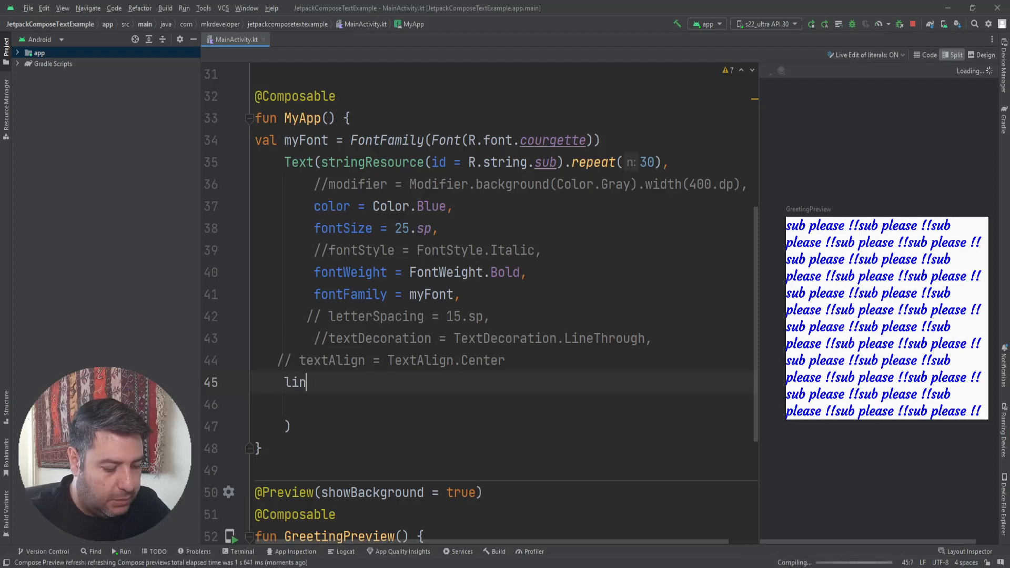
type("eh")
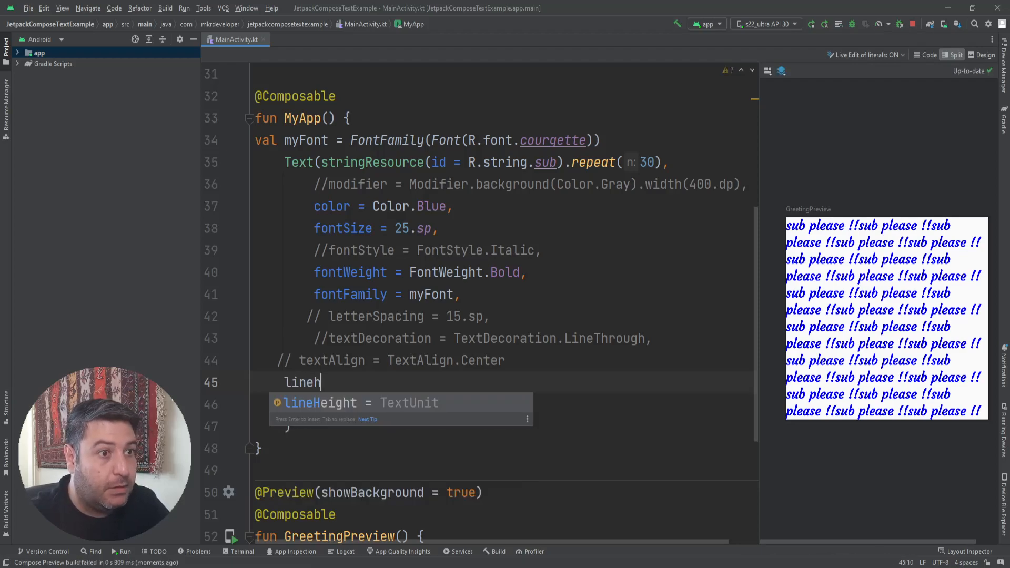
key("Tab")
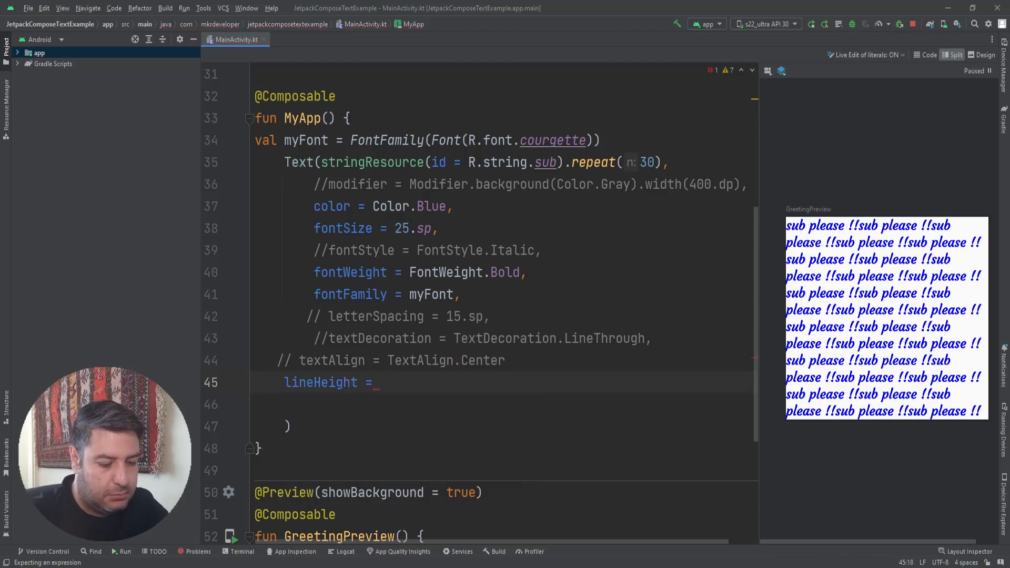
type("40")
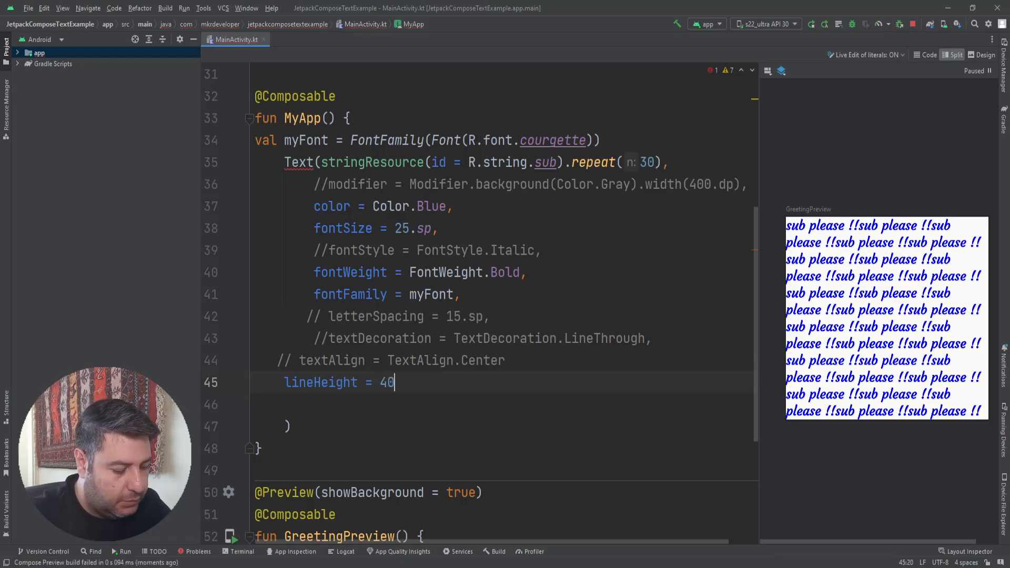
type(".sp")
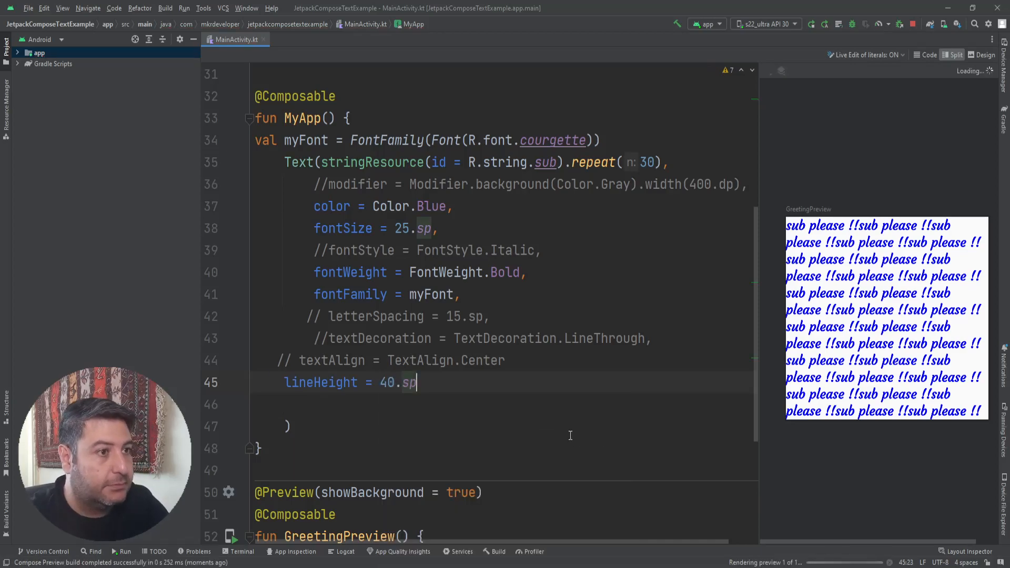
type(",")
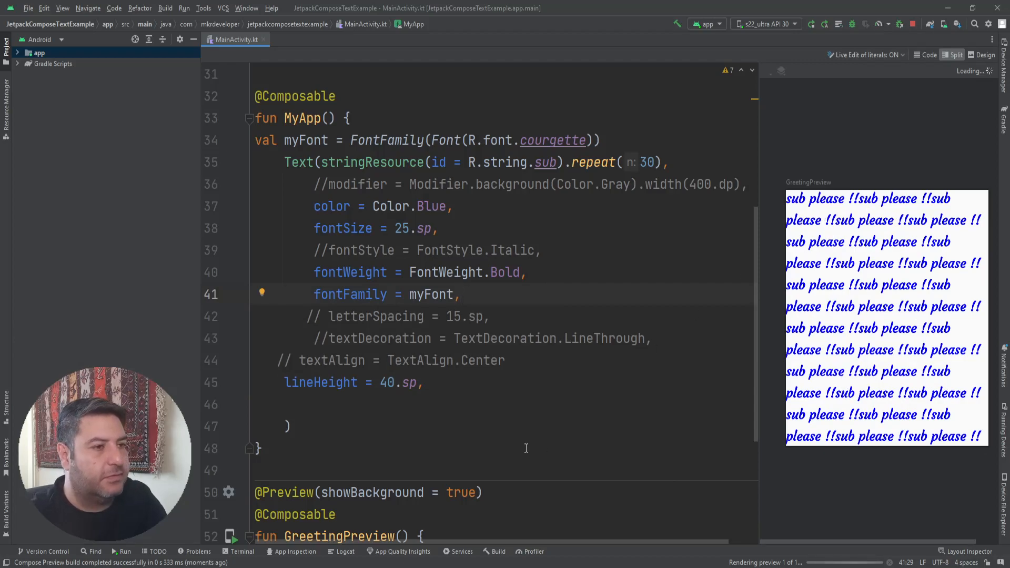
left_click(424, 382)
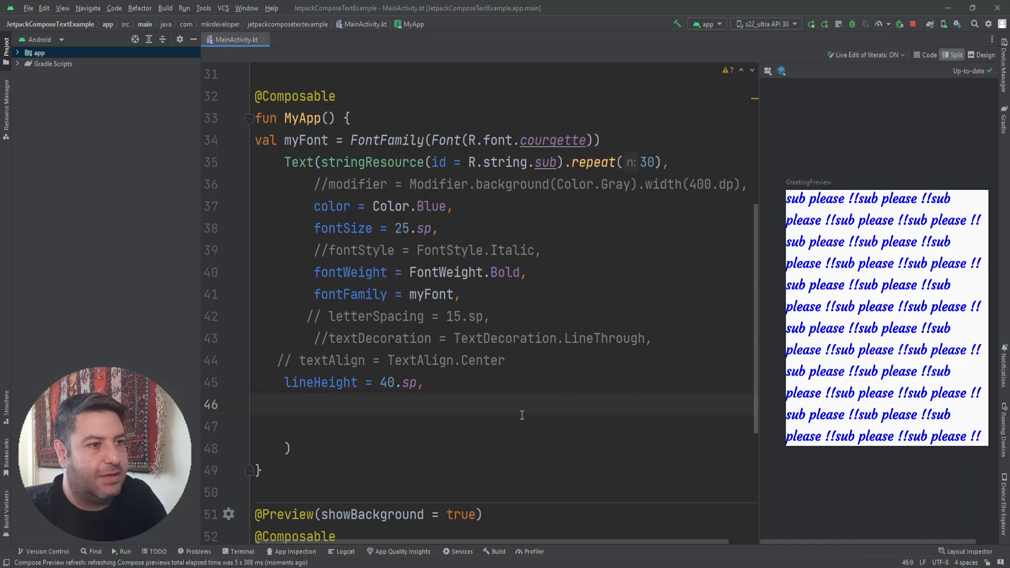
Add maxLines = 3 to the Text call.
type("m")
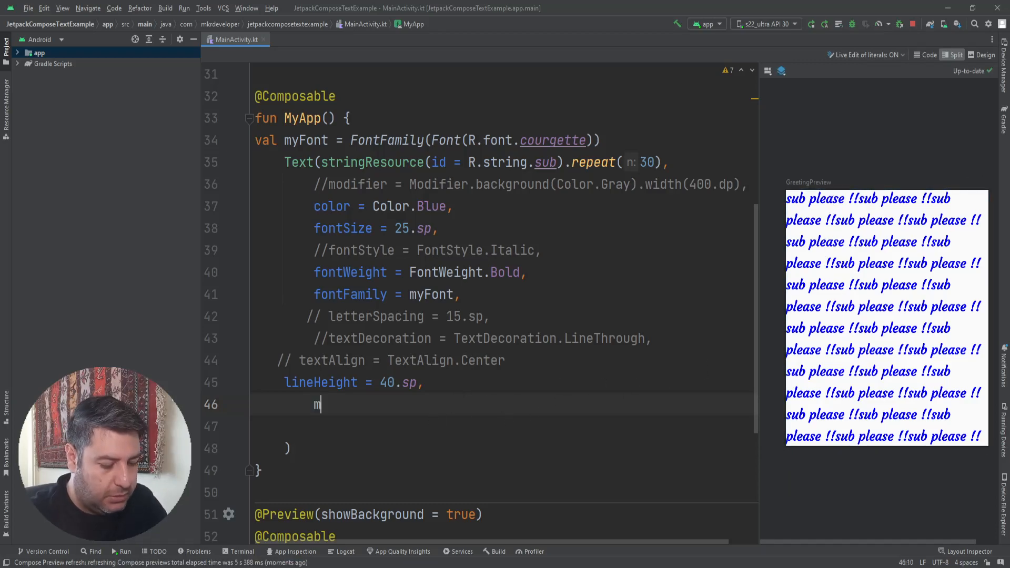
type("ax")
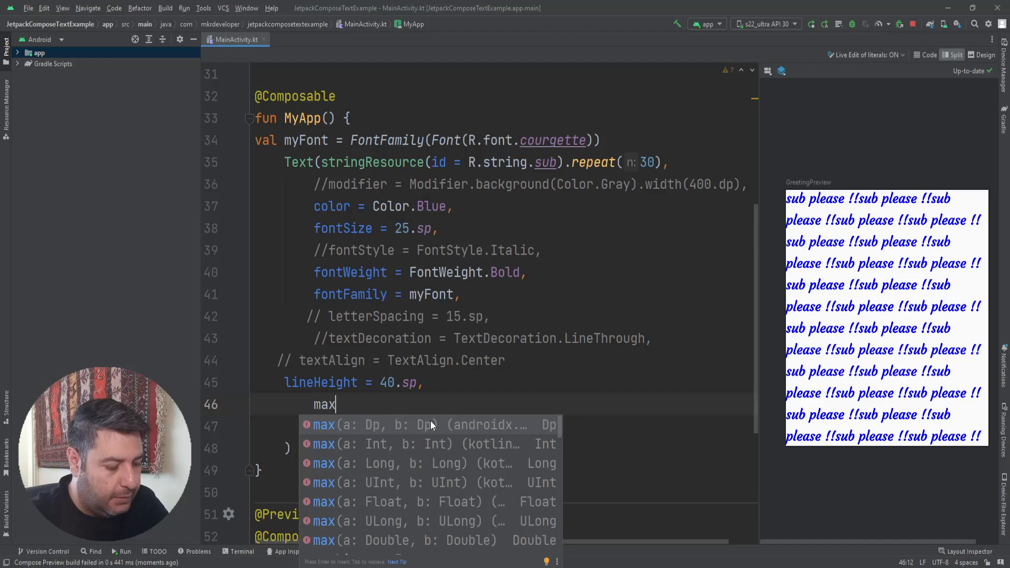
type("Lines =")
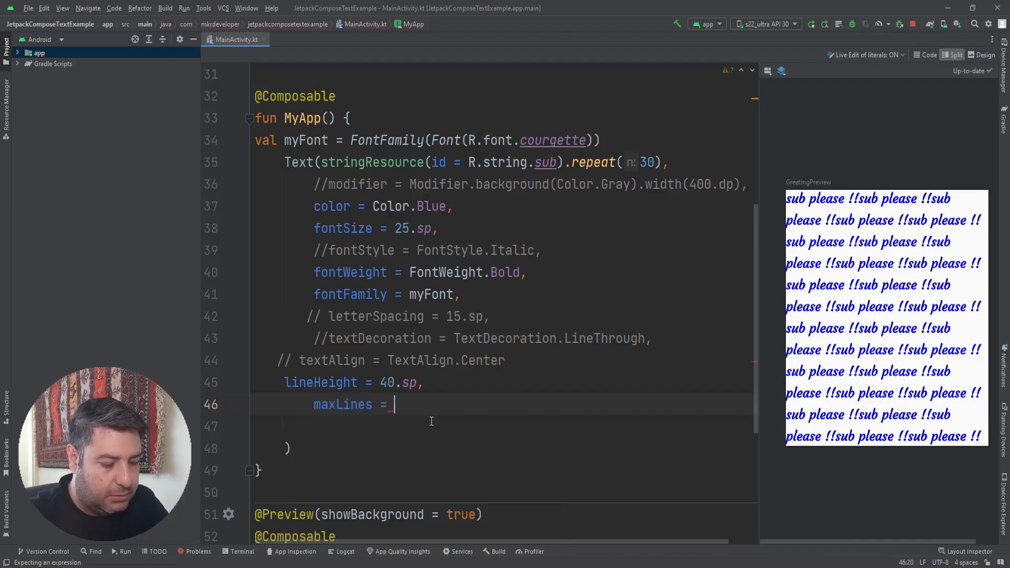
type("3")
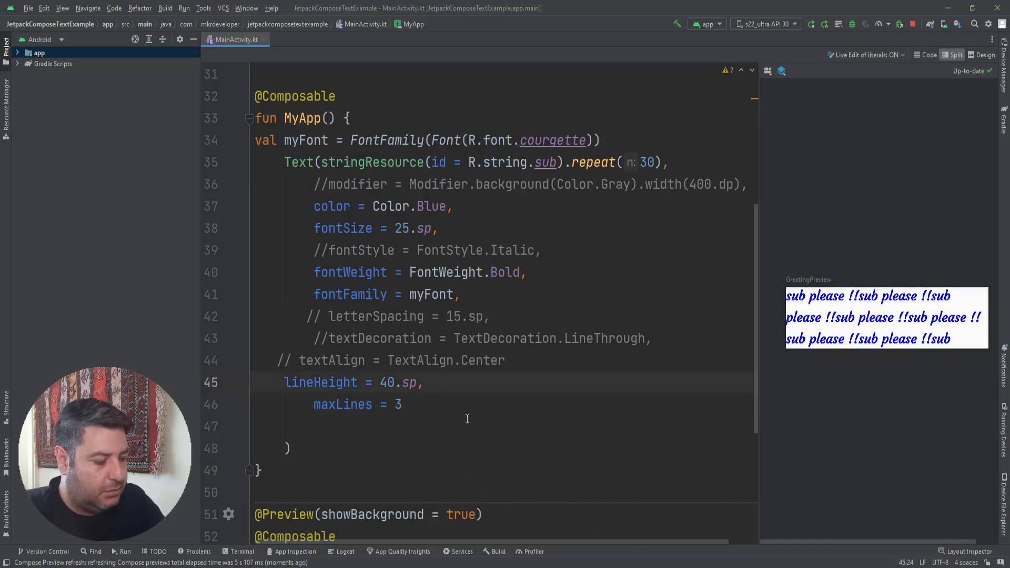
Add overflow = TextOverflow.Ellipsis on a new line and check the preview.
key("enter")
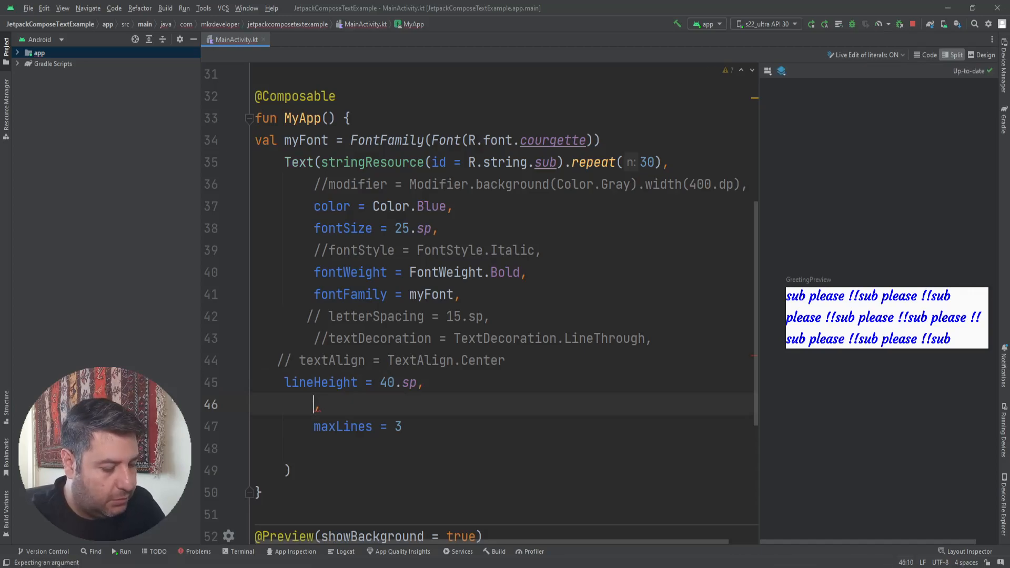
type("ov")
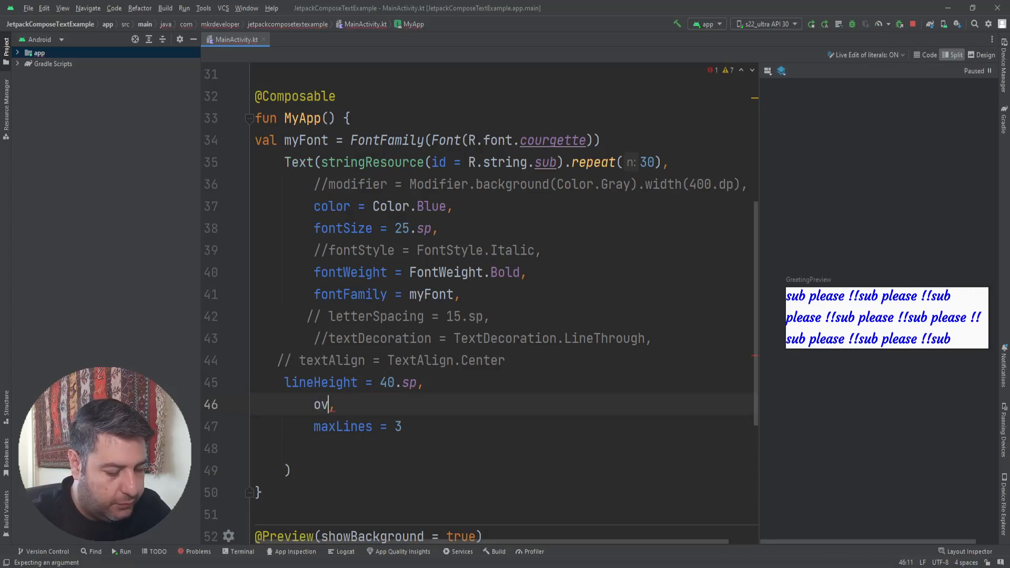
type("erflow =")
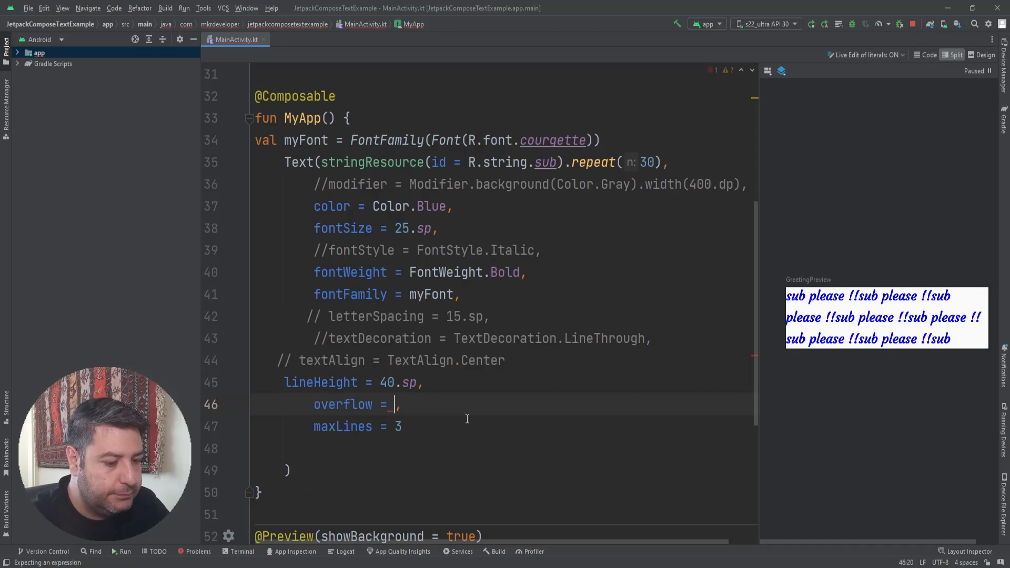
type("Text")
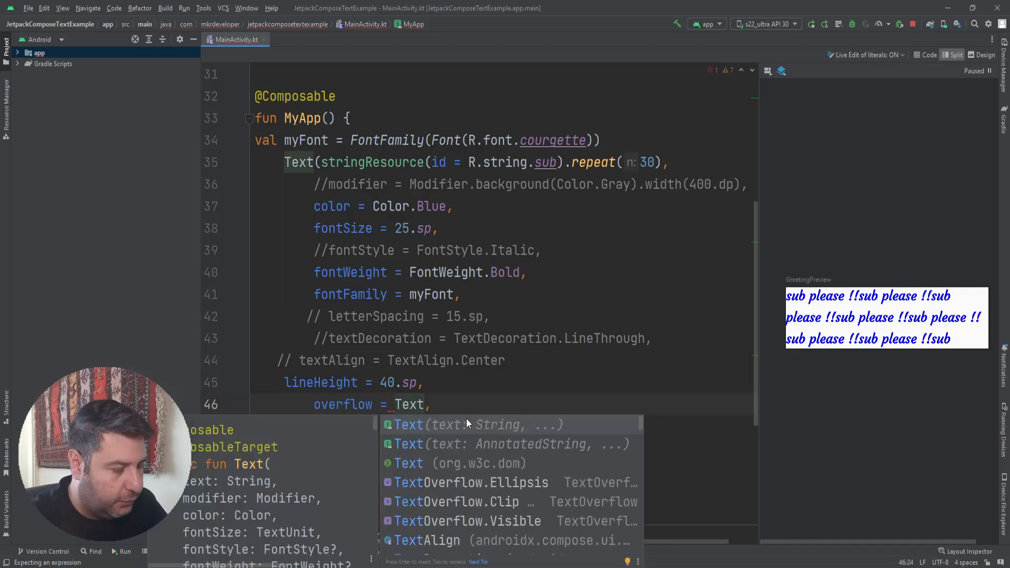
left_click(466, 483)
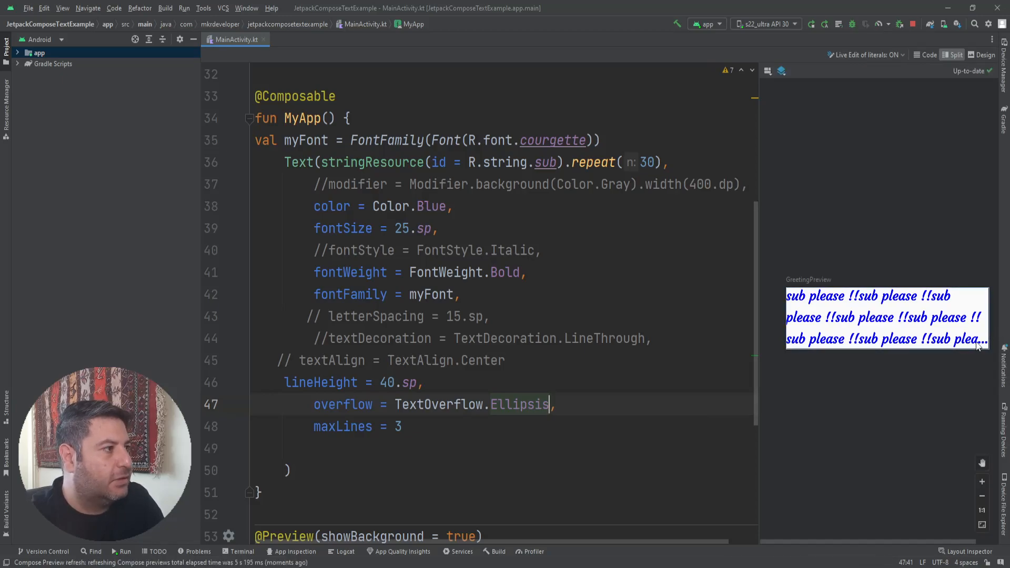
left_click(982, 482)
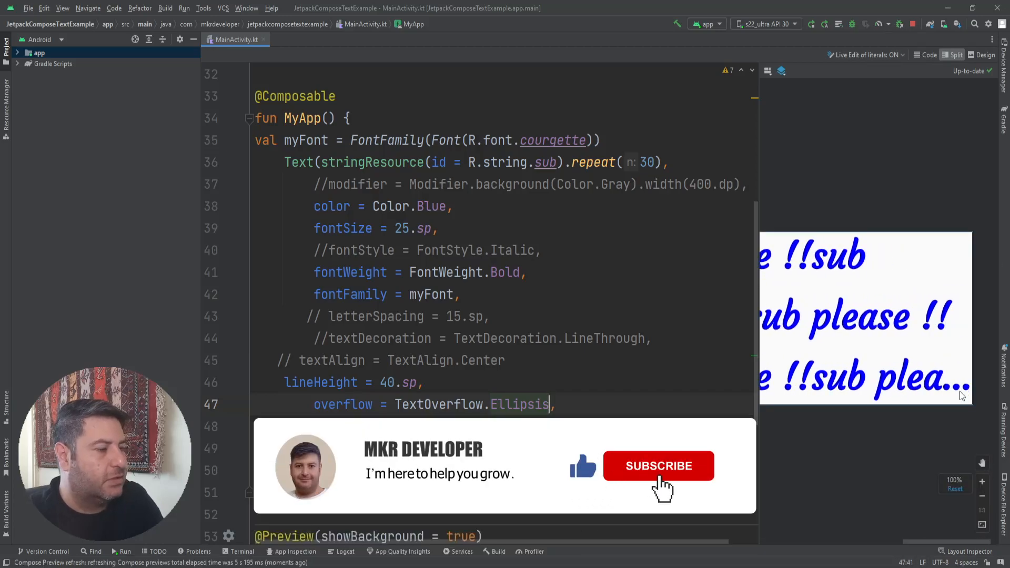
left_click(657, 465)
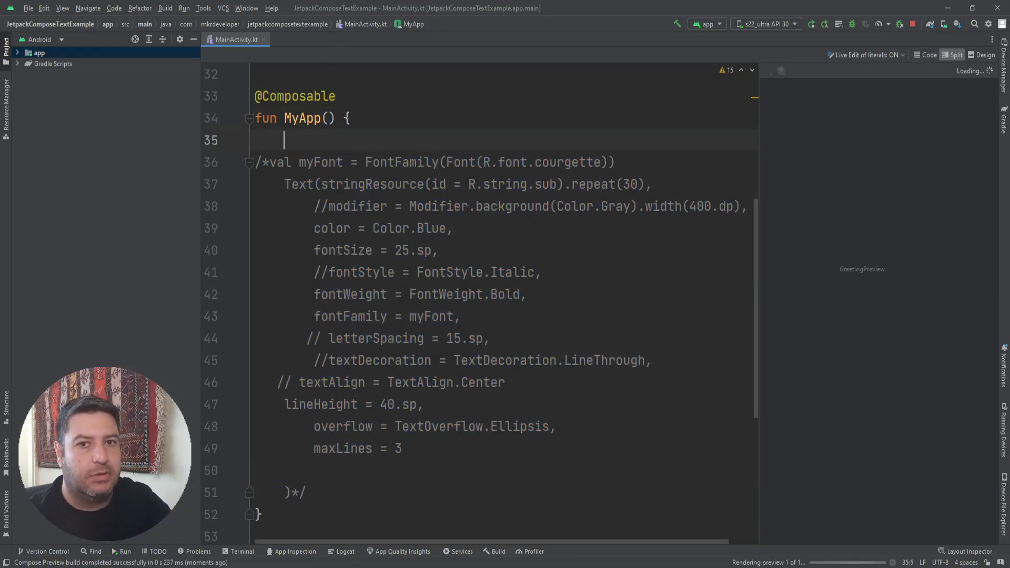
Add a new Text whose text value is buildAnnotatedString.
type("Text(text =")
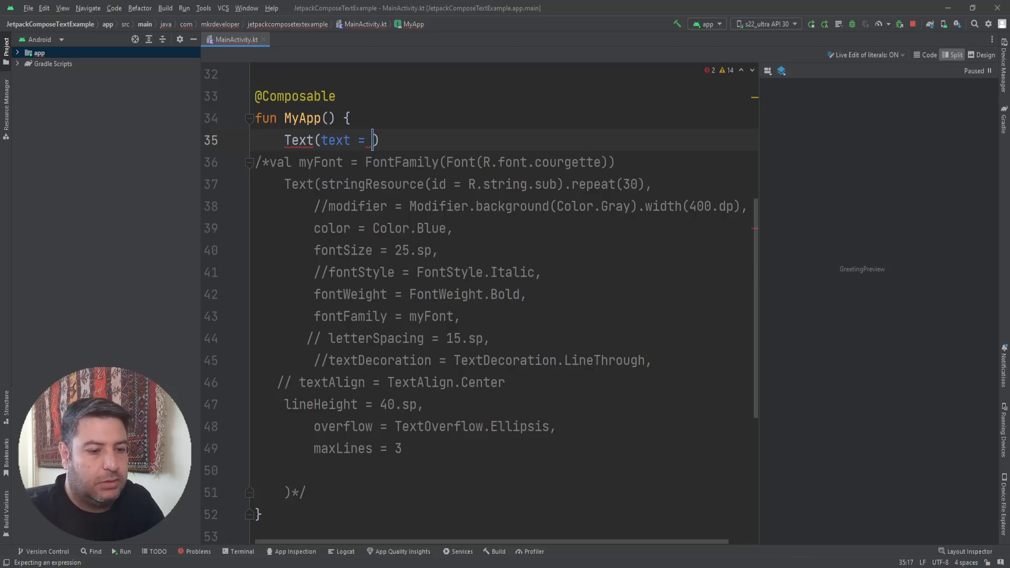
type("b")
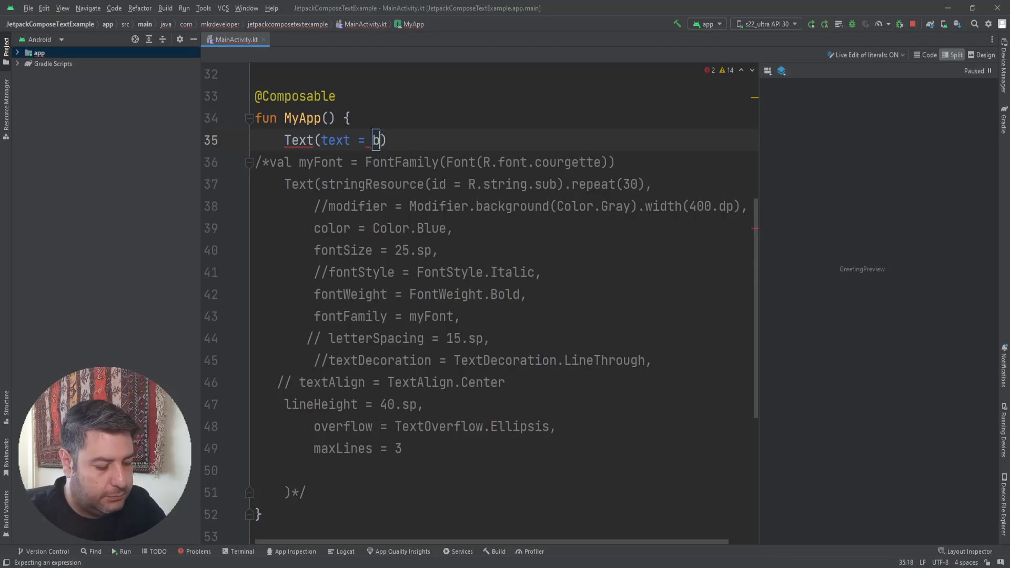
type("uil")
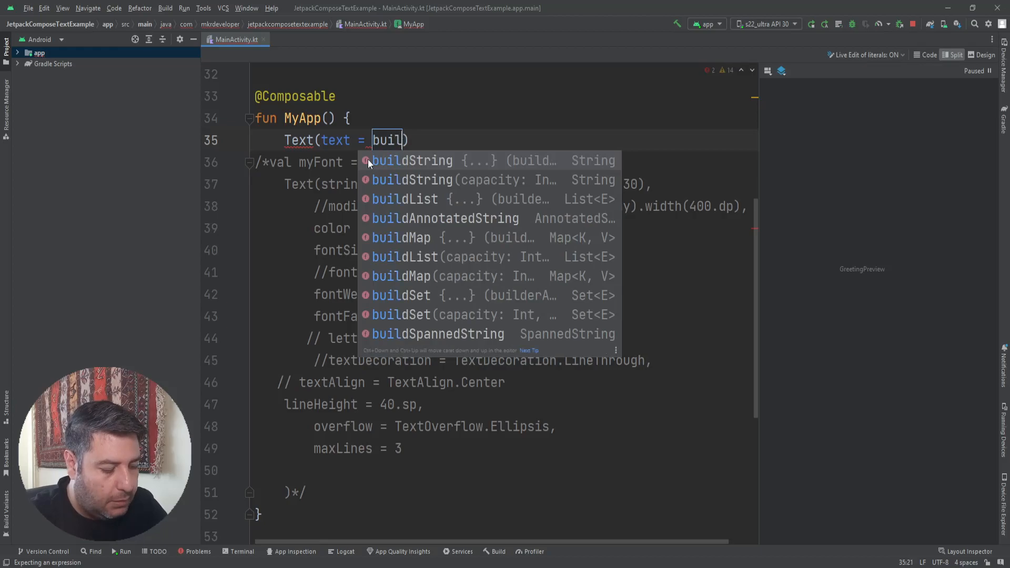
type("d")
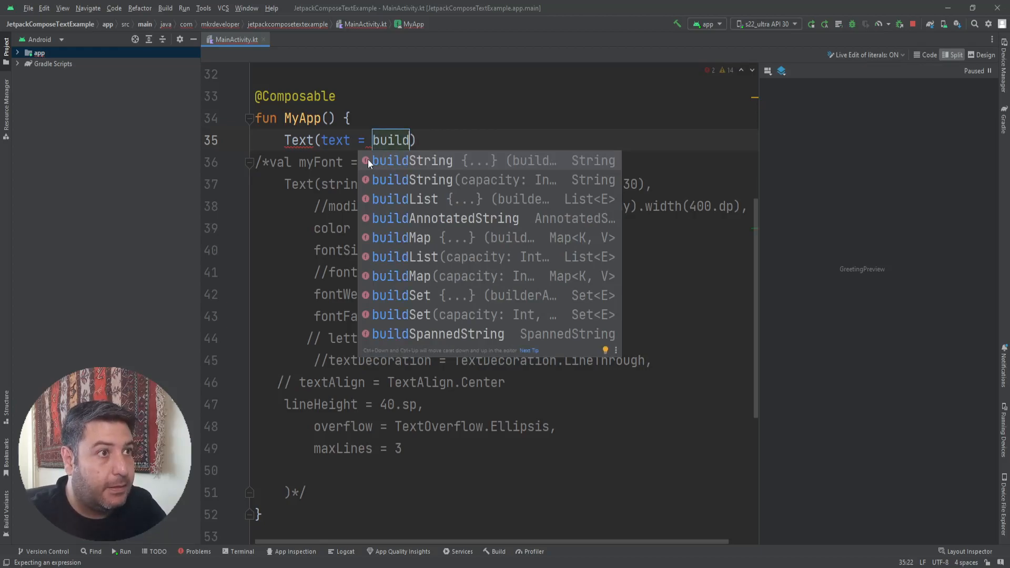
key("Escape")
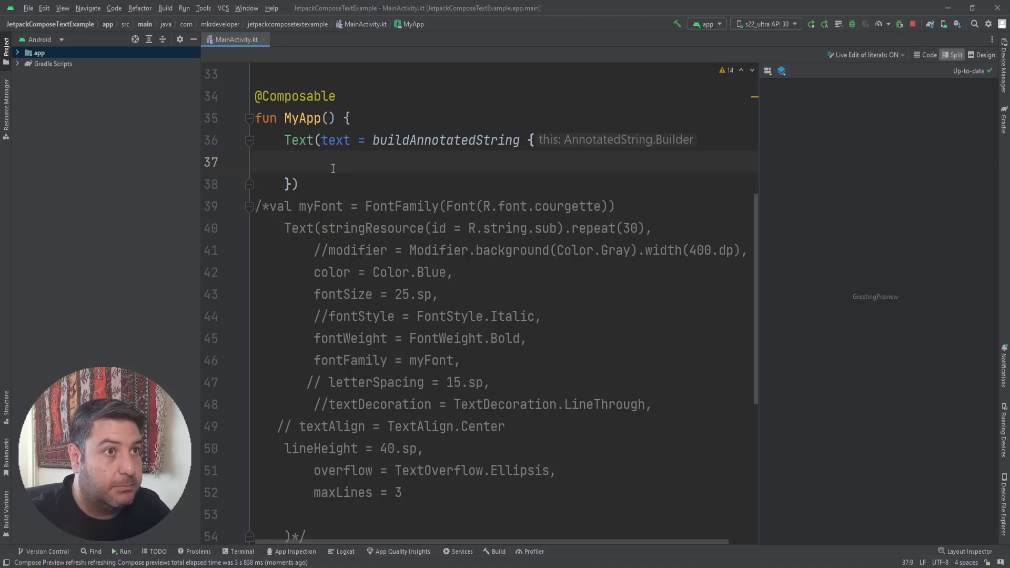
Append "J", "etpack", "C" and "ompose" inside the annotated string.
type("append()")
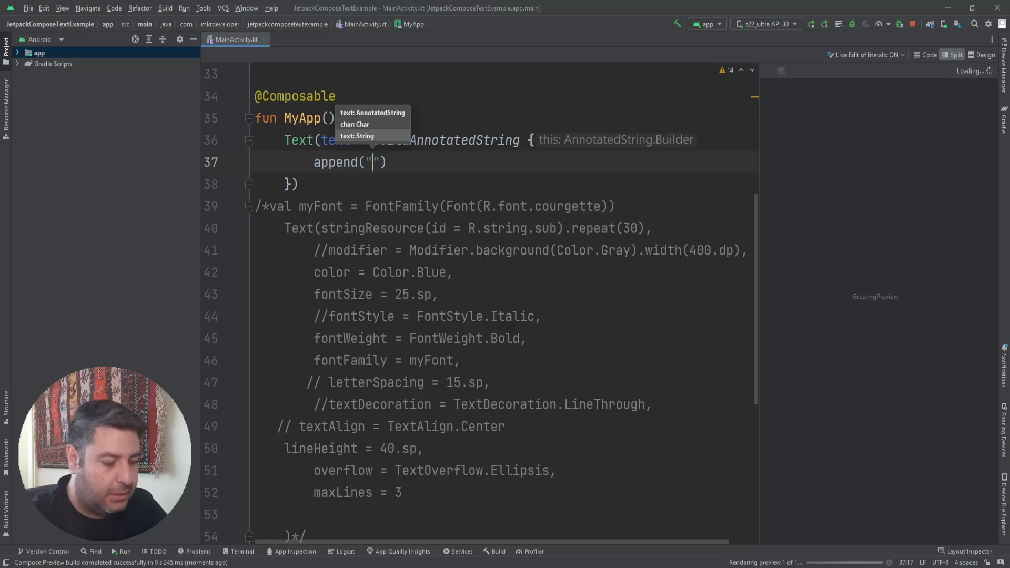
type("J")
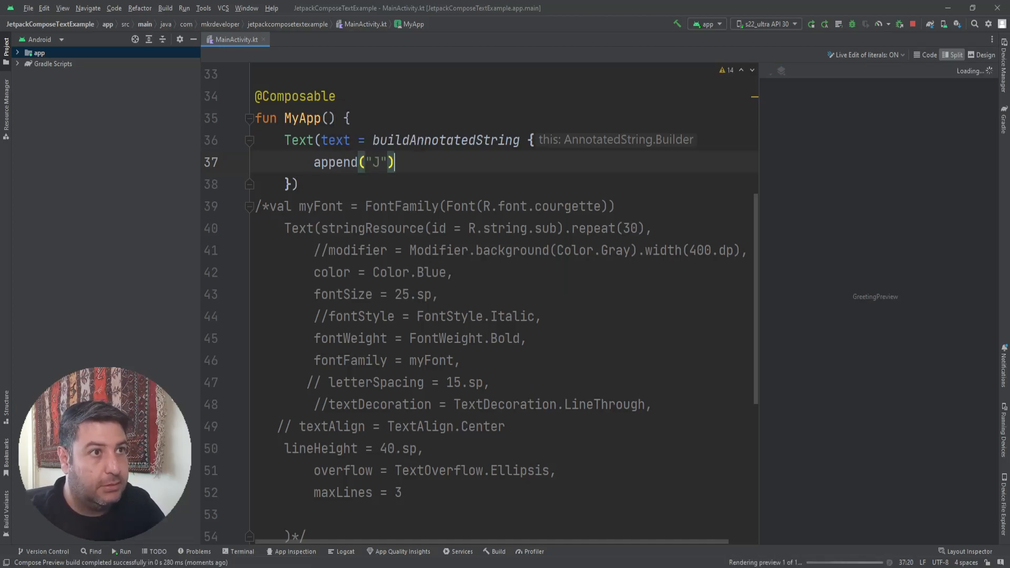
type("append(\"J\")")
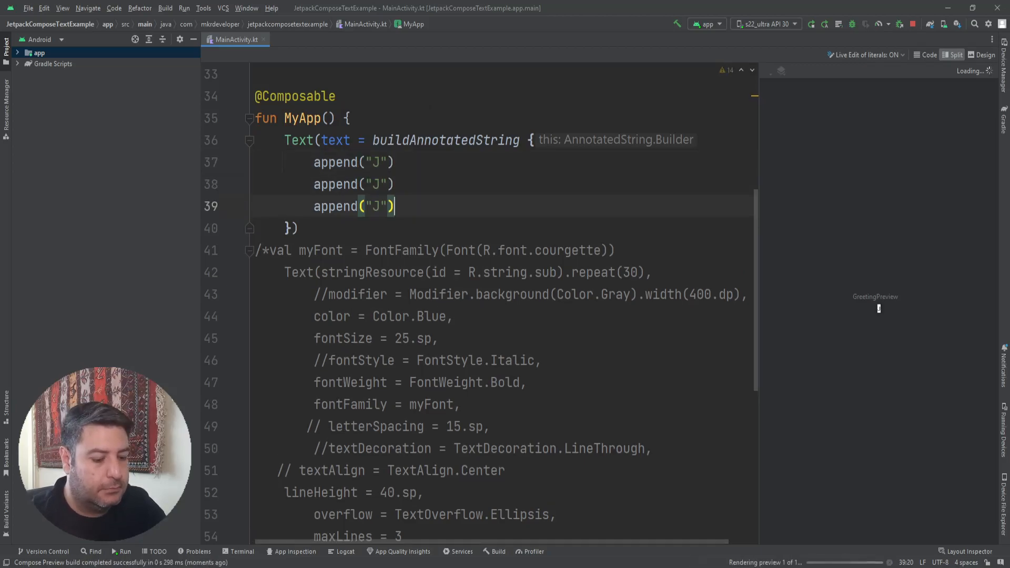
type("append(\"J\")")
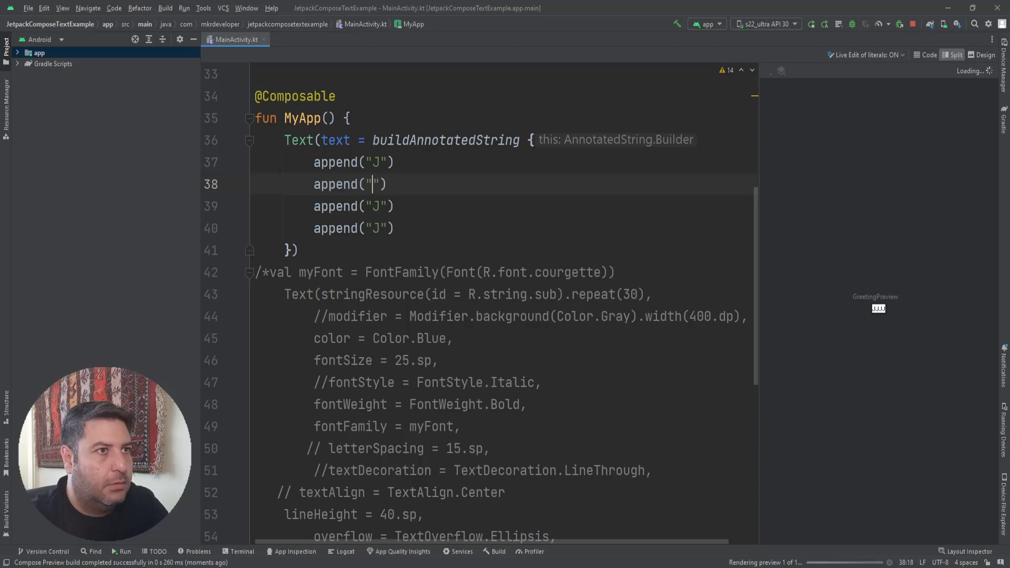
type("etp")
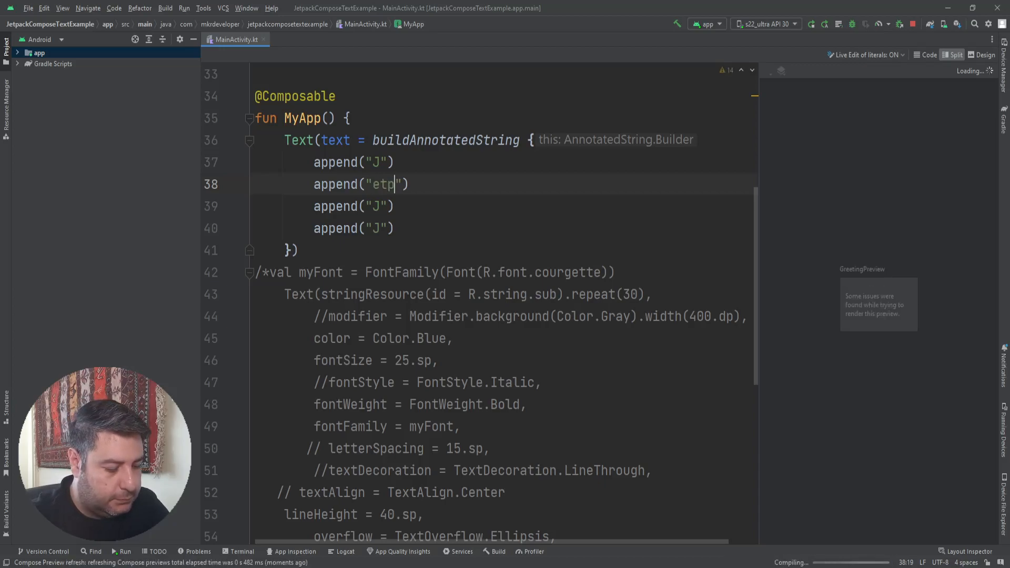
type("ack")
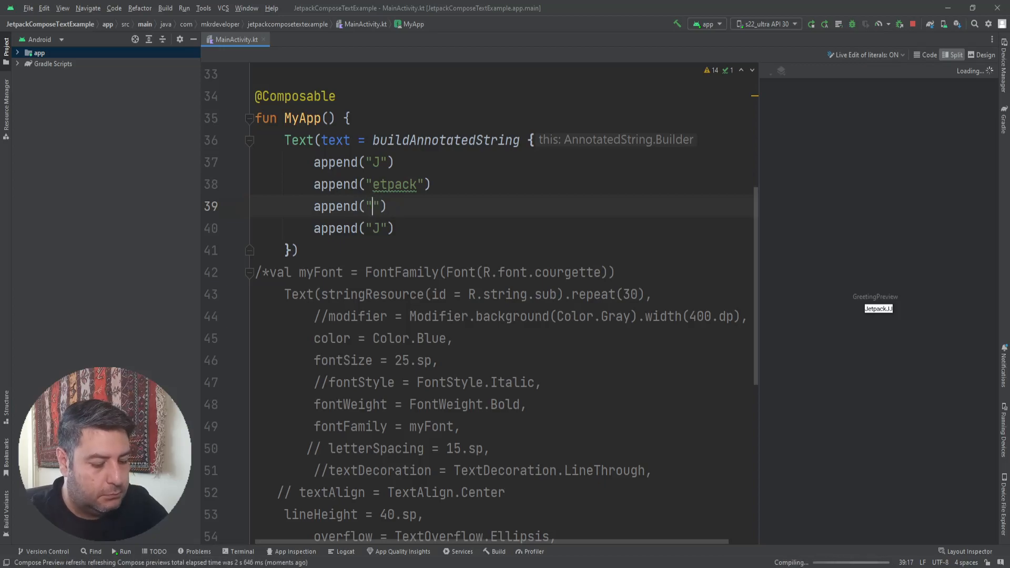
type("C")
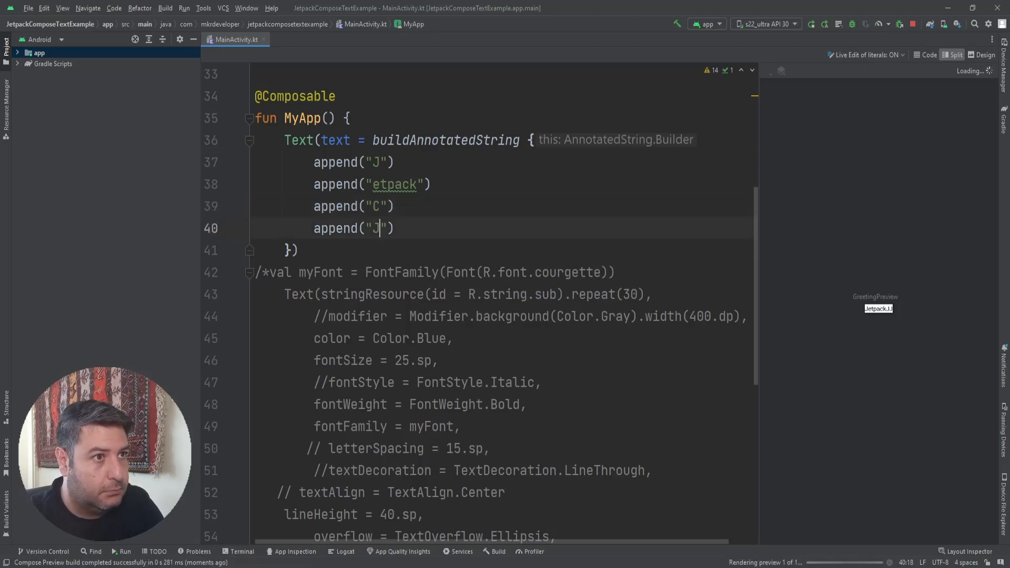
key("Backspace")
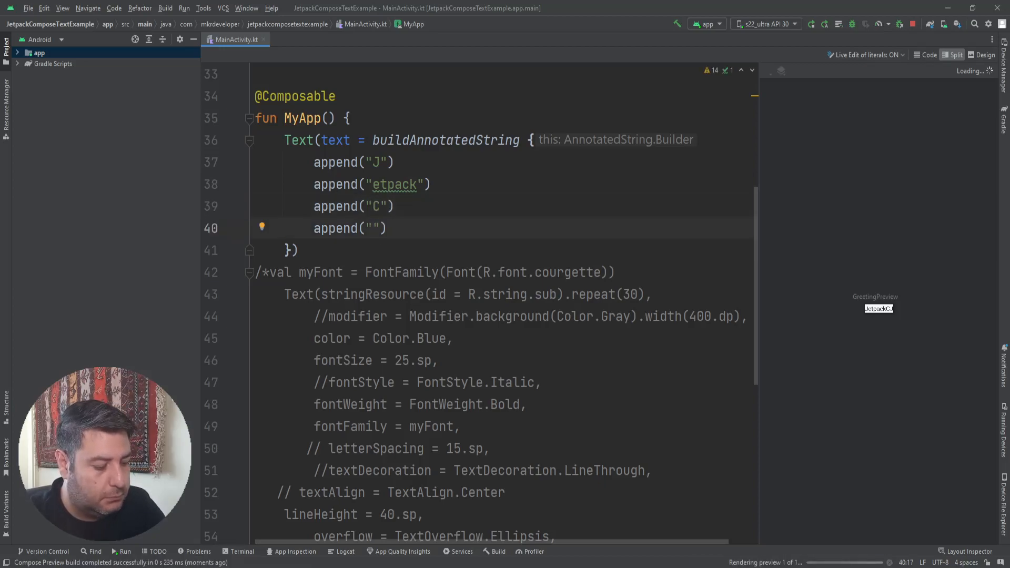
type("ompose")
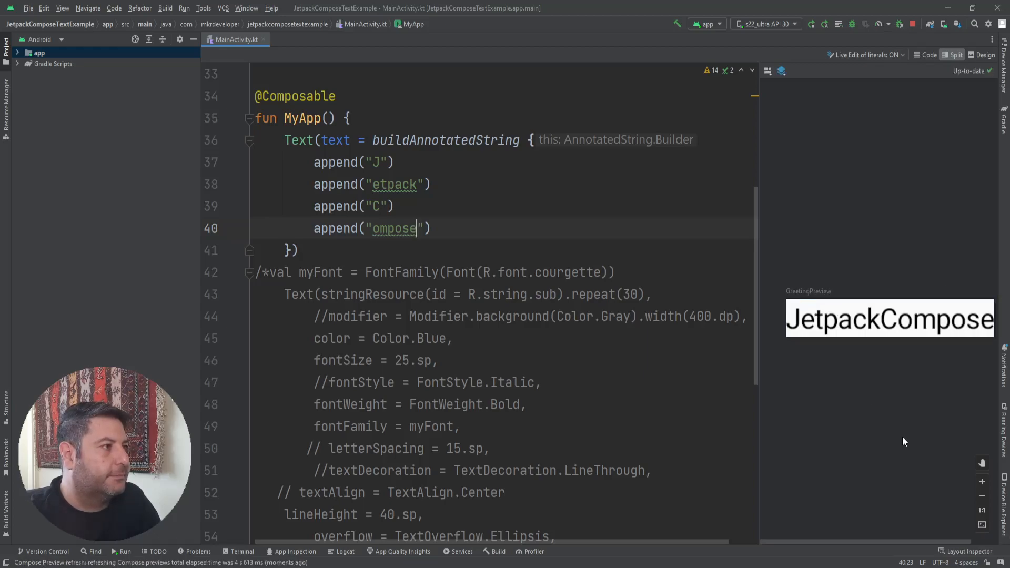
mouse_move(888, 492)
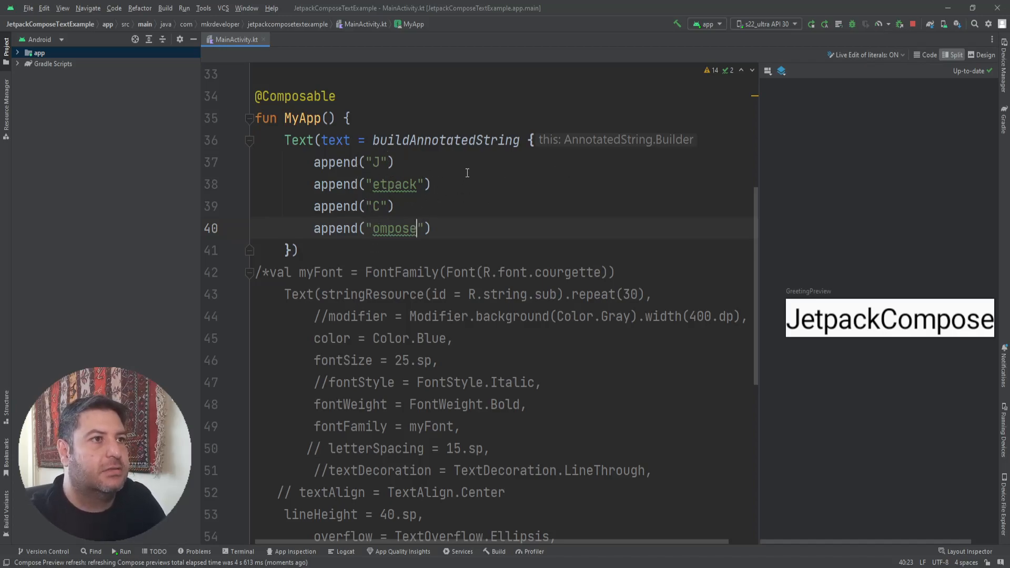
Insert a withStyle wrapper on a new line above the appended pieces.
key("Enter")
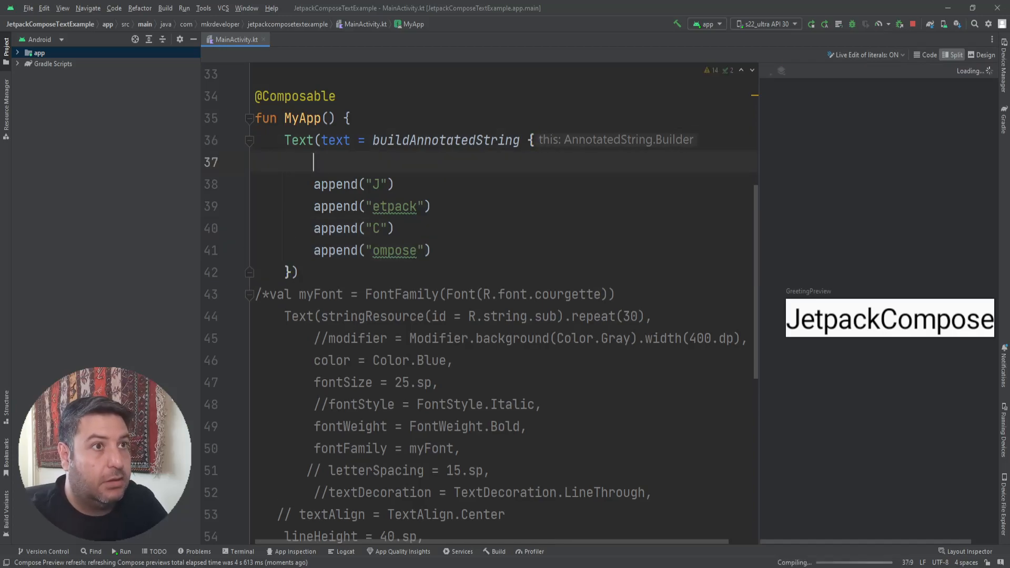
type("w")
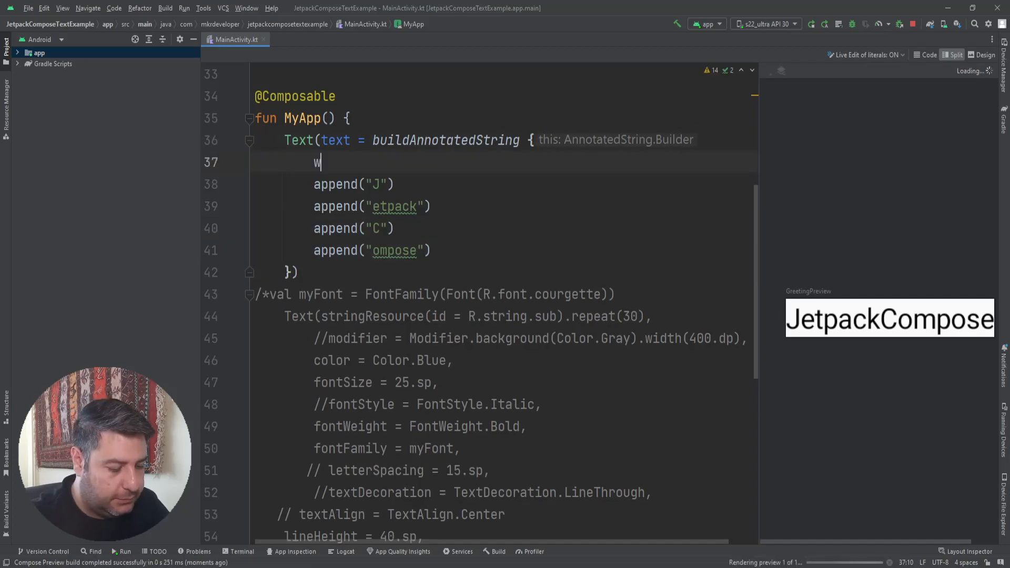
type("ith")
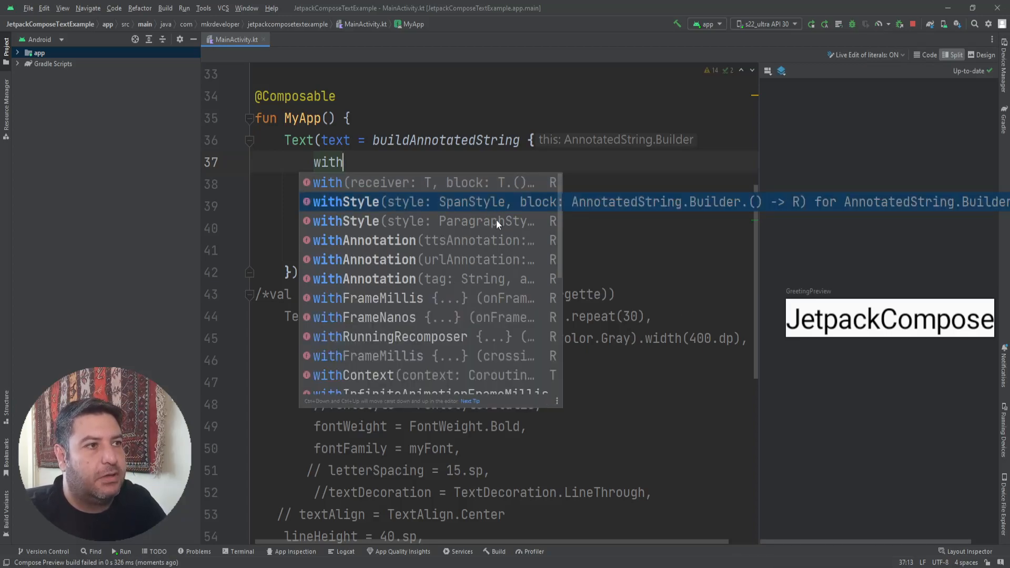
left_click(345, 202)
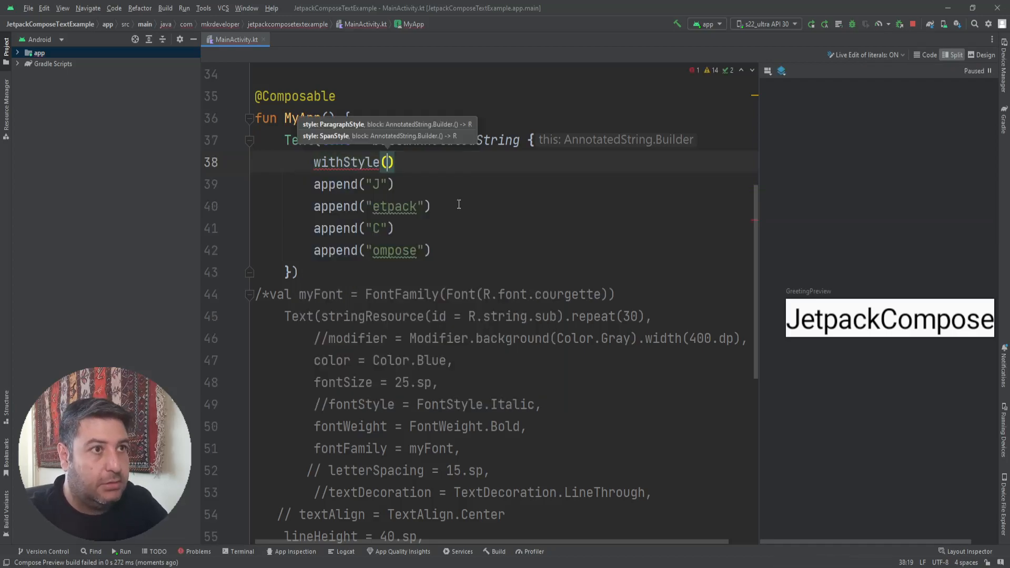
Give withStyle style = SpanStyle(color = Color.Blue, fontSize = 30.sp) with empty braces.
type("s")
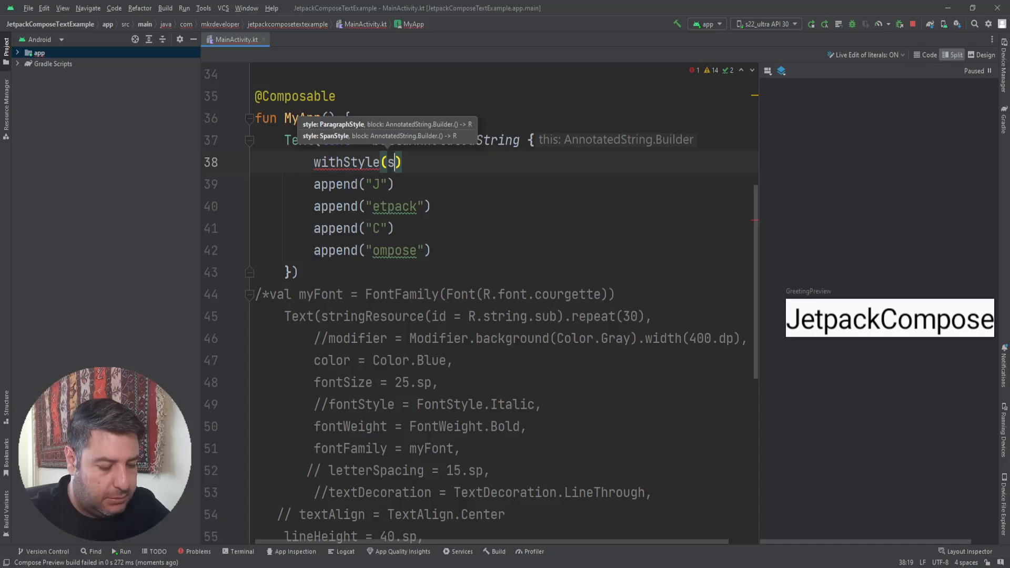
type("tyle")
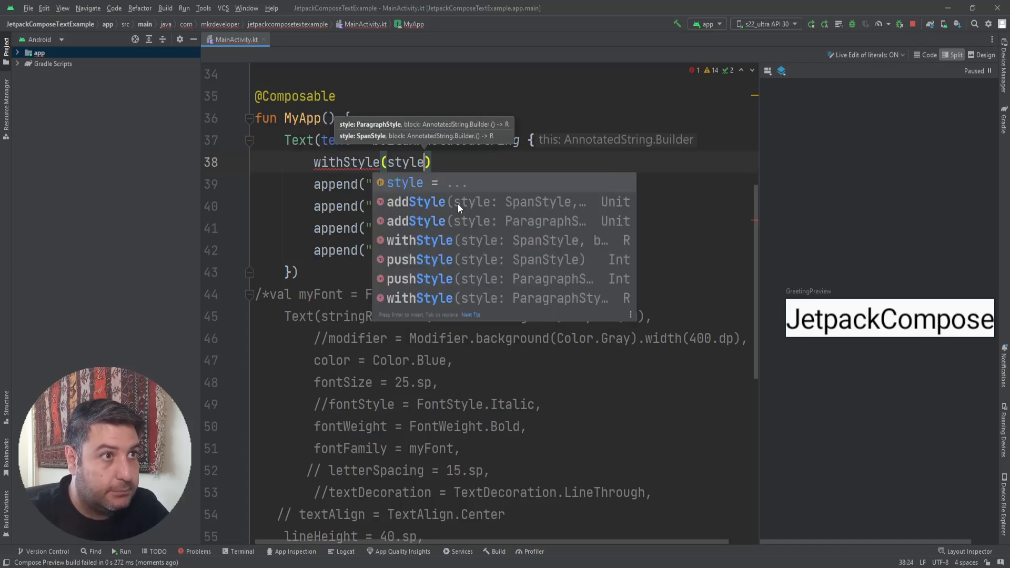
type("= S")
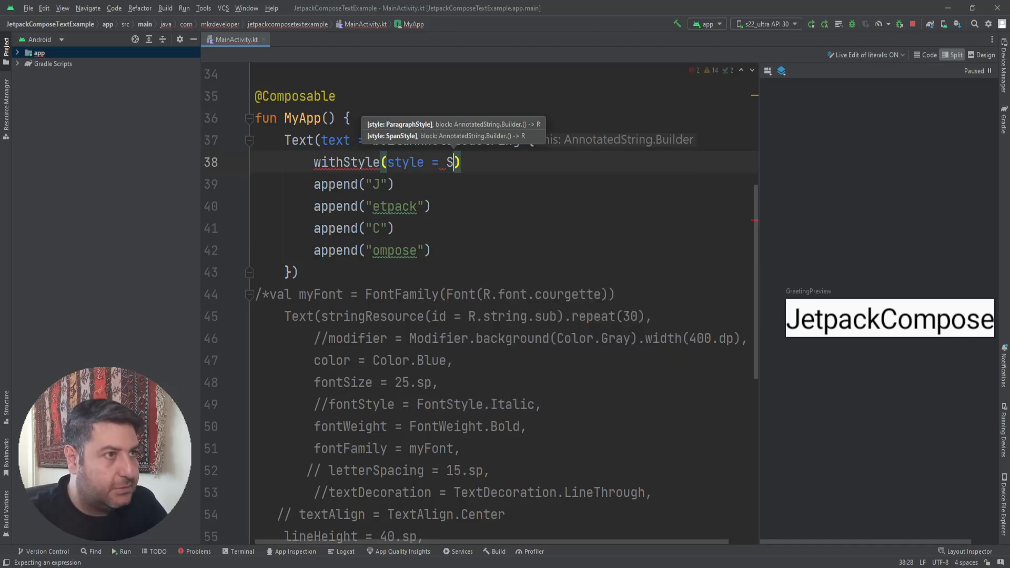
type("SpanStyle(color =")
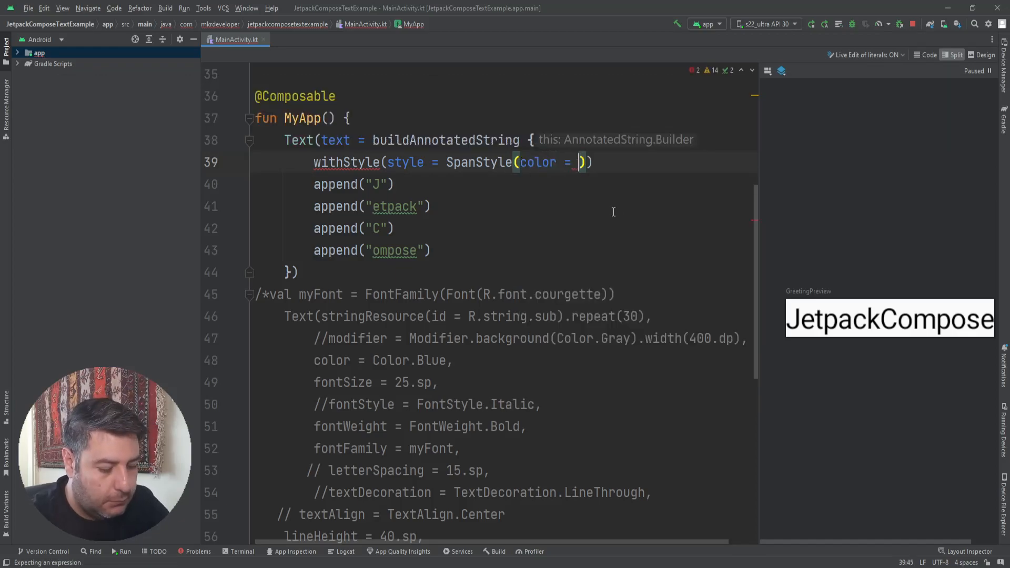
type("Color")
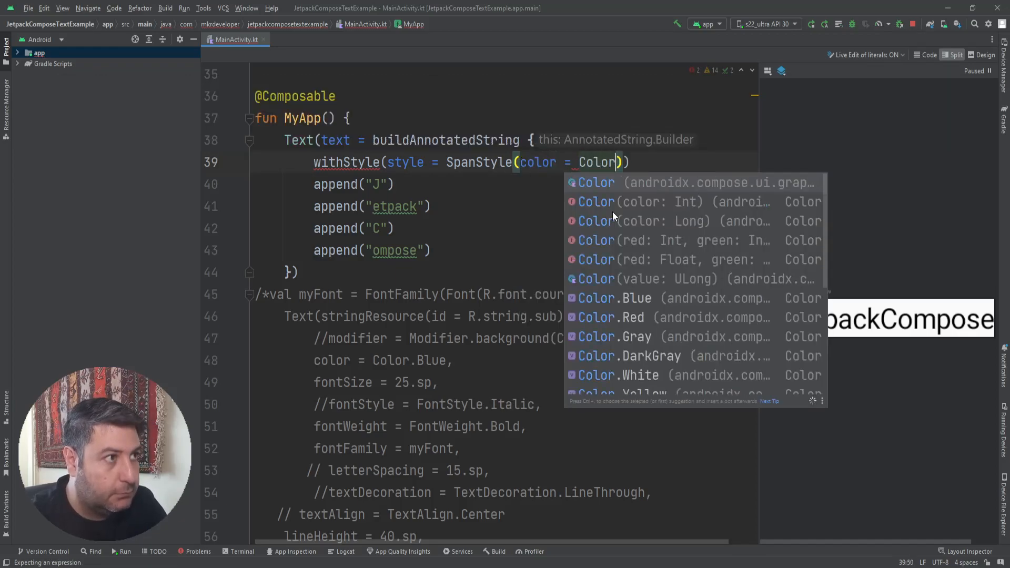
type(".Blue")
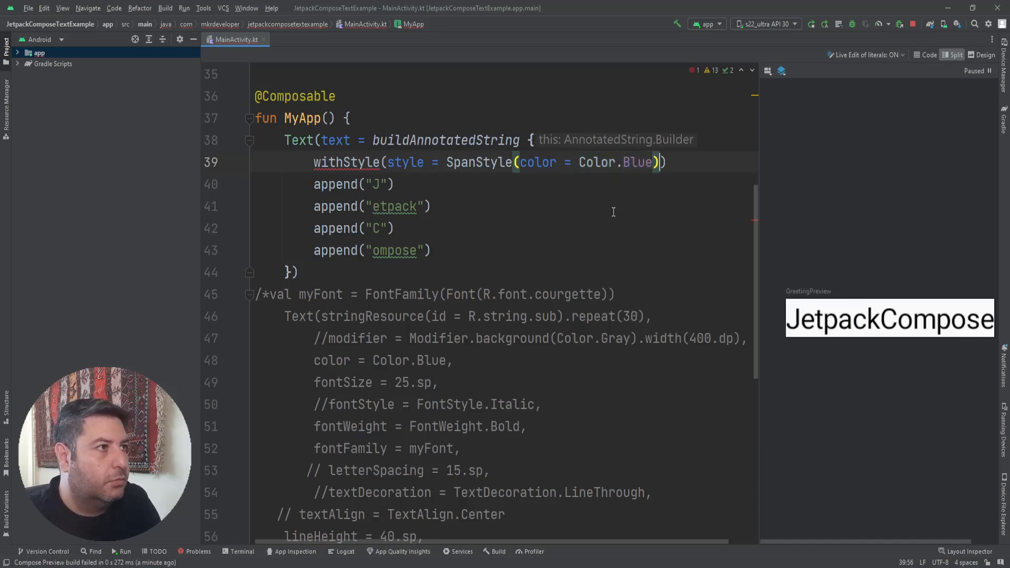
type(",")
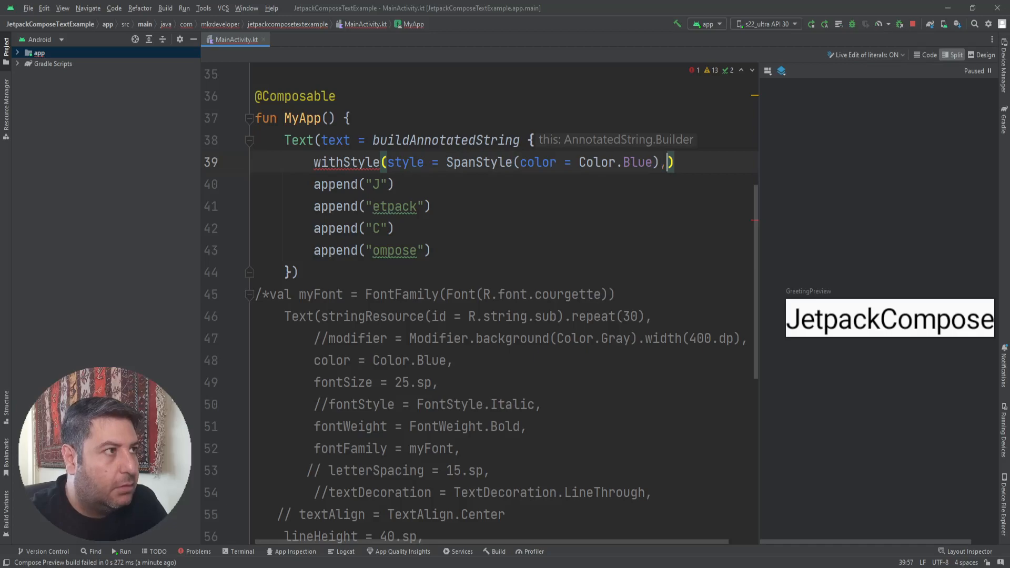
type("font")
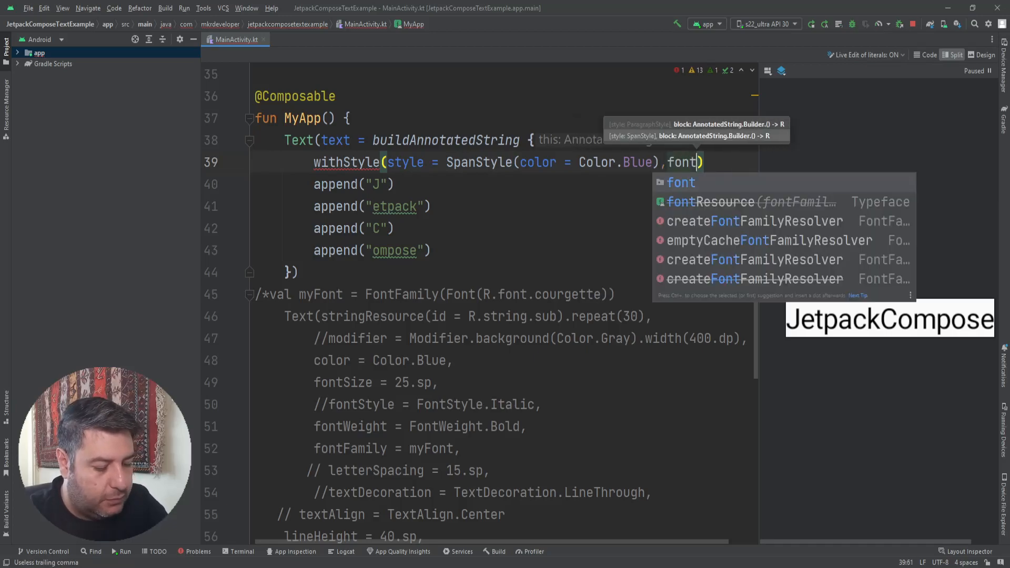
type("S")
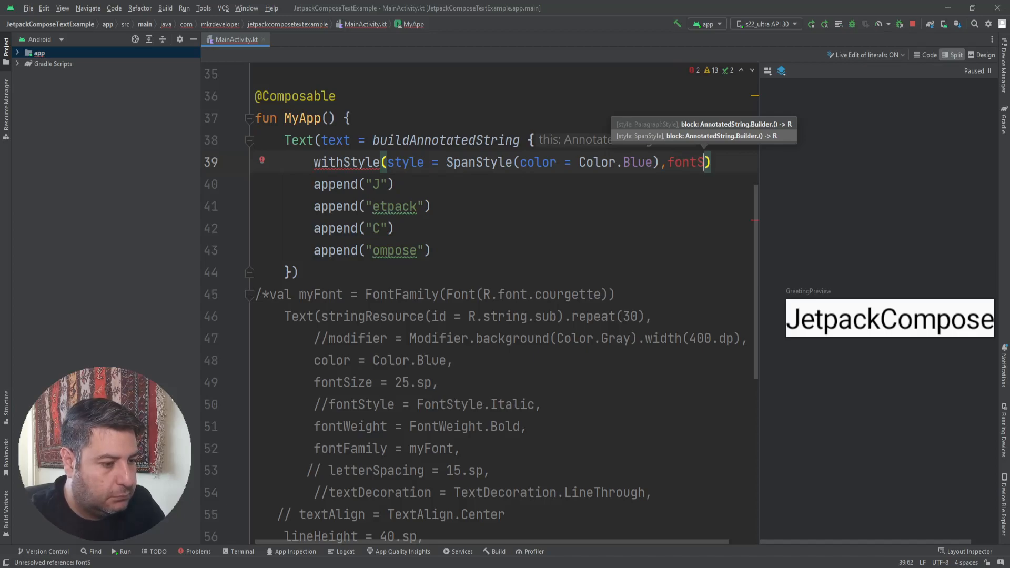
type("i")
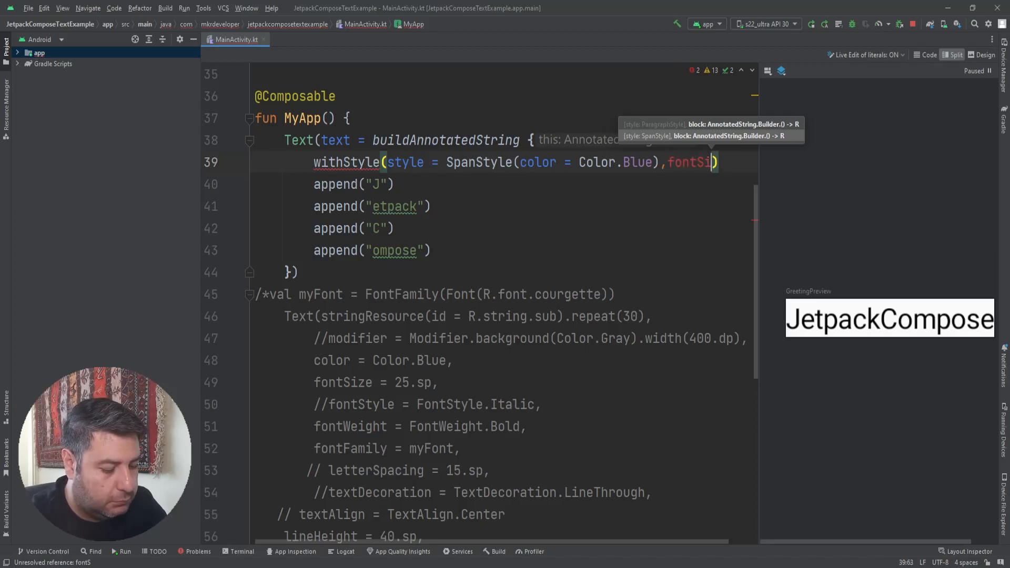
type("ze = 30.")
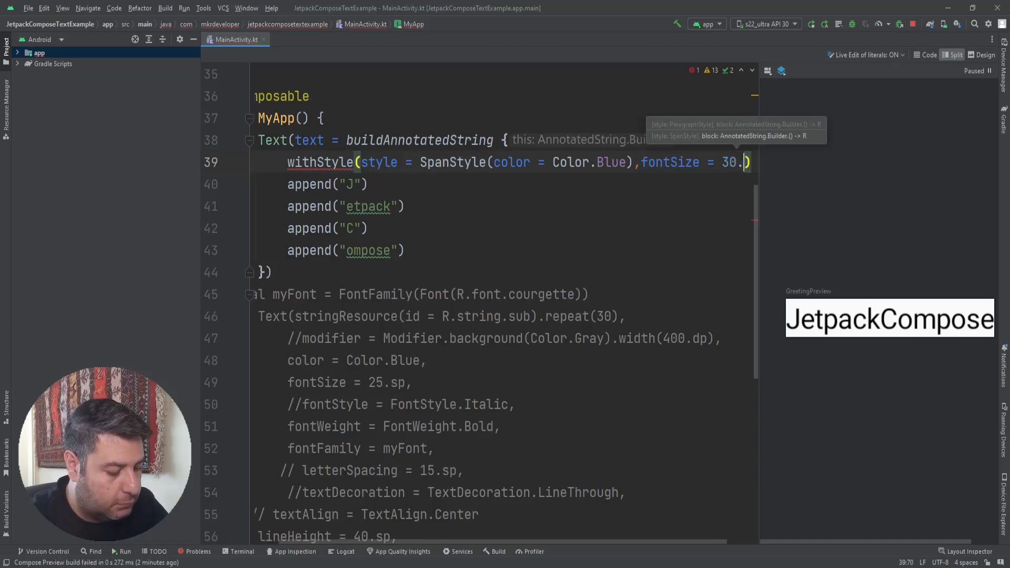
type("sp")
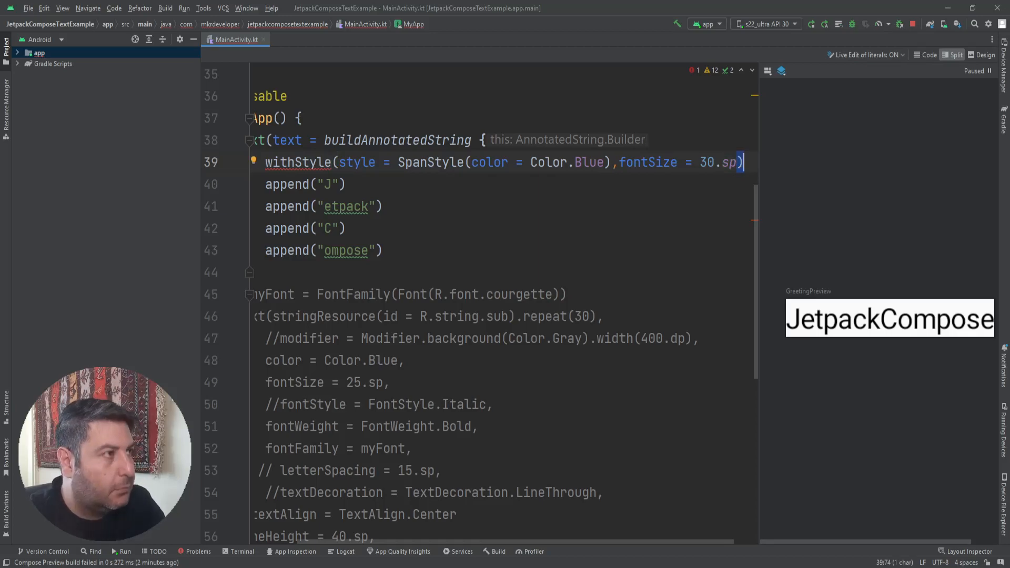
type("{}")
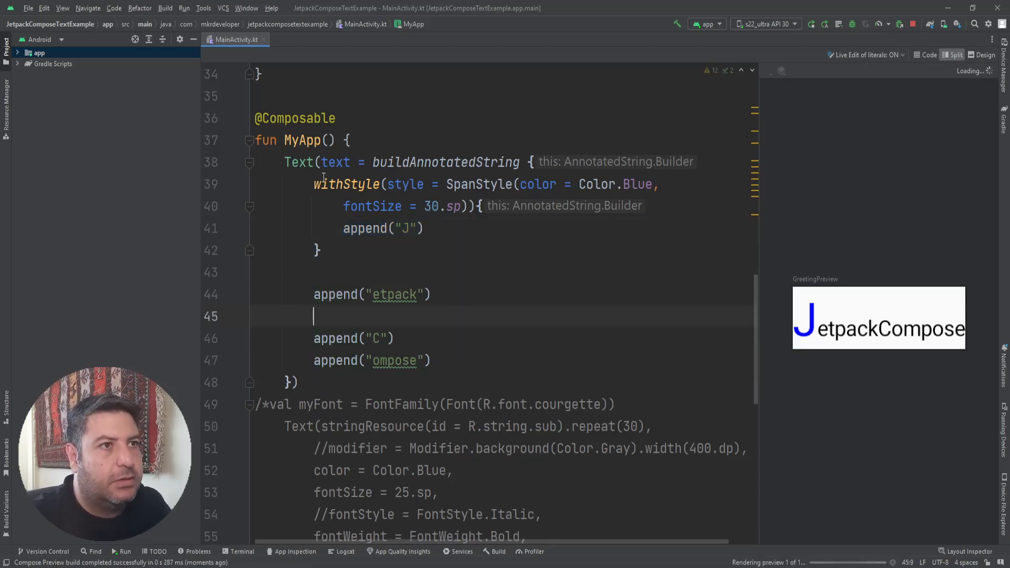
Reuse the blue 30.sp withStyle block to wrap append("C").
left_click_drag(313, 184, 322, 250)
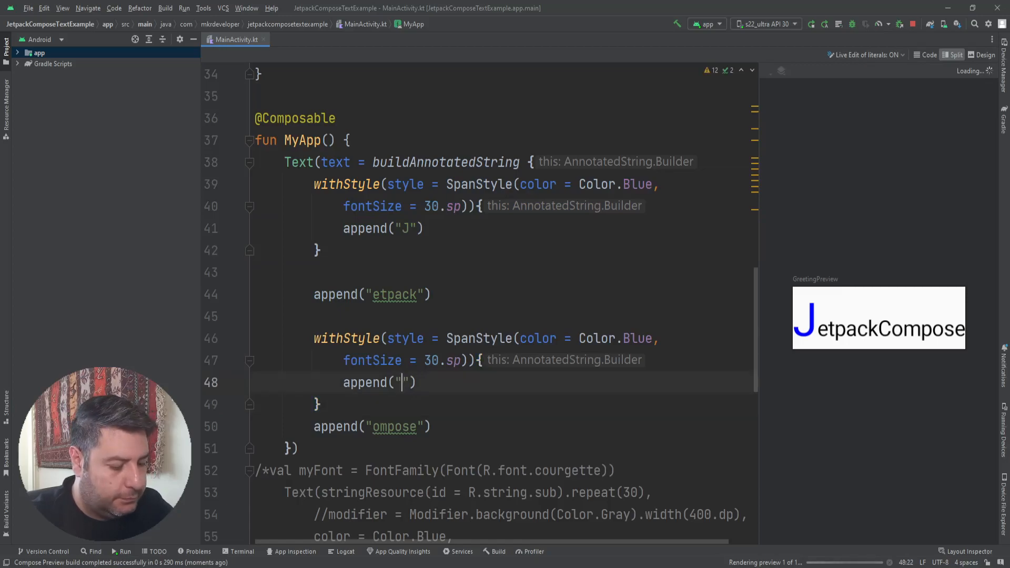
type("C")
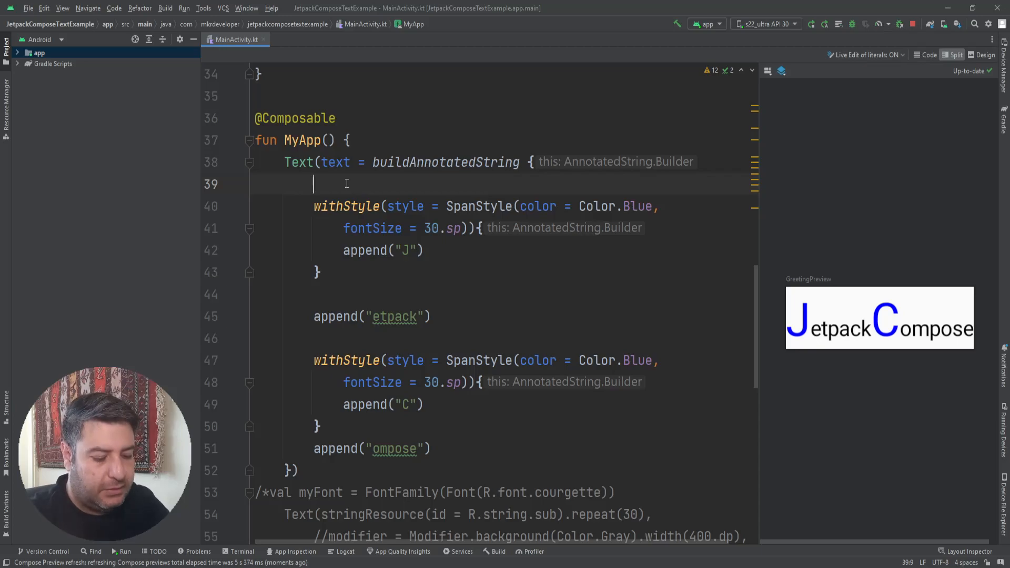
Add withStyle(style = ParagraphStyle(textIndent = TextIndent(firstLine = 20.sp))) above the J block.
type("wi")
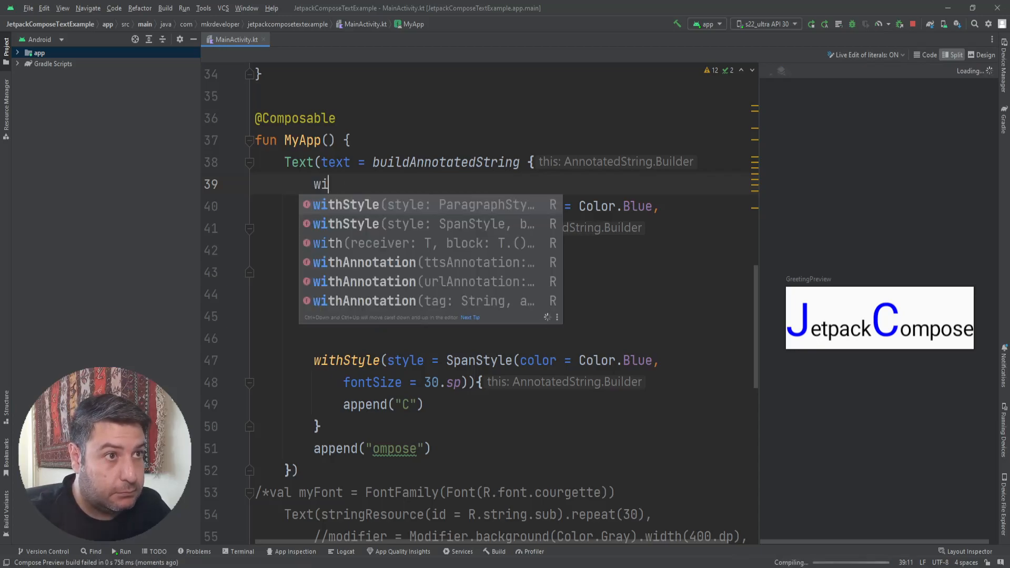
type("t")
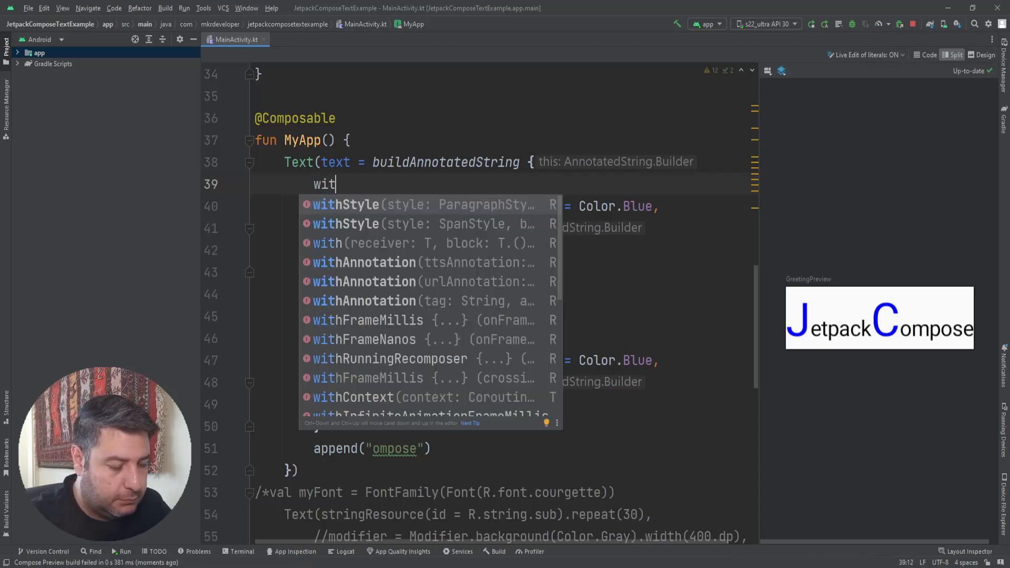
type("hStyle(")
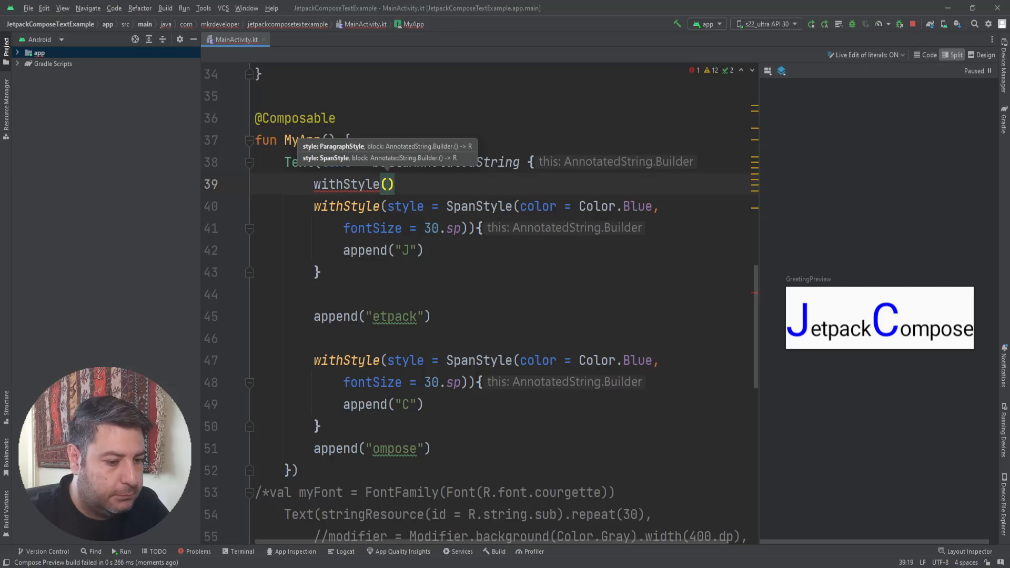
type("style = ParagraphStyle(")
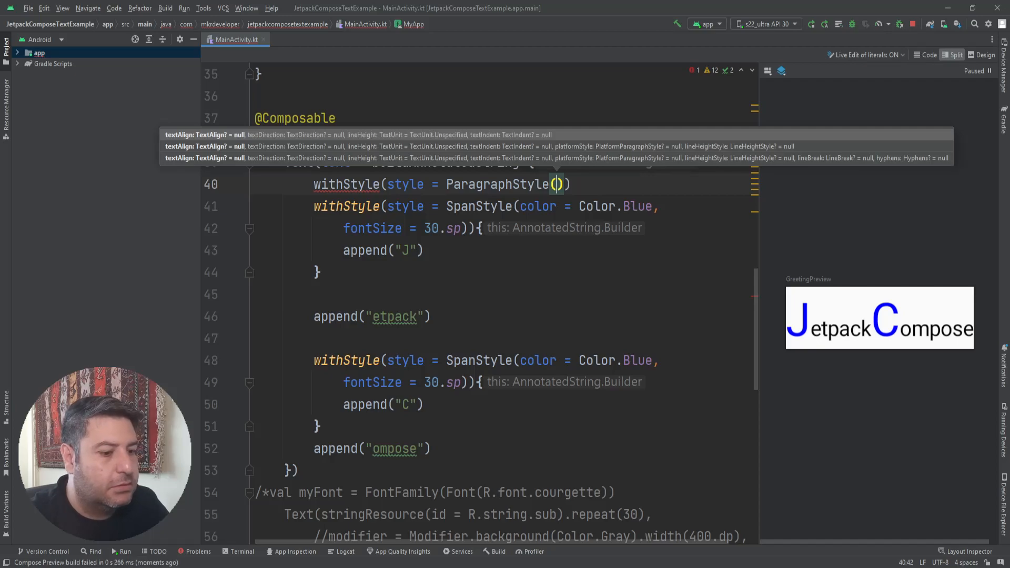
type("textIndent =")
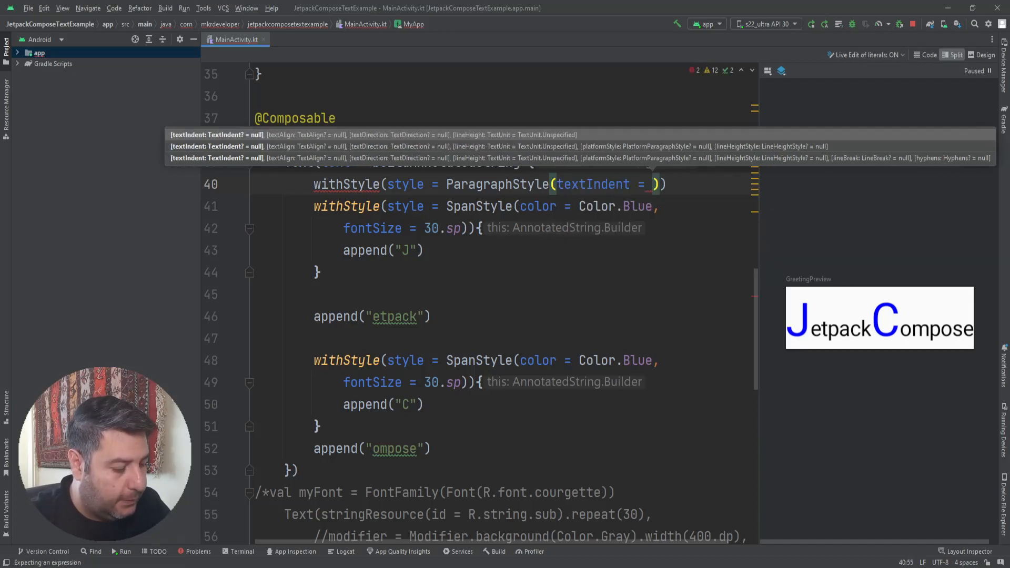
type("TextIndent(firstLine =")
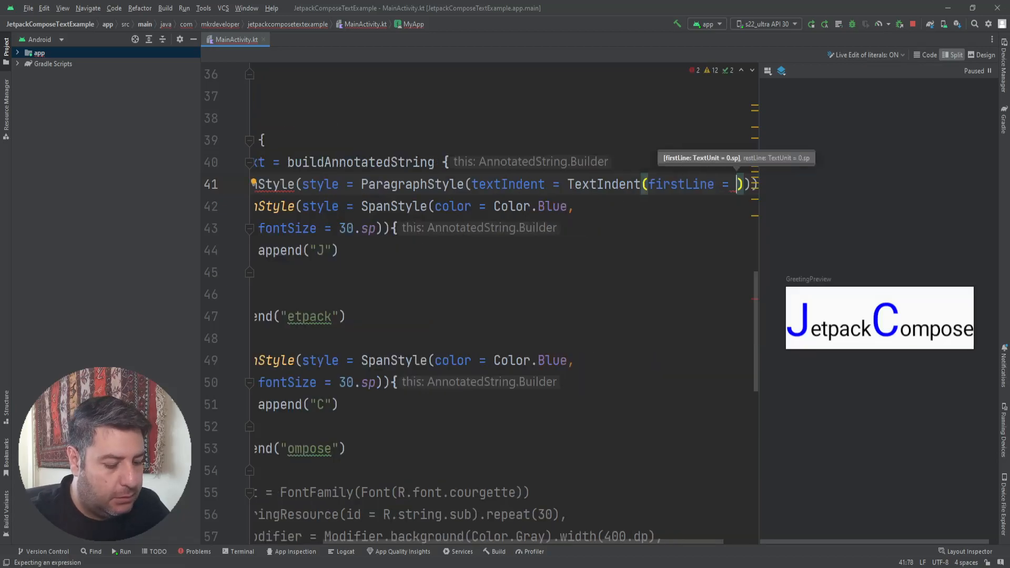
type("20")
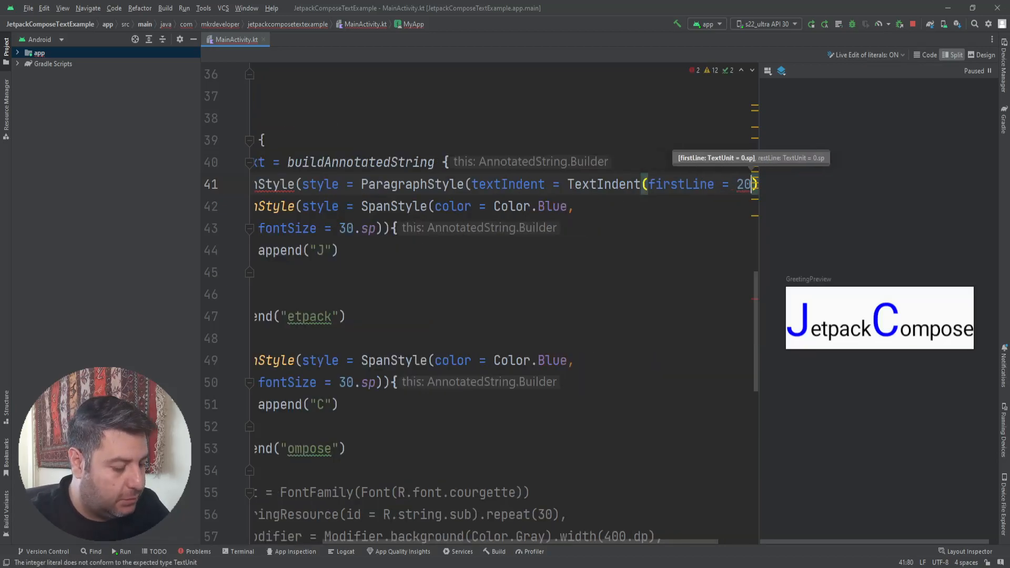
type(".sp")
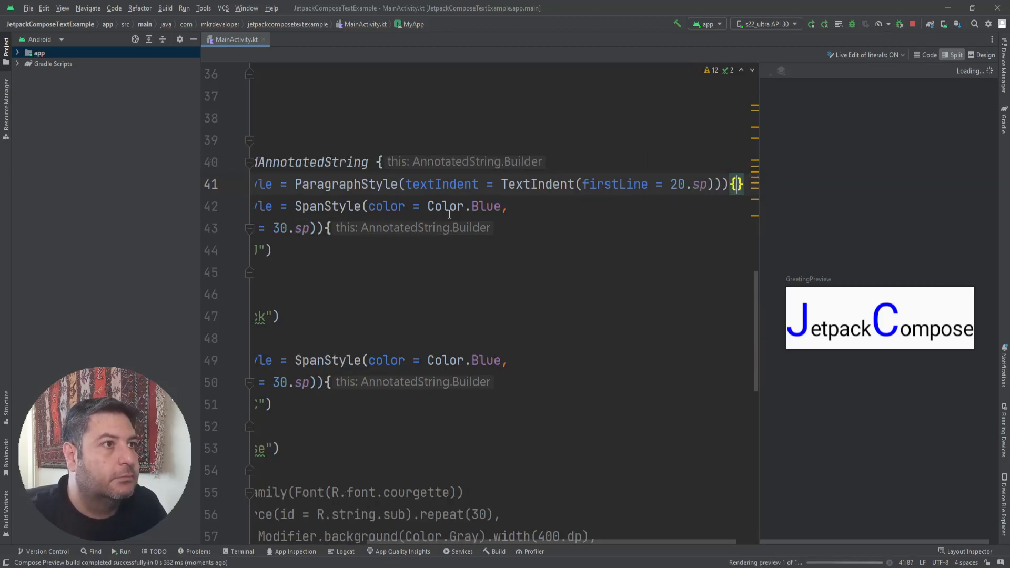
double_click(441, 184)
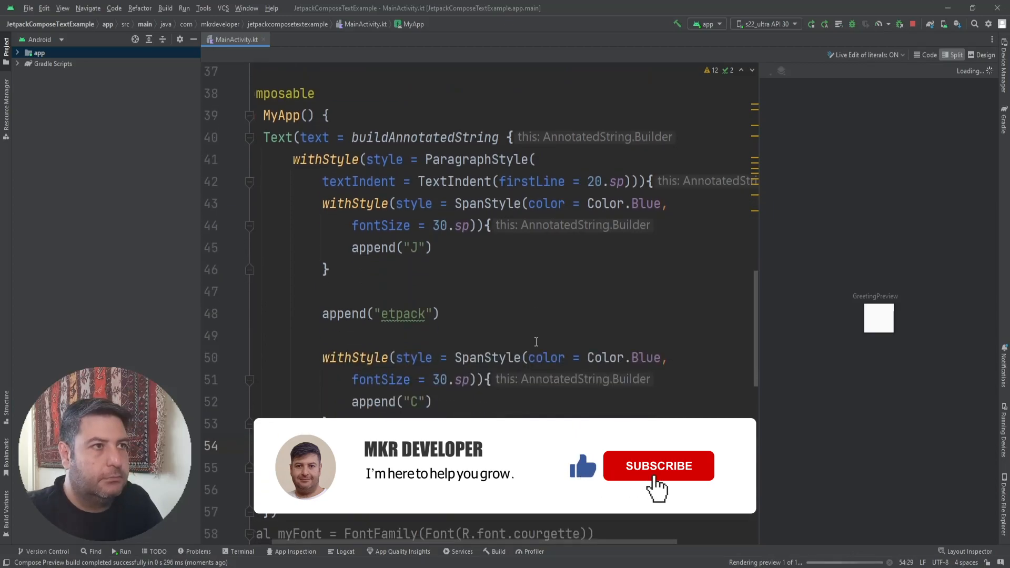
Move the ParagraphStyle block's closing brace after append("ompose") so it encloses all appends.
left_click(658, 465)
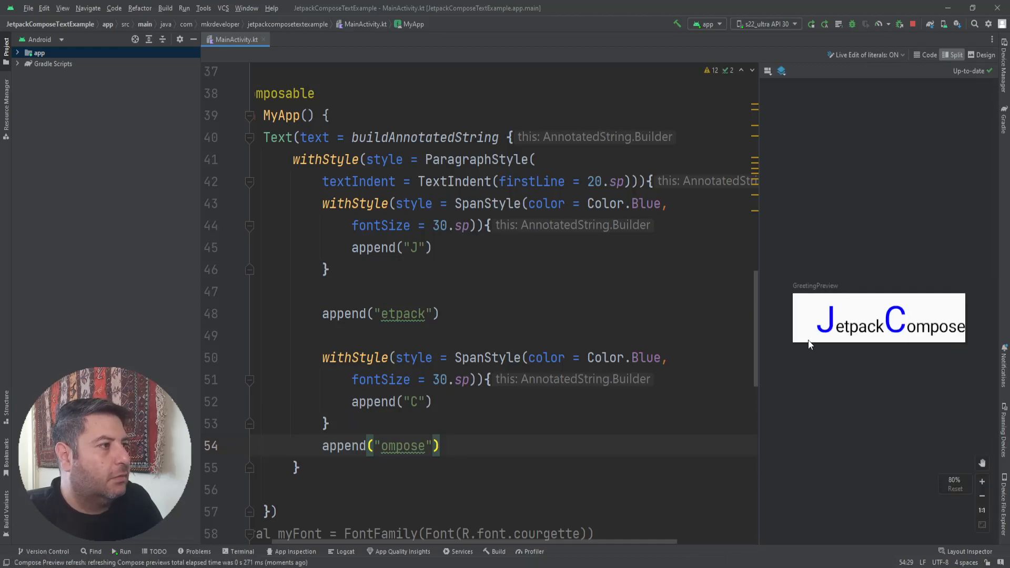
mouse_move(823, 333)
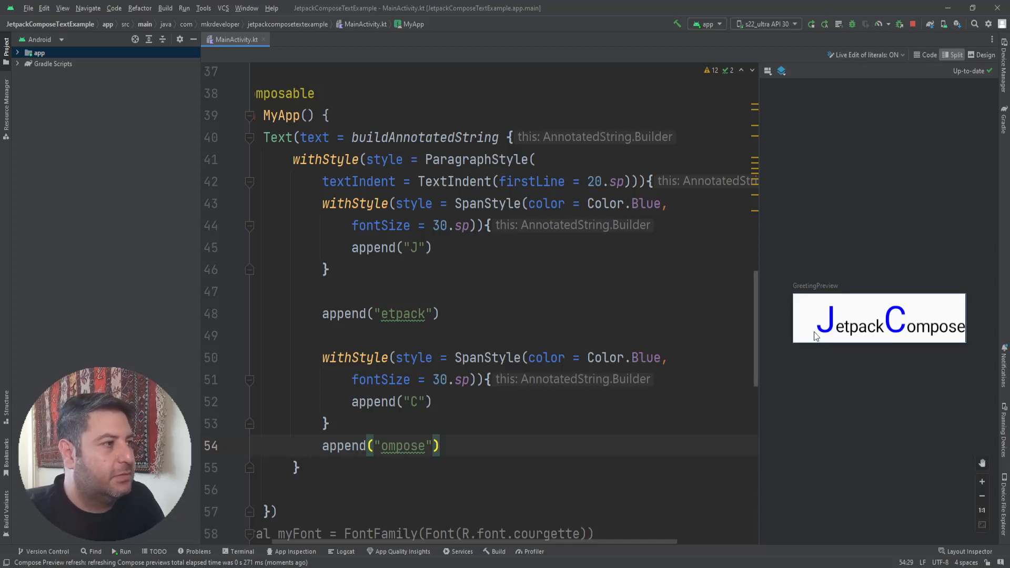
mouse_move(810, 332)
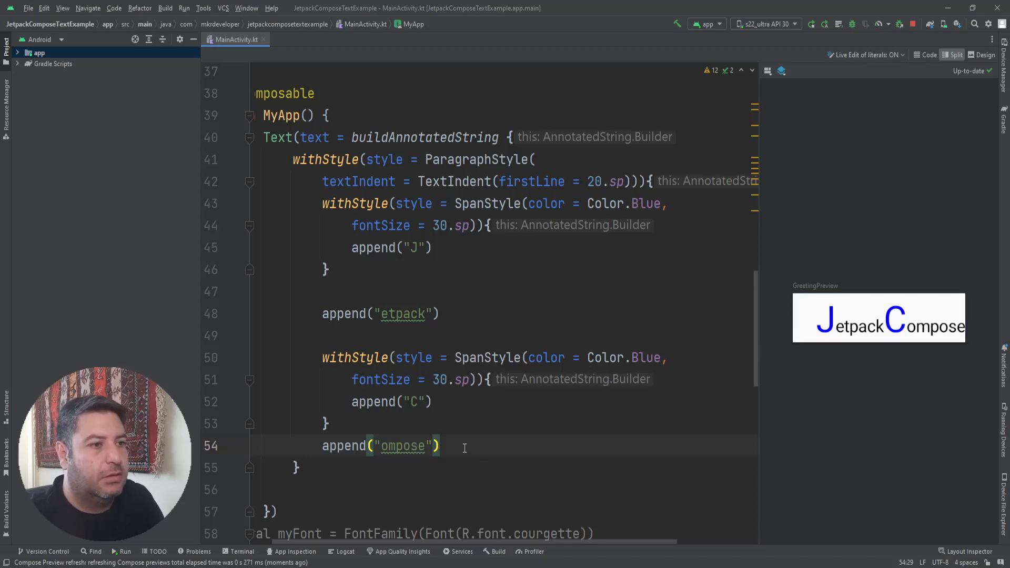
triple_click(380, 446)
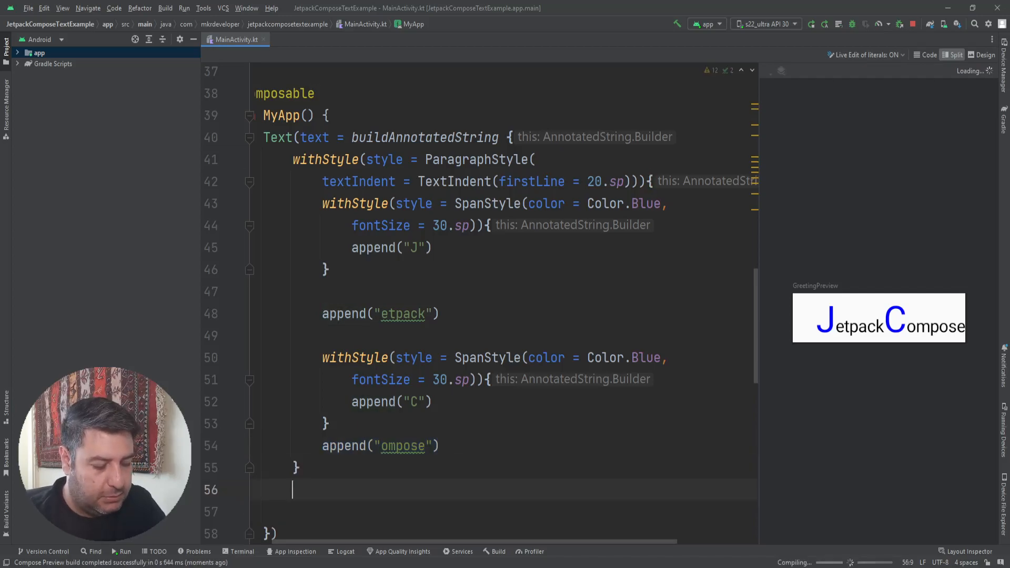
Add three append("ompose") calls after the paragraph block and review the preview.
type("append(\"ompose\")")
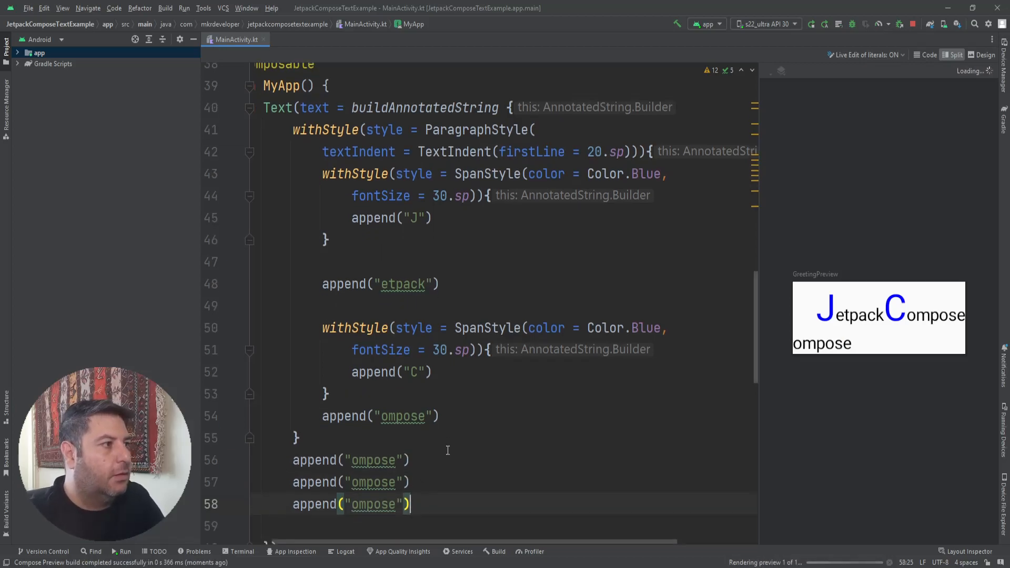
scroll("down", 3)
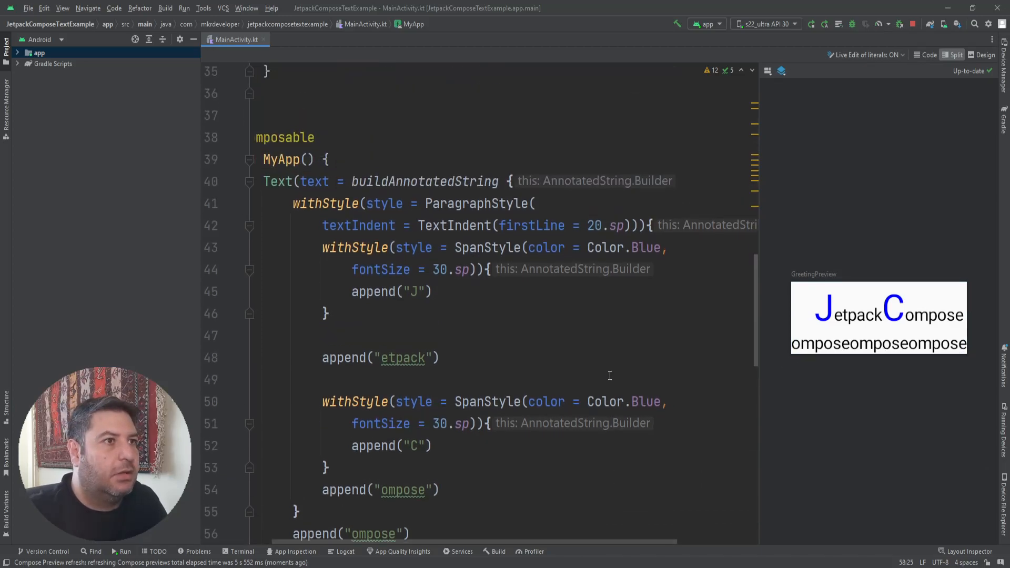
scroll("up", 3)
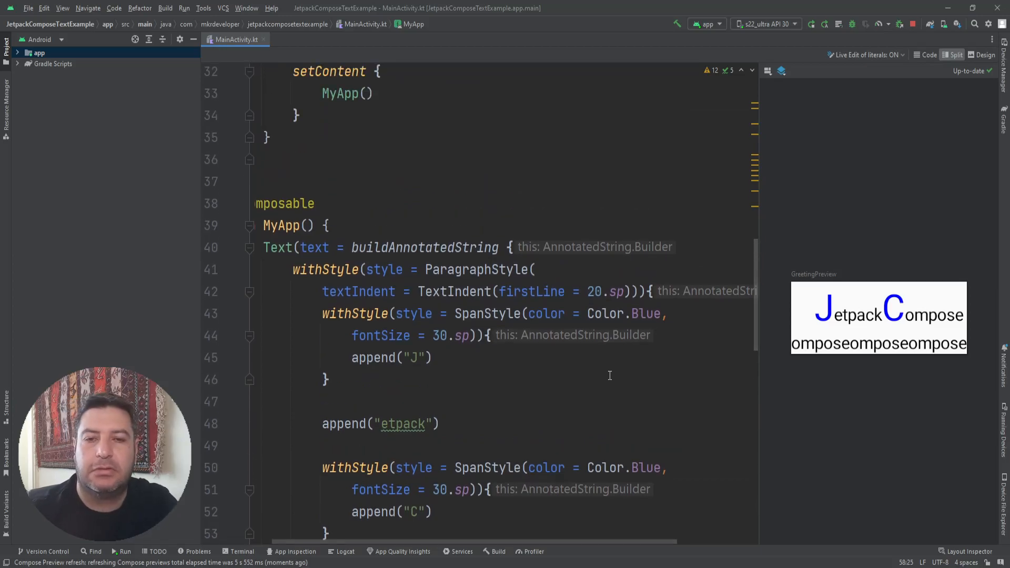